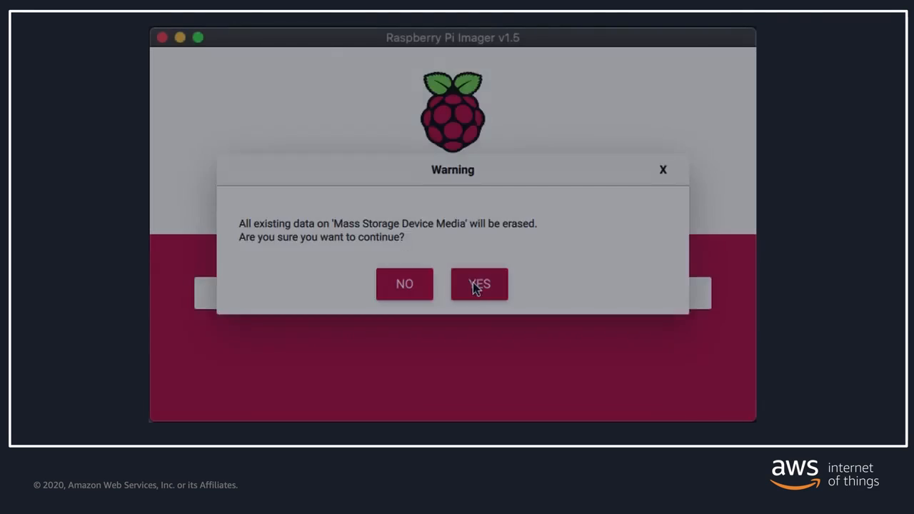
# Step: Confirm the Imager warning to erase all data on the Mass Storage Device Media card
pyautogui.click(479, 284)
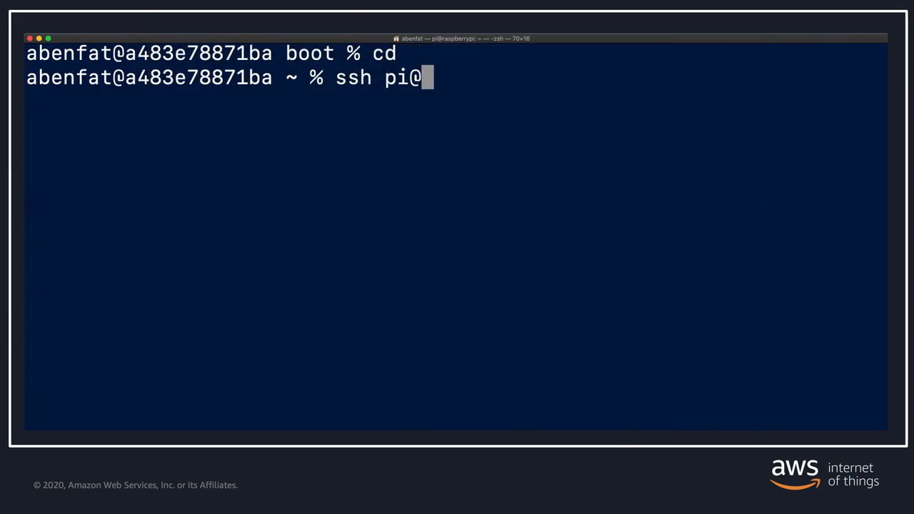
# Step: Log into the Pi over SSH at raspberrypi.local and refresh its package lists
pyautogui.write('raspberrypi.local')
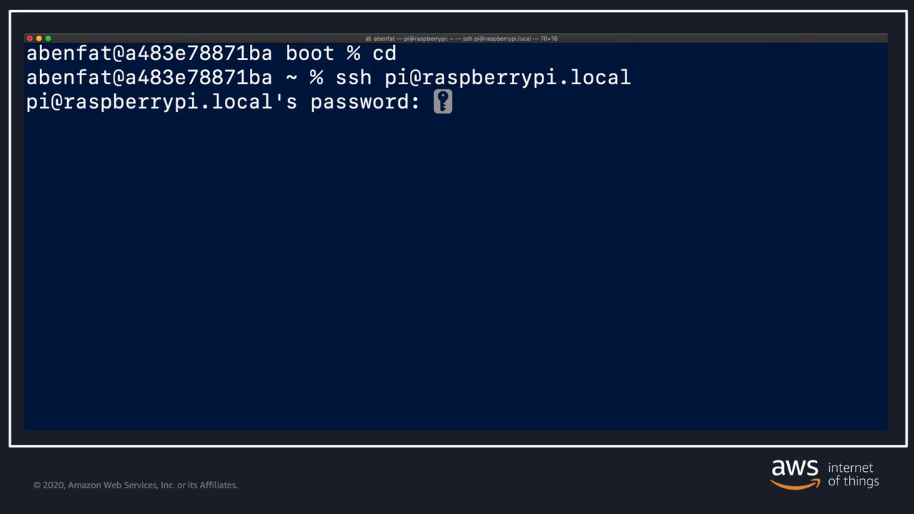
pyautogui.write('cl')
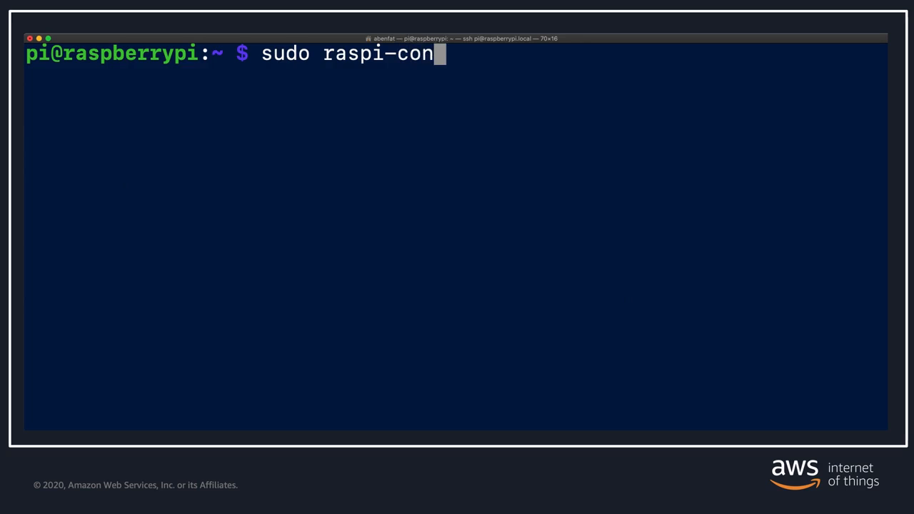
pyautogui.press('Return')
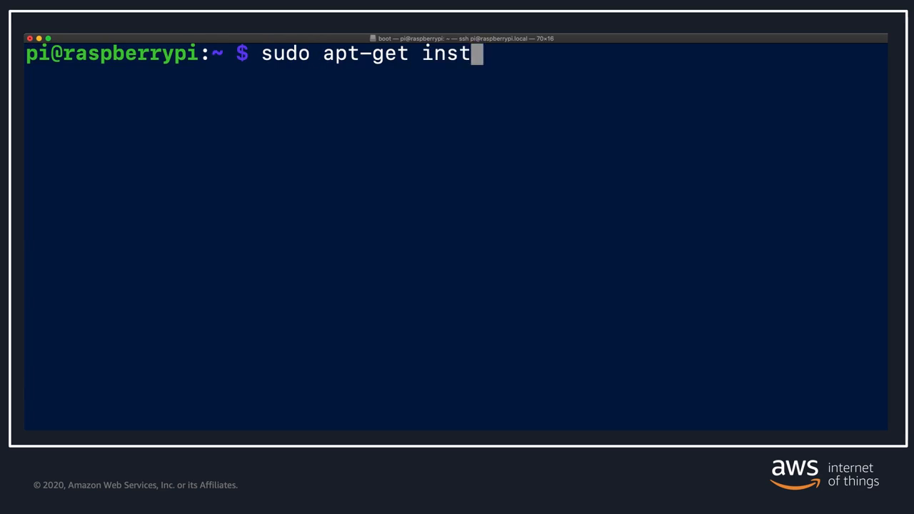
pyautogui.press('Return')
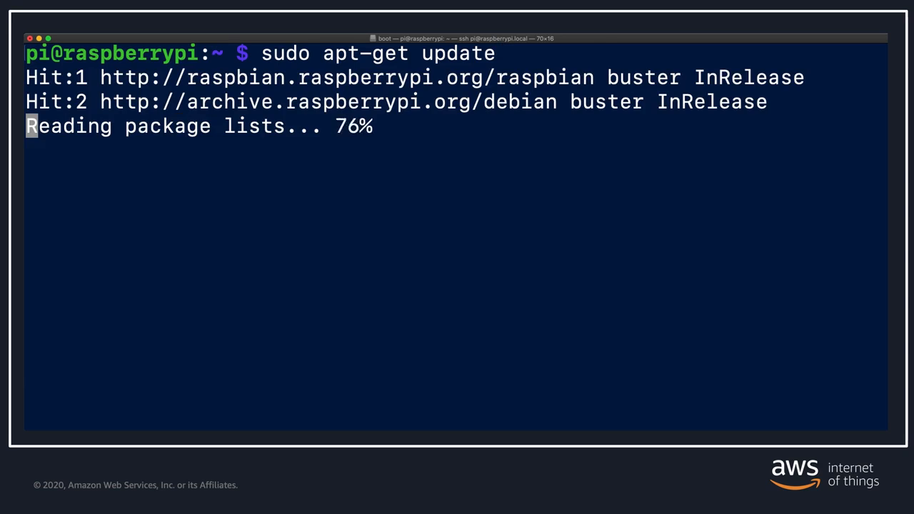
# Step: Confirm git is installed and clone the lorabasics repository from GitHub
pyautogui.write('sudo apt-get install')
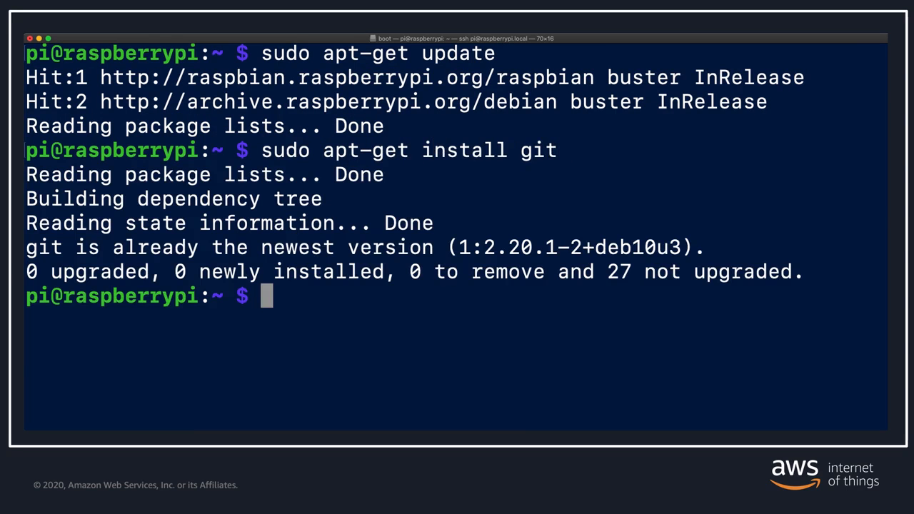
pyautogui.write('git clone https://')
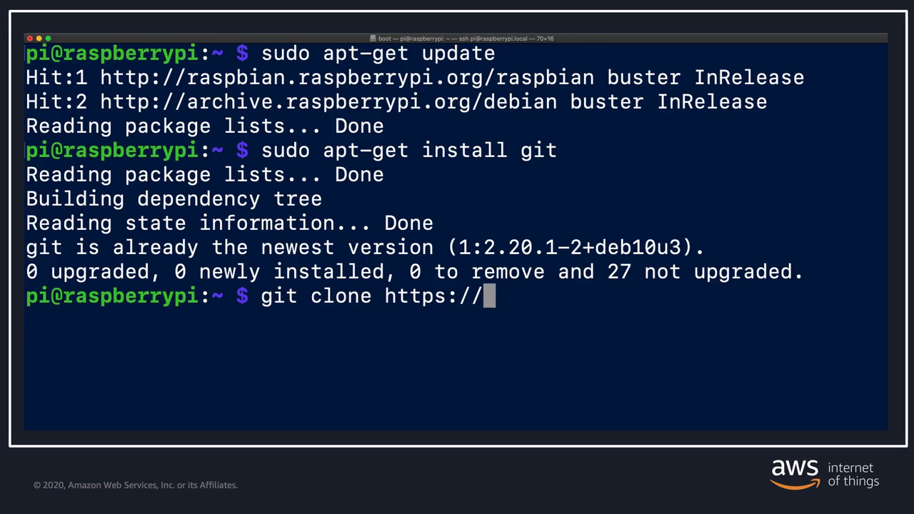
pyautogui.write('github.com/lorabasics')
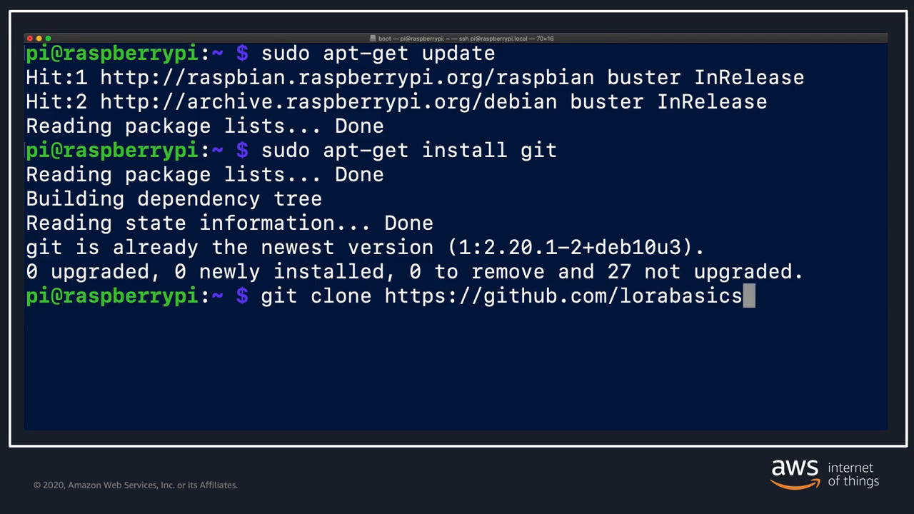
pyautogui.press('Return')
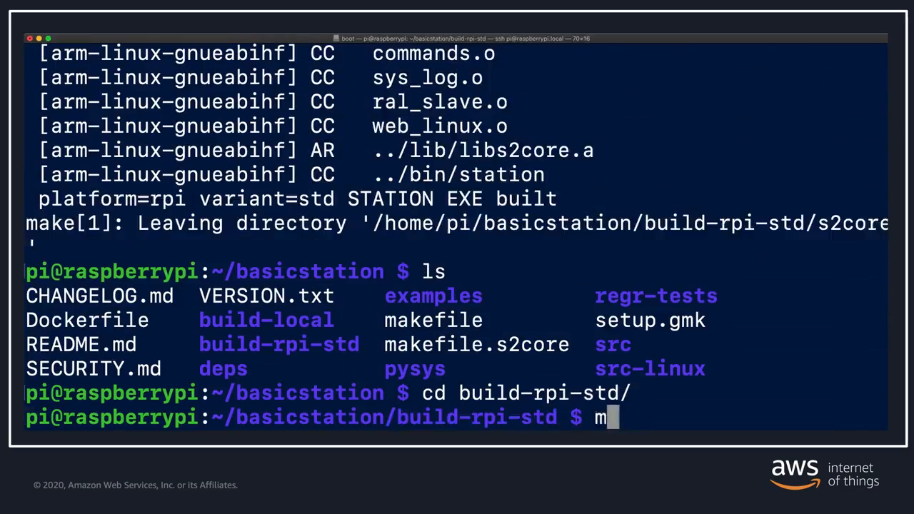
# Step: Check build-rpi-std/bin for the station binary, then copy live-s2.sm.tc/station.conf to home
pyautogui.write('s')
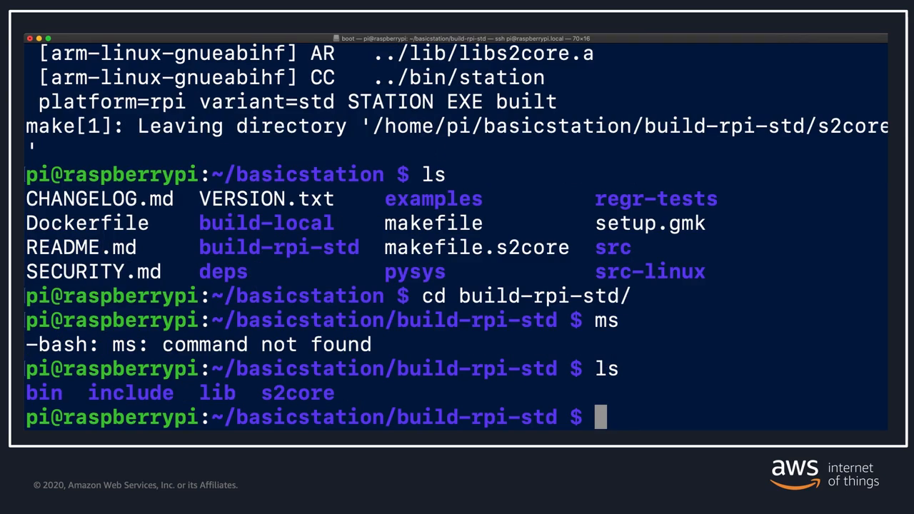
pyautogui.write('cd bin/')
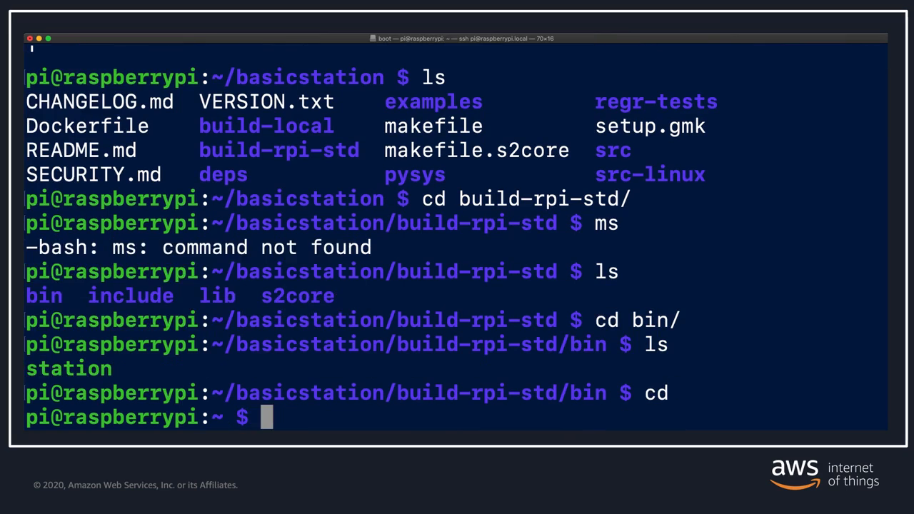
pyautogui.moveTo(319, 361)
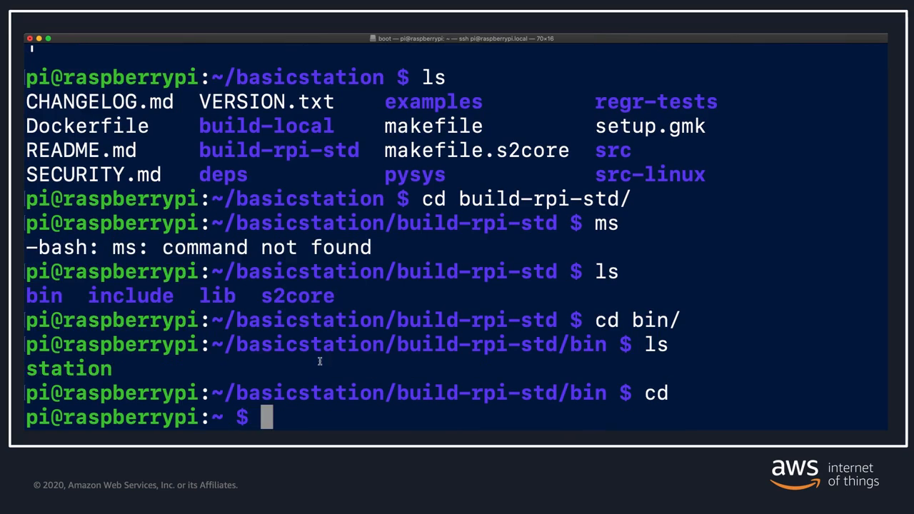
pyautogui.write('cp')
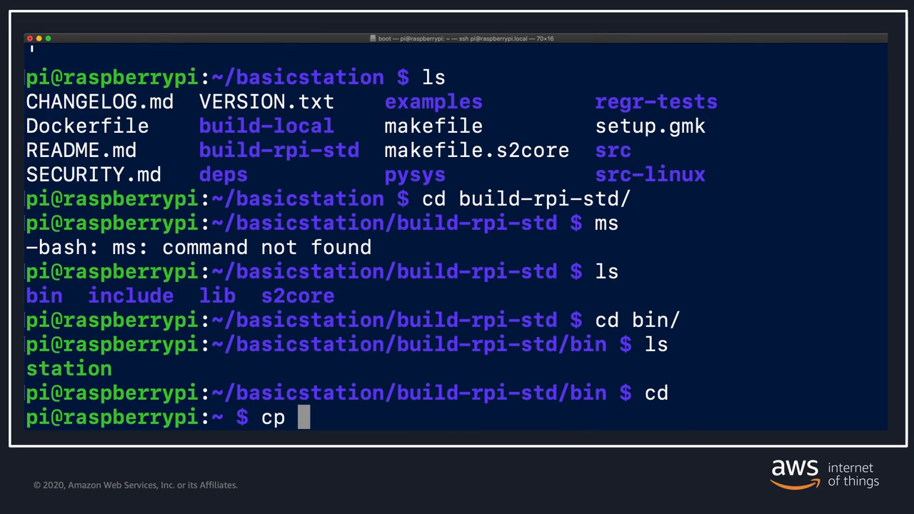
pyautogui.write('/')
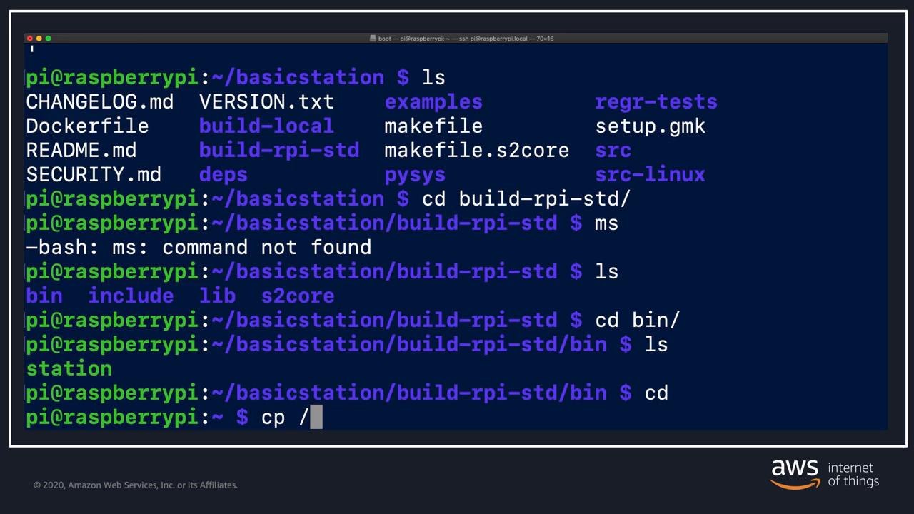
pyautogui.write('basicstation/')
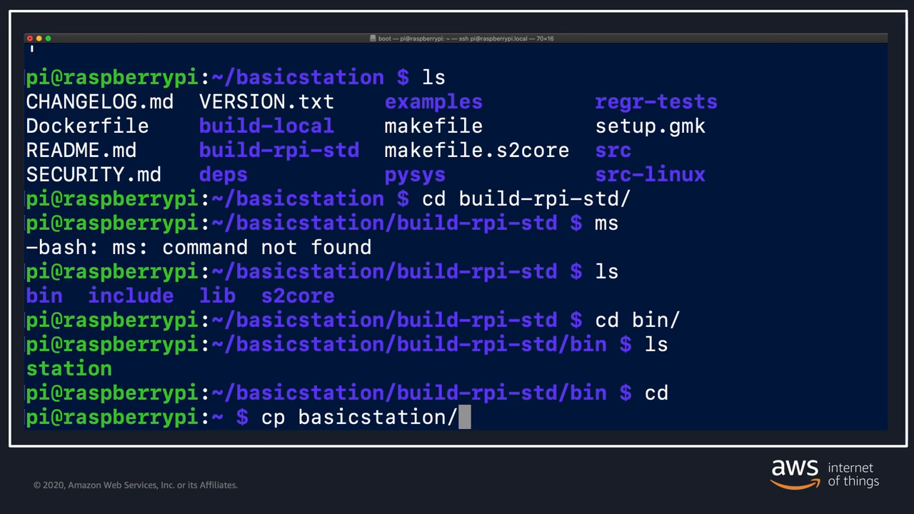
pyautogui.write('e')
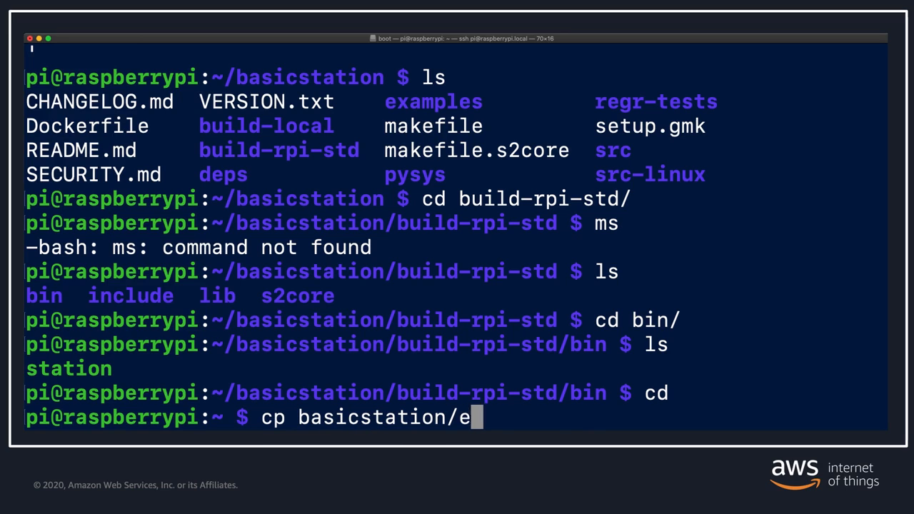
pyautogui.write('xamples/')
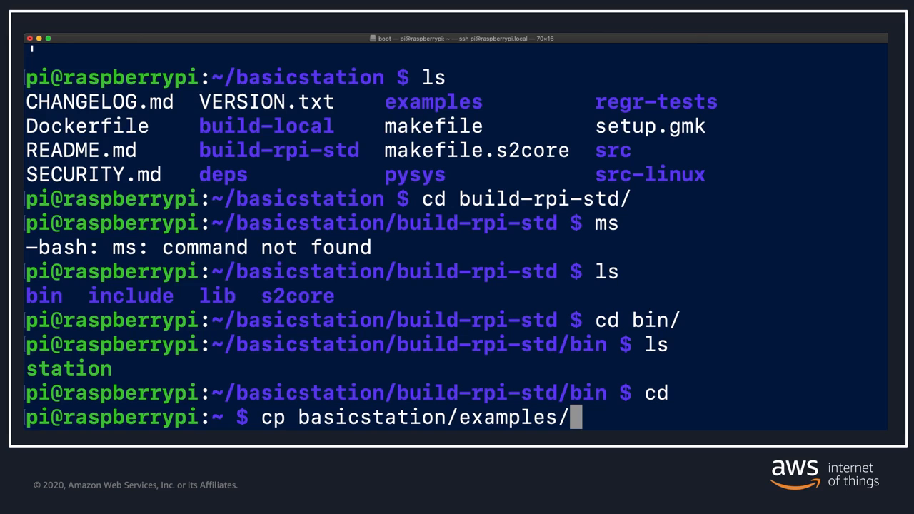
pyautogui.press('Tab')
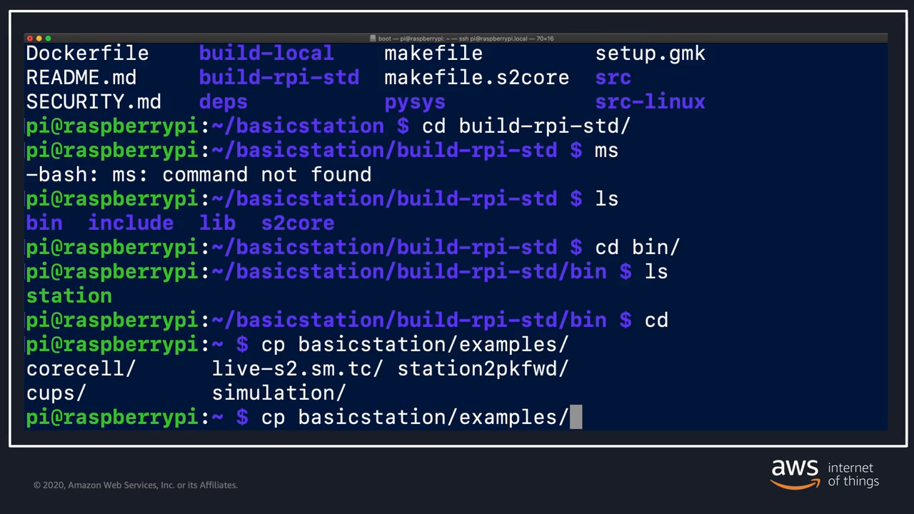
pyautogui.write('live-s2.sm.tc/station.conf')
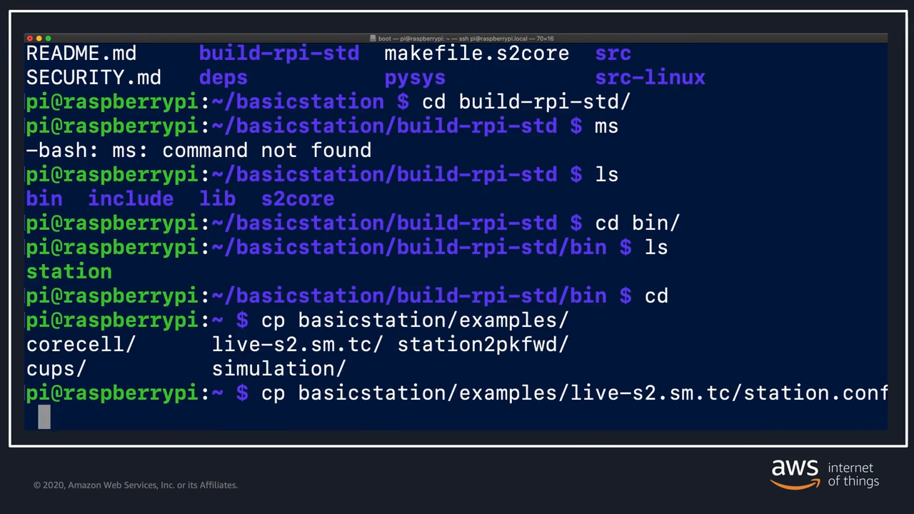
pyautogui.write('station.conf')
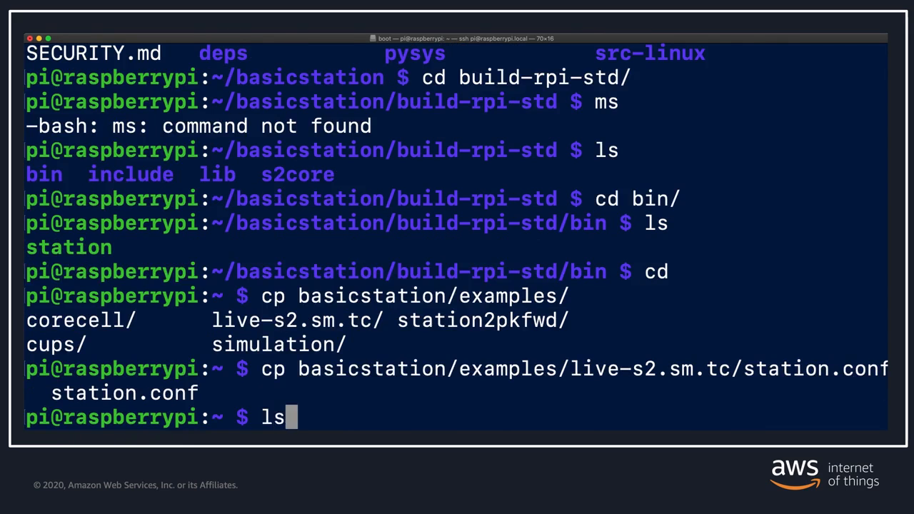
pyautogui.press('Return')
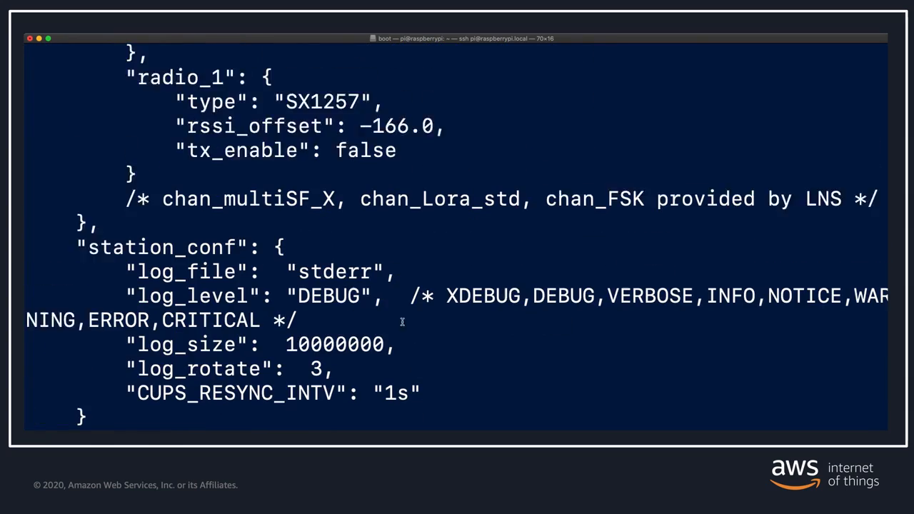
# Step: Scroll through the printed station.conf radio and logging settings
pyautogui.scroll(3)
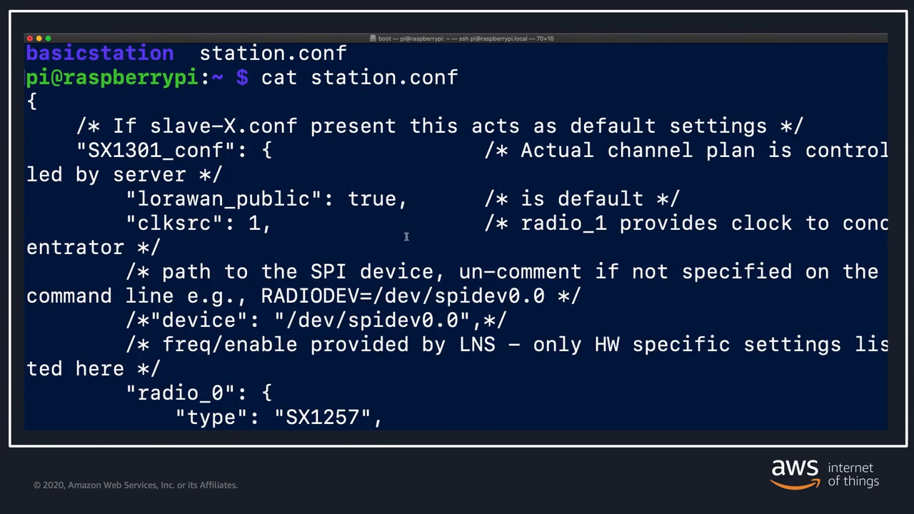
pyautogui.scroll(-3)
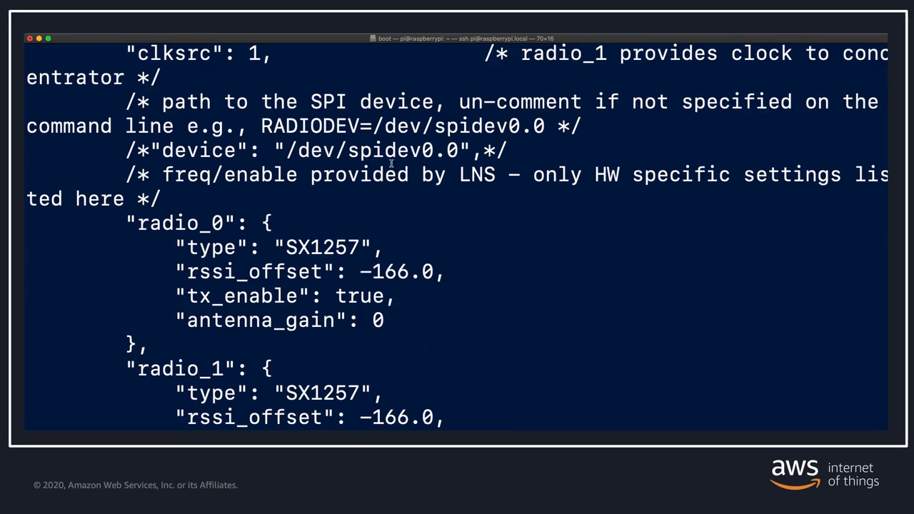
pyautogui.moveTo(297, 152)
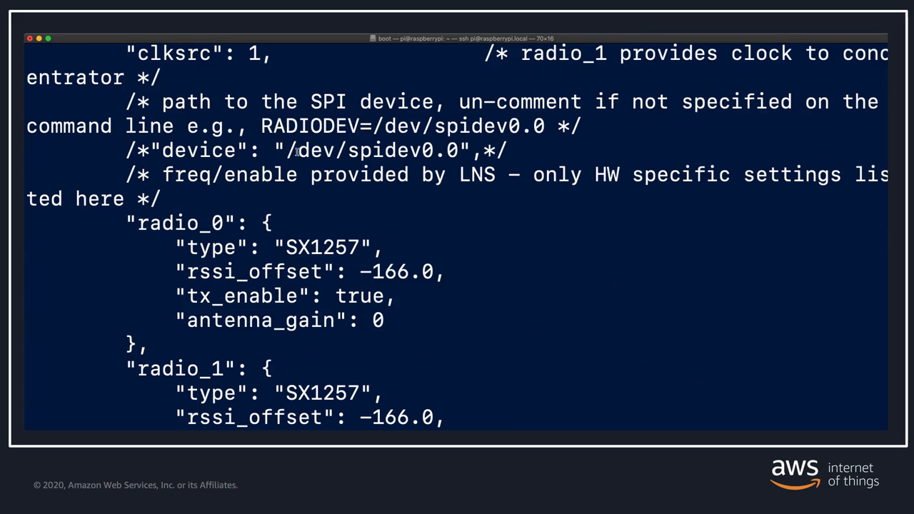
pyautogui.scroll(-3)
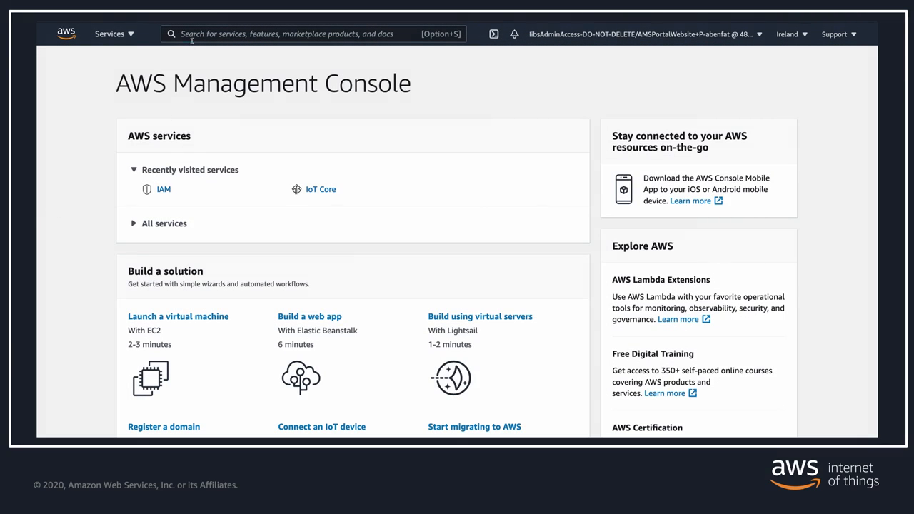
# Step: Find IoT Core via search and open Wireless connectivity > Gateways
pyautogui.write('iot core')
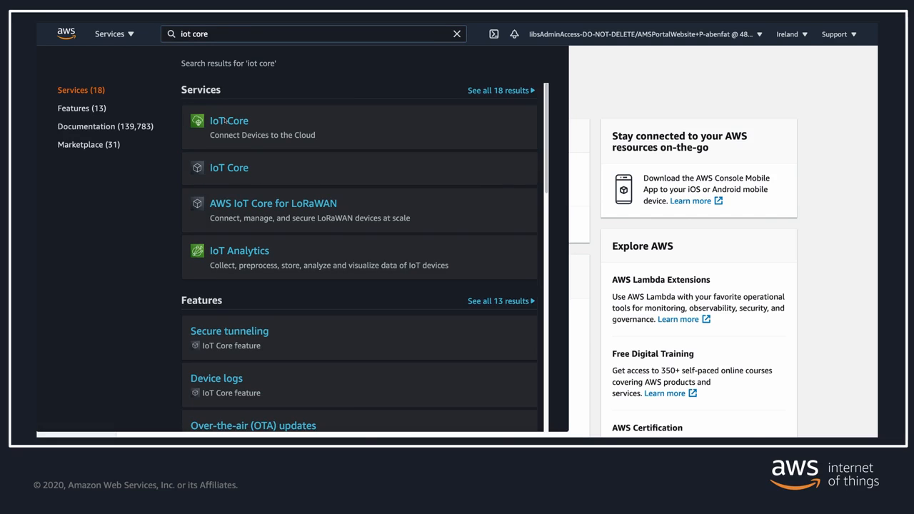
pyautogui.click(228, 120)
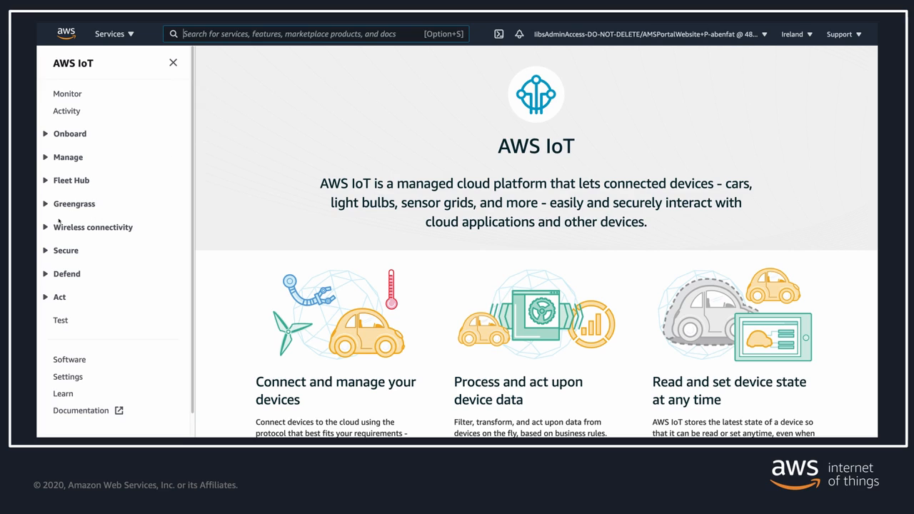
pyautogui.click(92, 227)
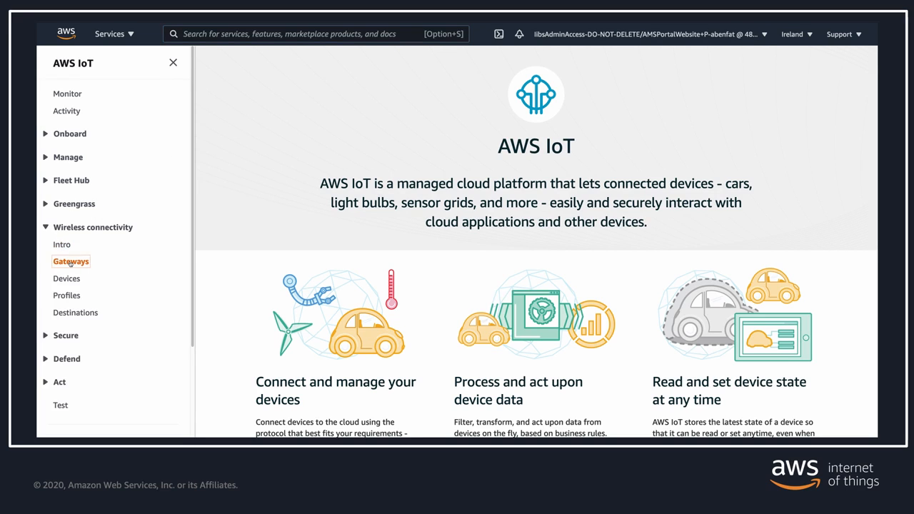
pyautogui.click(71, 261)
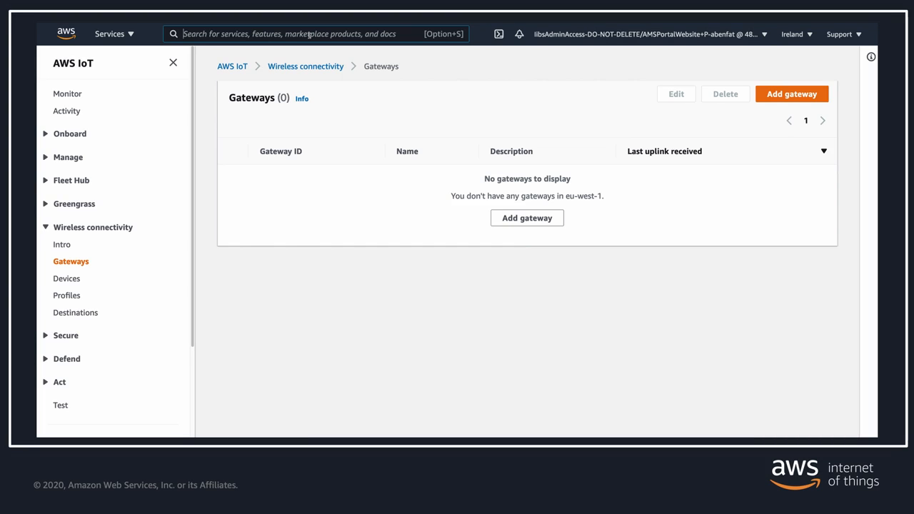
pyautogui.write('IAM')
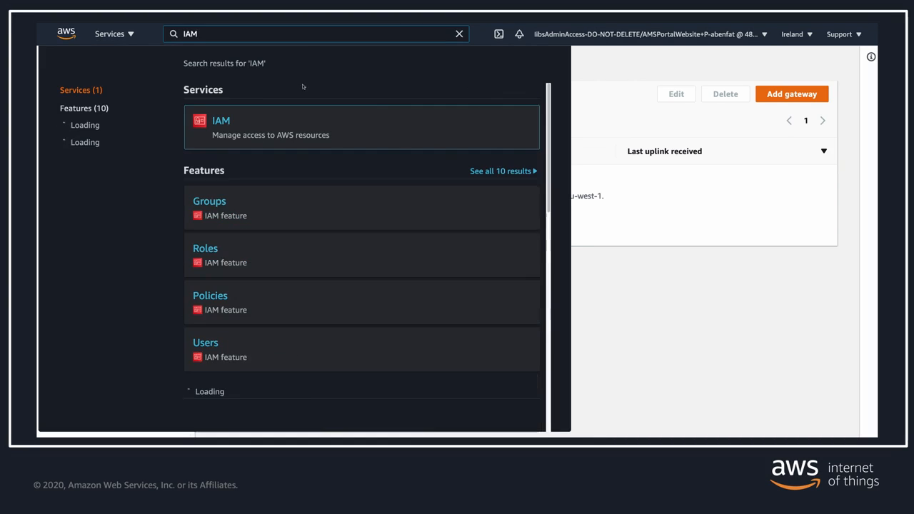
pyautogui.click(220, 127)
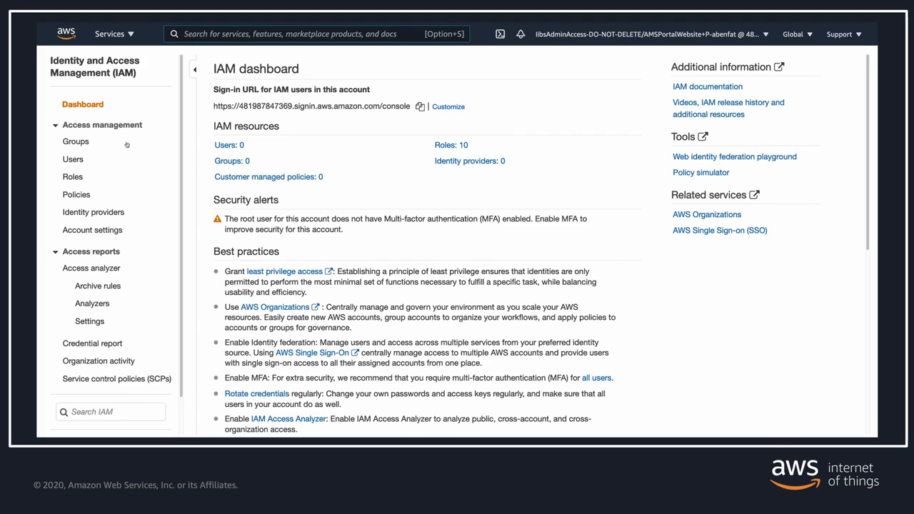
pyautogui.click(72, 177)
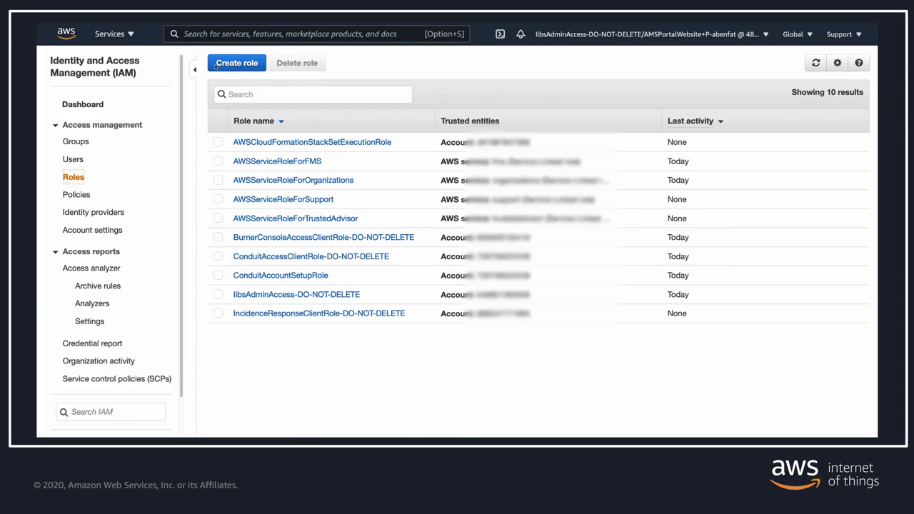
pyautogui.click(236, 62)
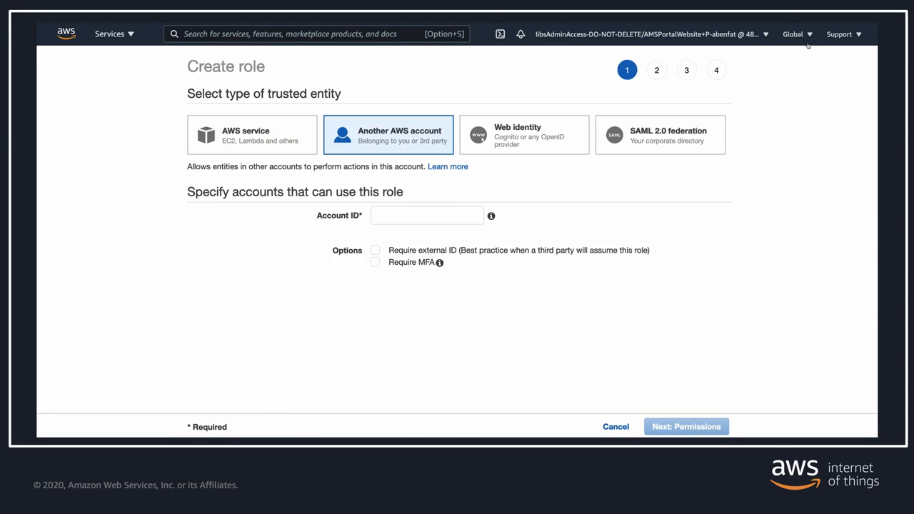
pyautogui.click(646, 34)
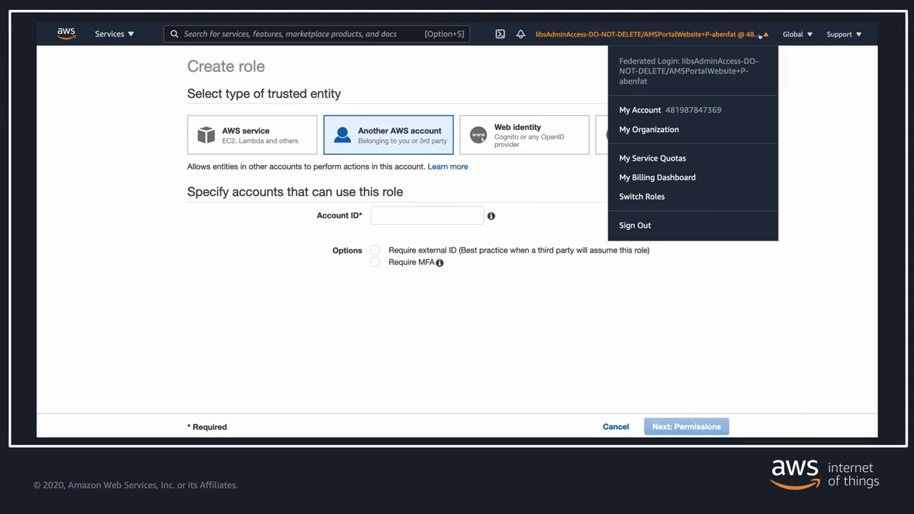
pyautogui.doubleClick(693, 109)
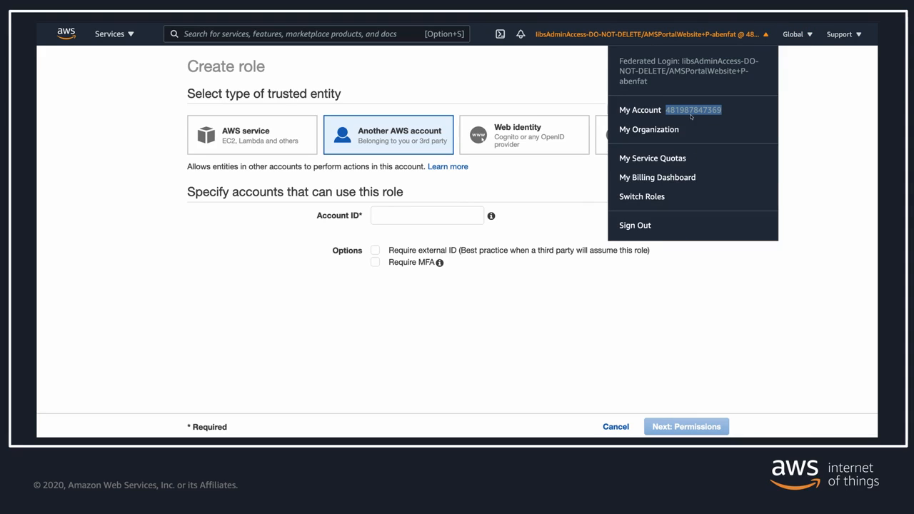
pyautogui.click(426, 215)
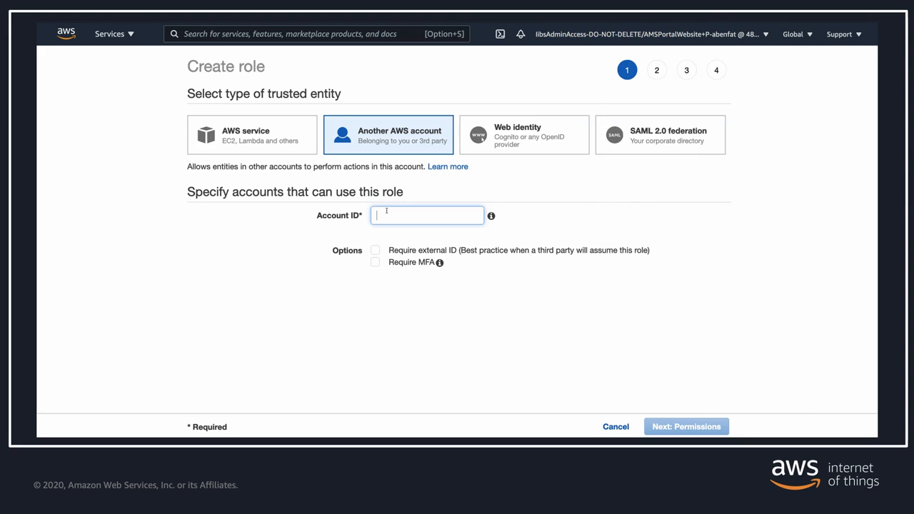
pyautogui.write('481987847369')
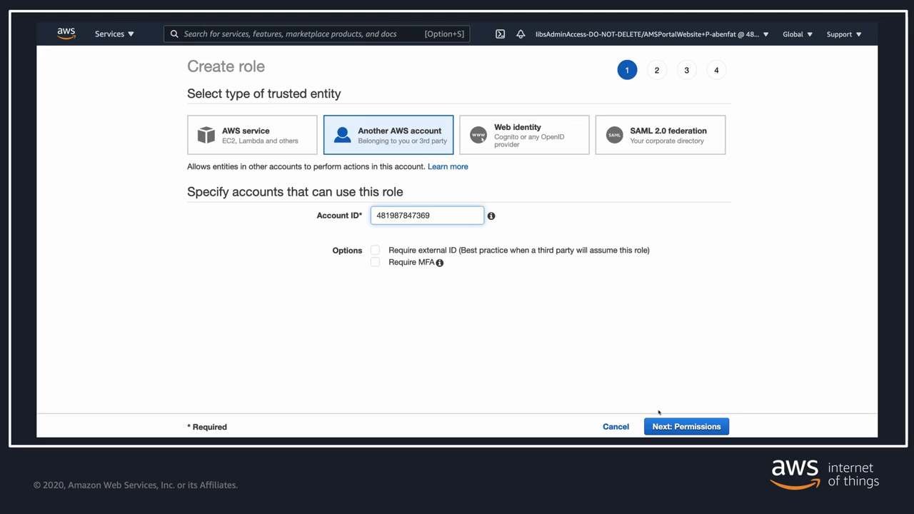
pyautogui.click(685, 426)
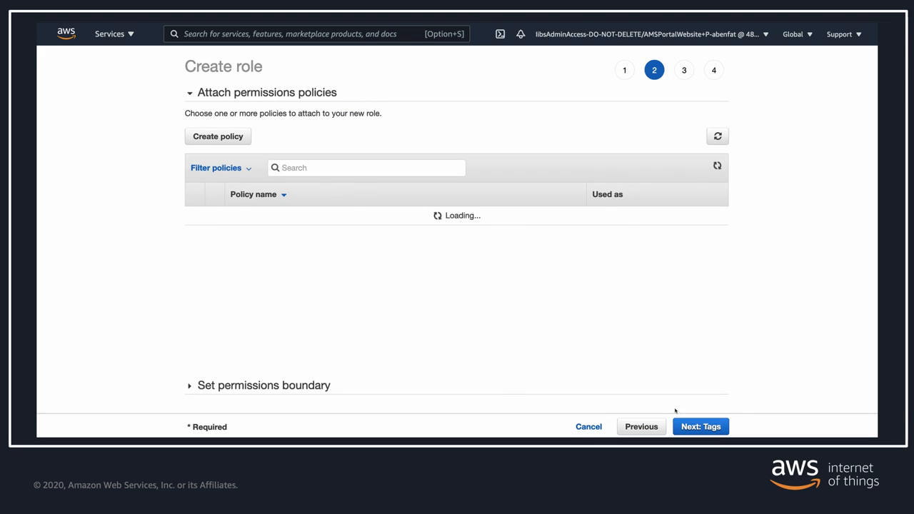
# Step: Attach AWSIoTWirelessGatewayCertManager and name the role IoTWirelessGatewayCertManagerRole
pyautogui.write('AWS')
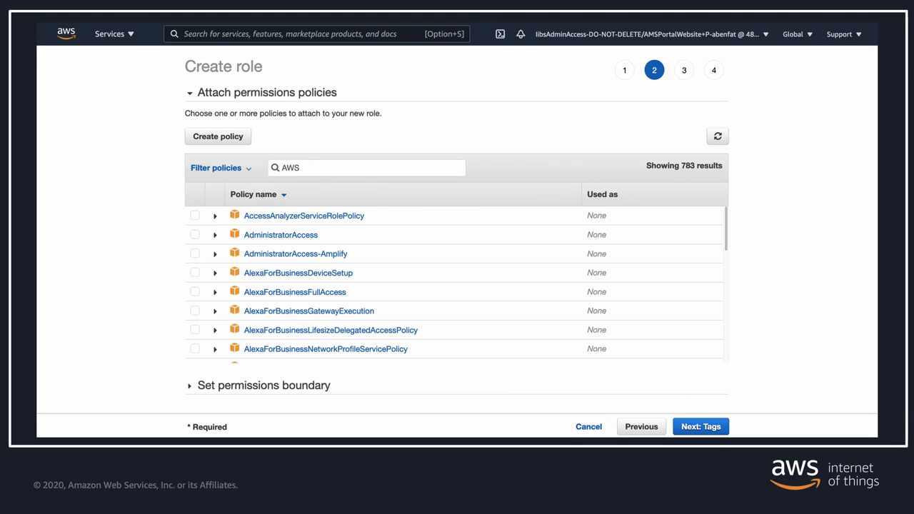
pyautogui.write('IoT')
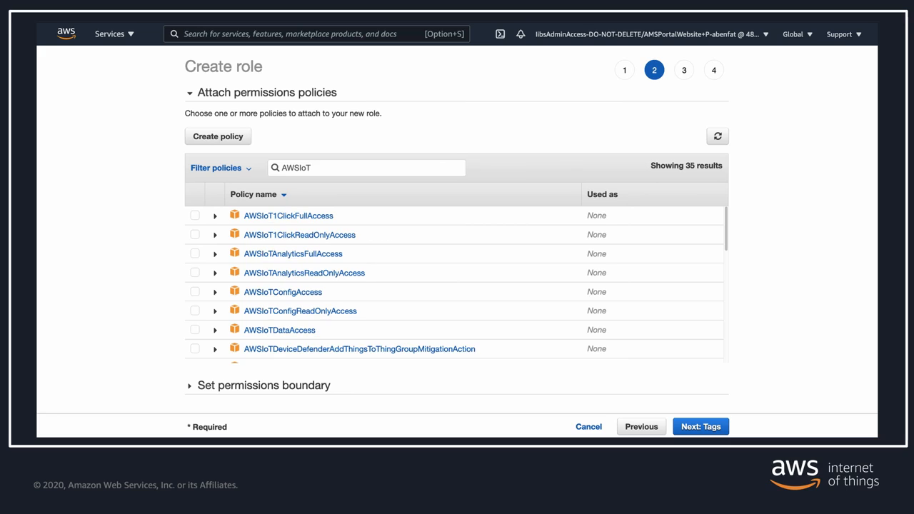
pyautogui.write('WirelessGat')
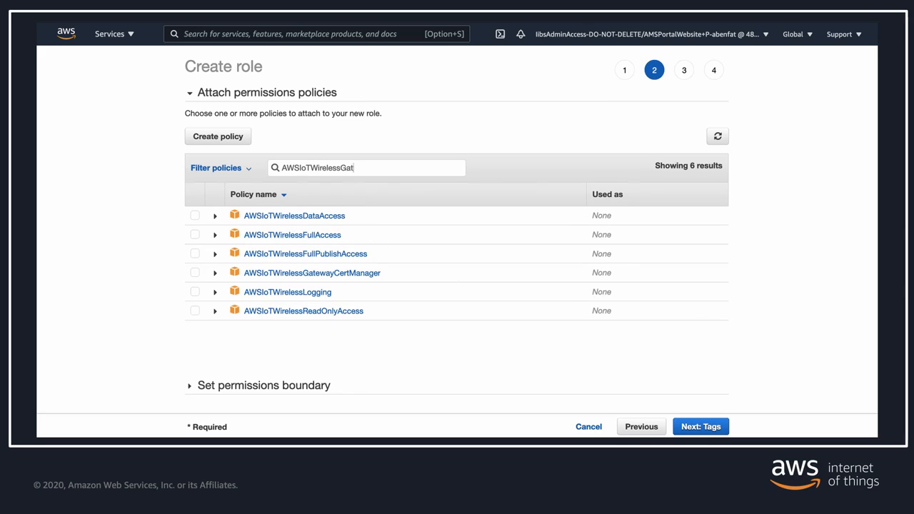
pyautogui.write('e')
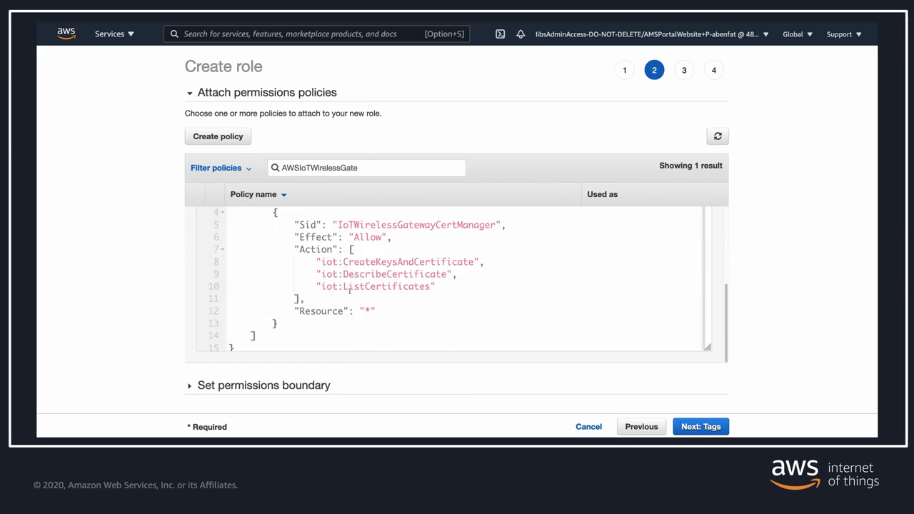
pyautogui.click(194, 214)
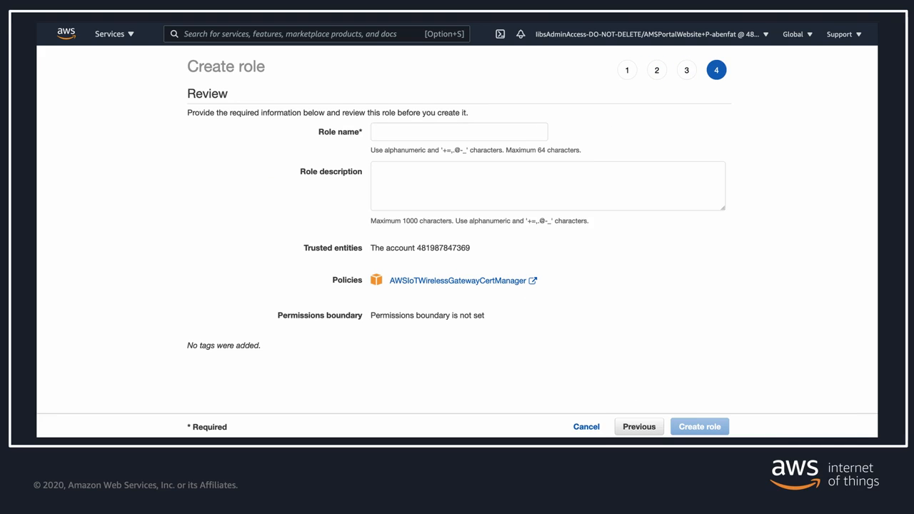
pyautogui.click(458, 131)
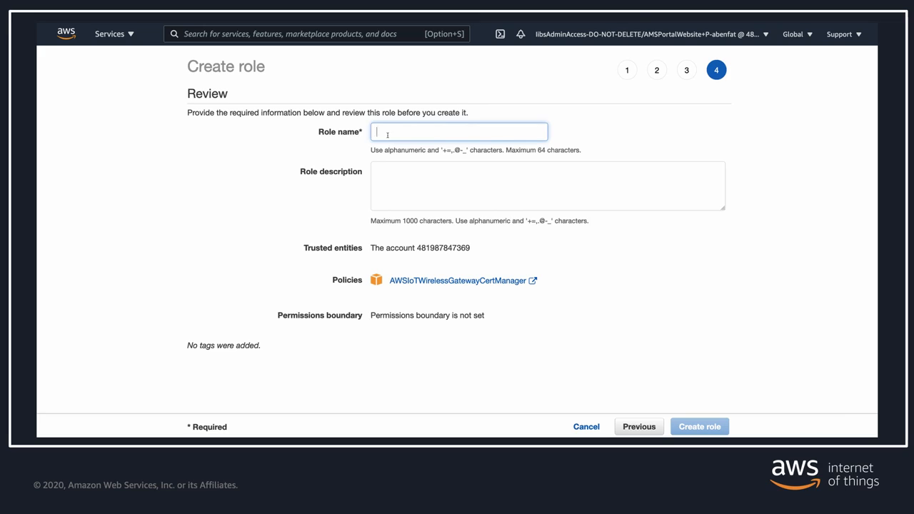
pyautogui.write('IoTWirelessGatewayCertManagerRole')
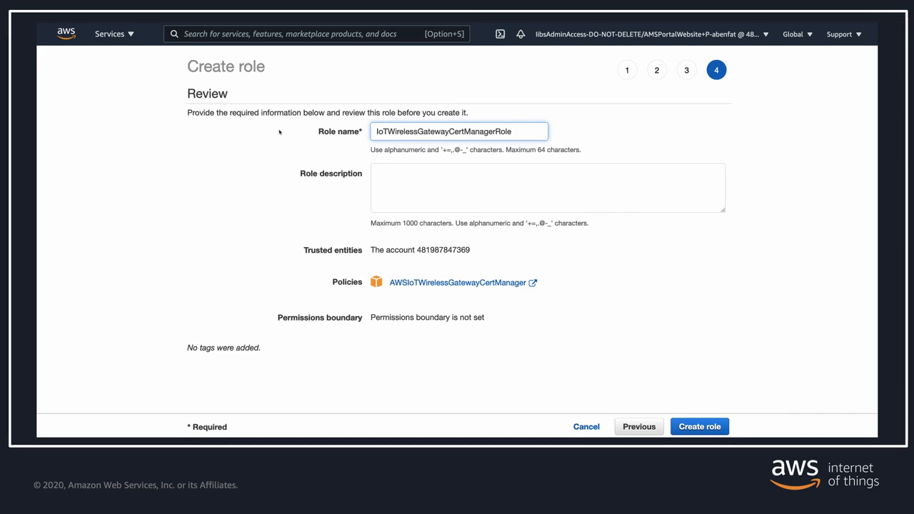
pyautogui.click(699, 426)
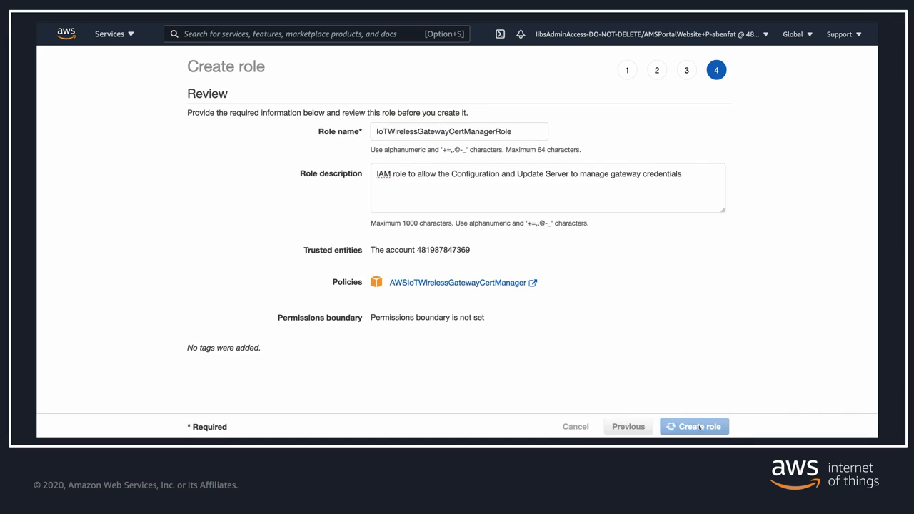
# Step: Finish creating the role and edit its trust relationship for iotwireless.amazonaws.com
pyautogui.click(693, 426)
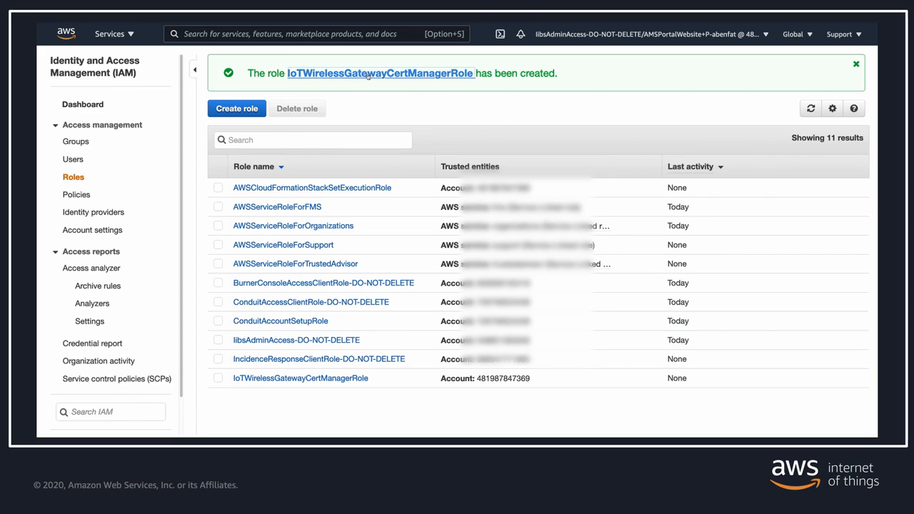
pyautogui.click(301, 377)
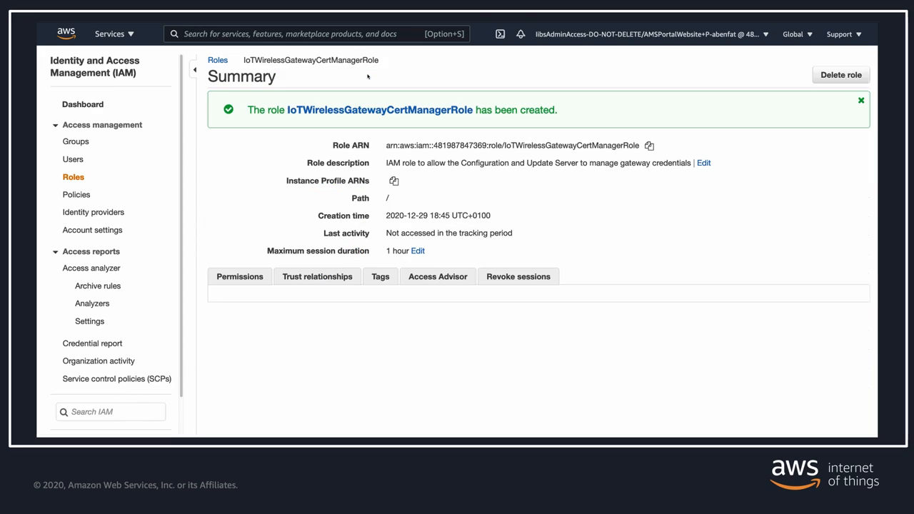
pyautogui.click(240, 276)
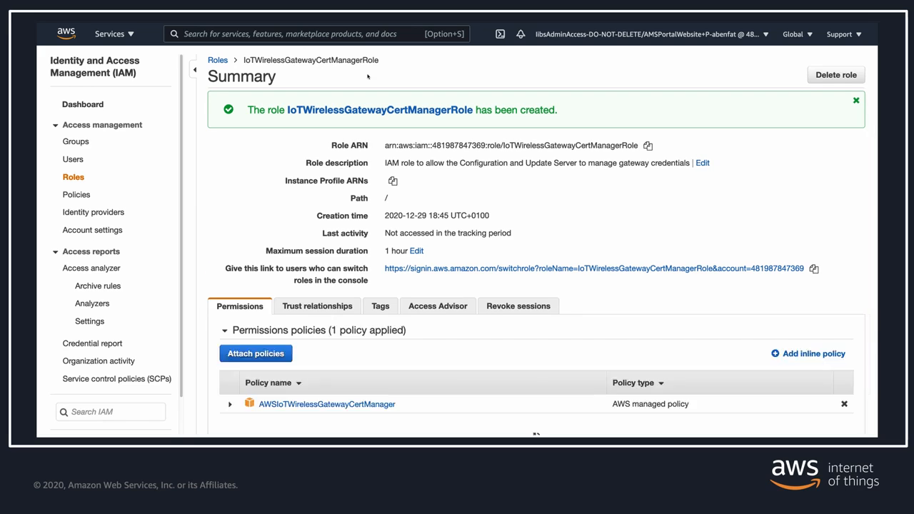
pyautogui.click(317, 306)
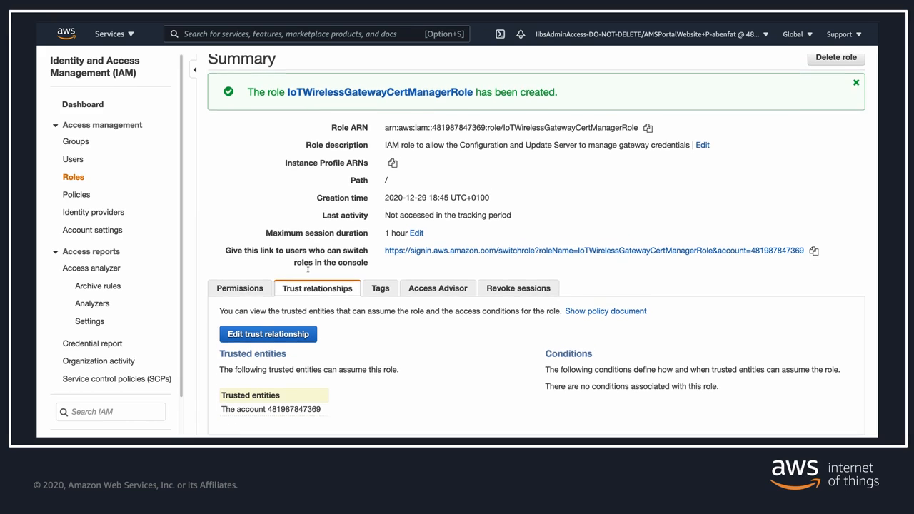
pyautogui.click(268, 333)
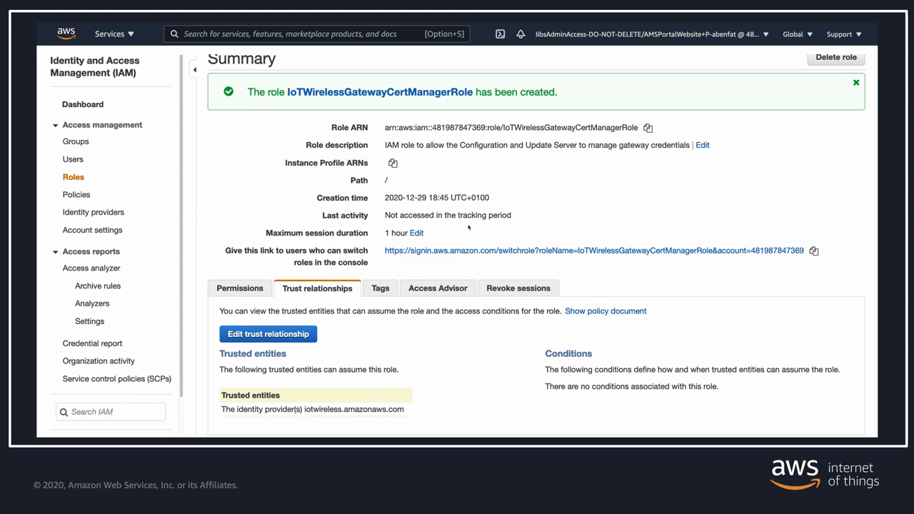
pyautogui.moveTo(379, 92)
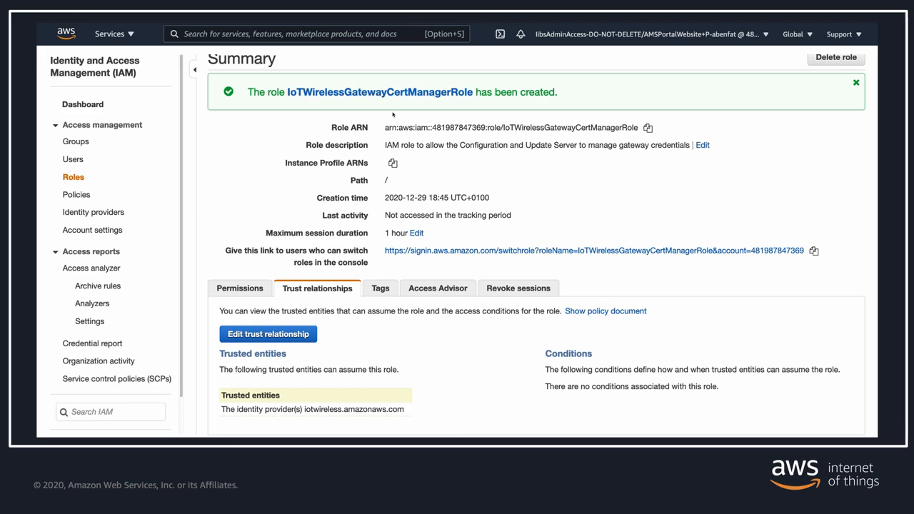
pyautogui.moveTo(391, 115)
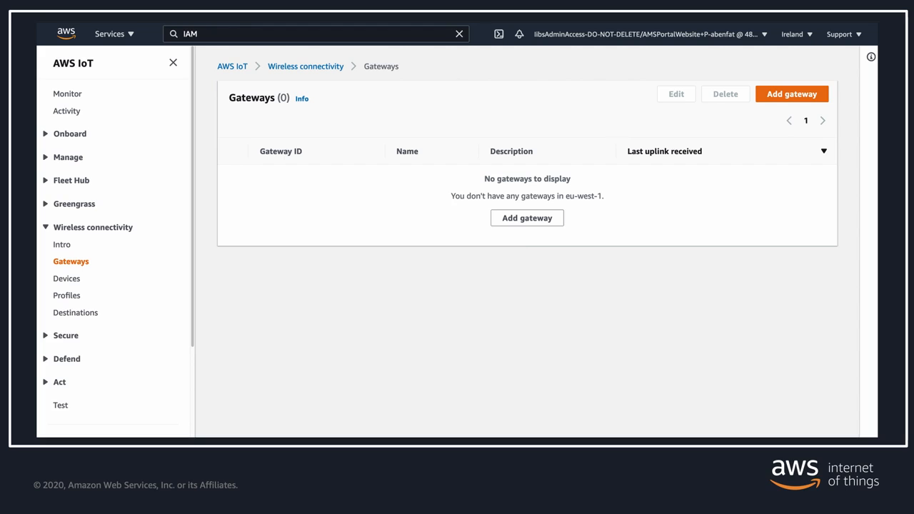
pyautogui.moveTo(497, 229)
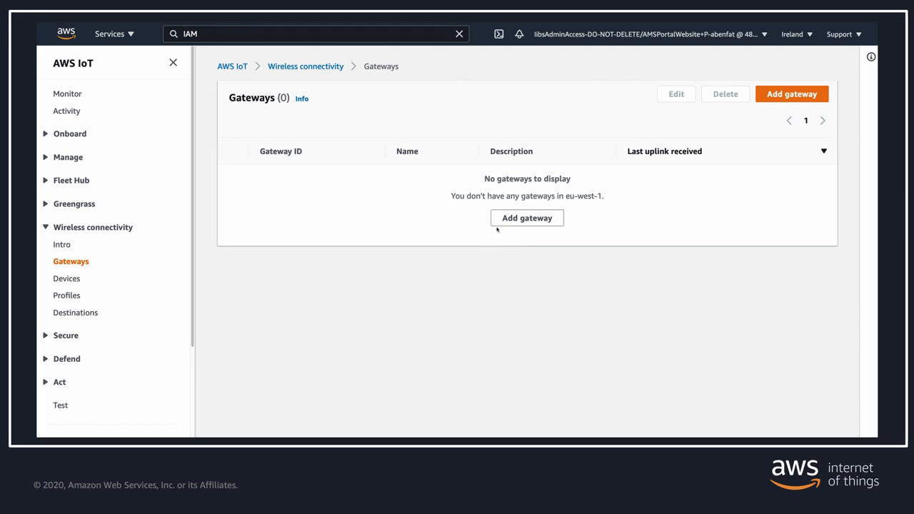
pyautogui.moveTo(527, 218)
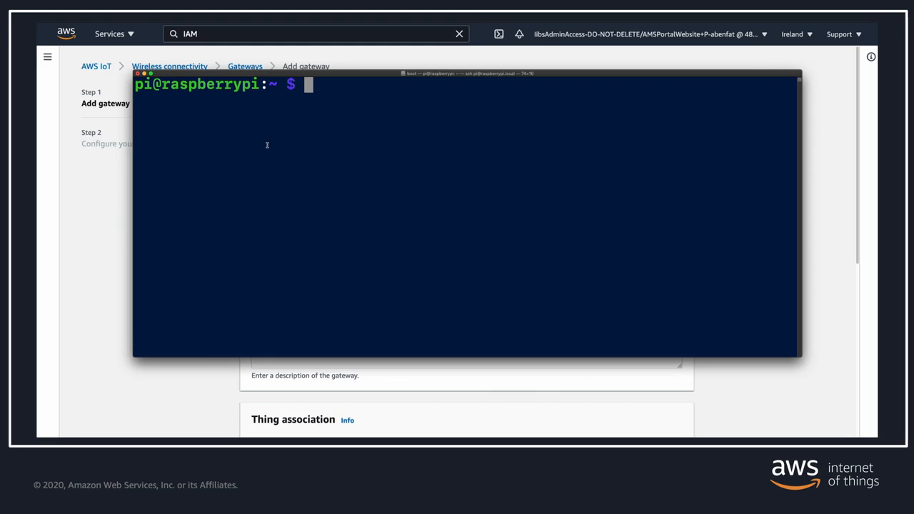
# Step: Read the Pi's wlan0 address with ifconfig and enter gateway EUI b827ebfffe786c17
pyautogui.write('ifconf')
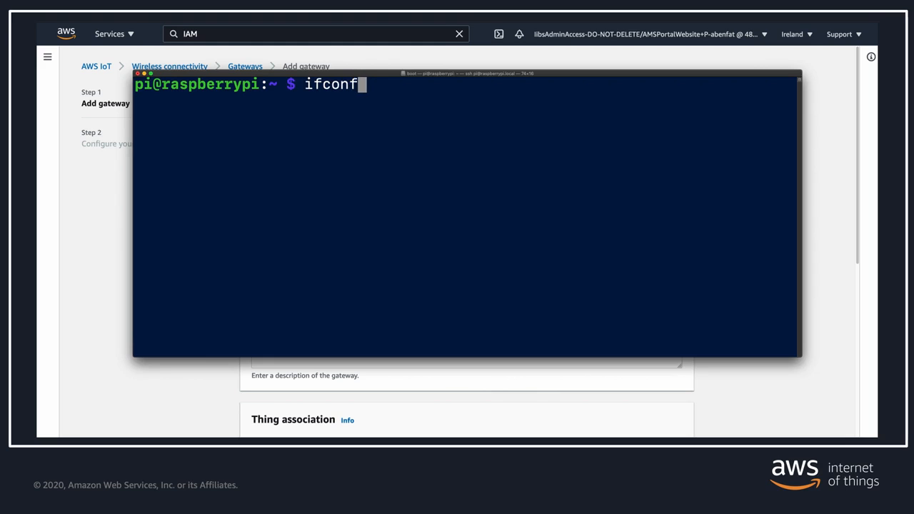
pyautogui.press('Return')
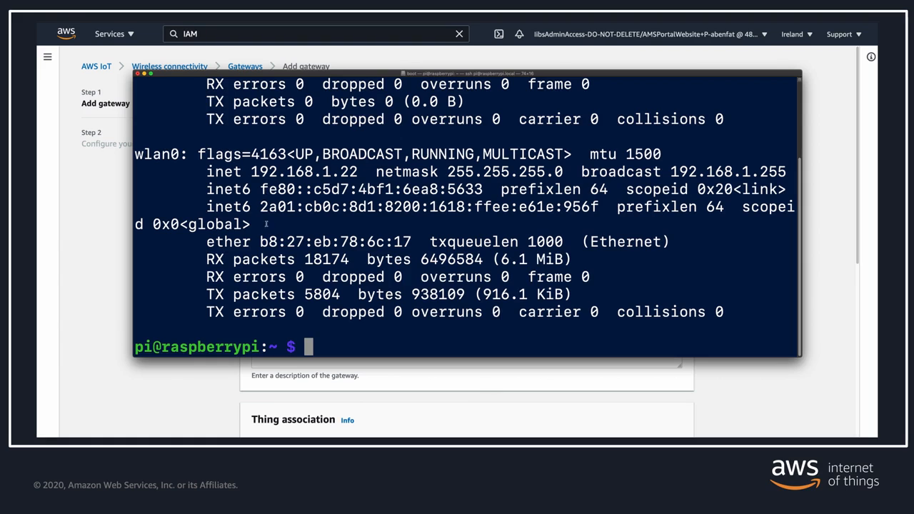
pyautogui.doubleClick(334, 242)
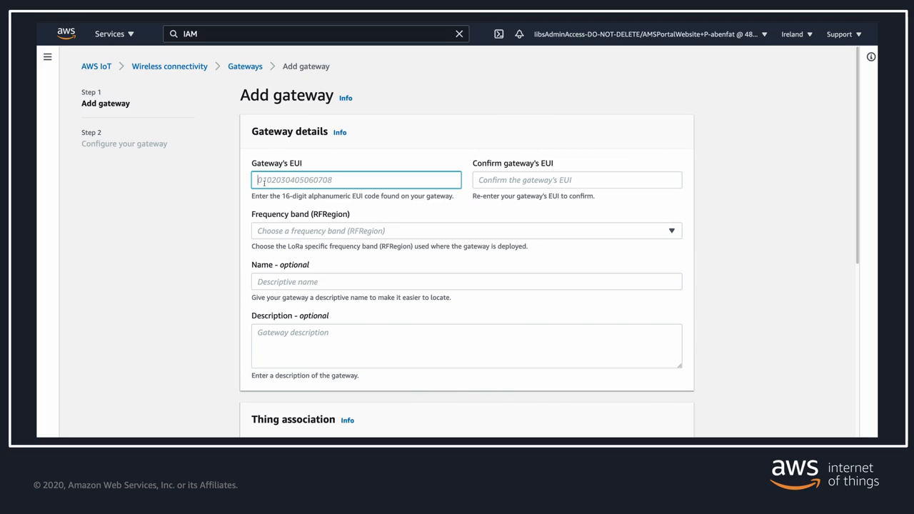
pyautogui.write('b827eb:78:6c:17')
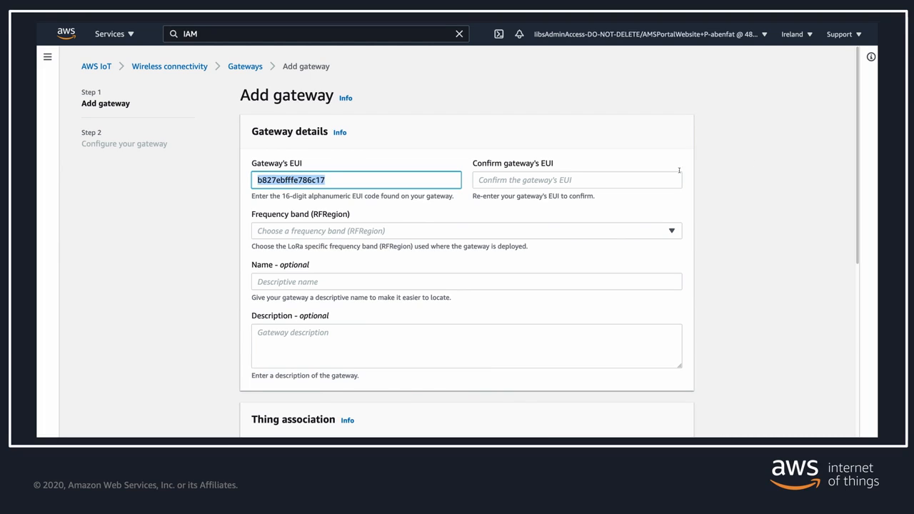
# Step: Name the gateway myFirstLoRaWANGateway with description 'My first LoRaWAN gateway'
pyautogui.click(464, 230)
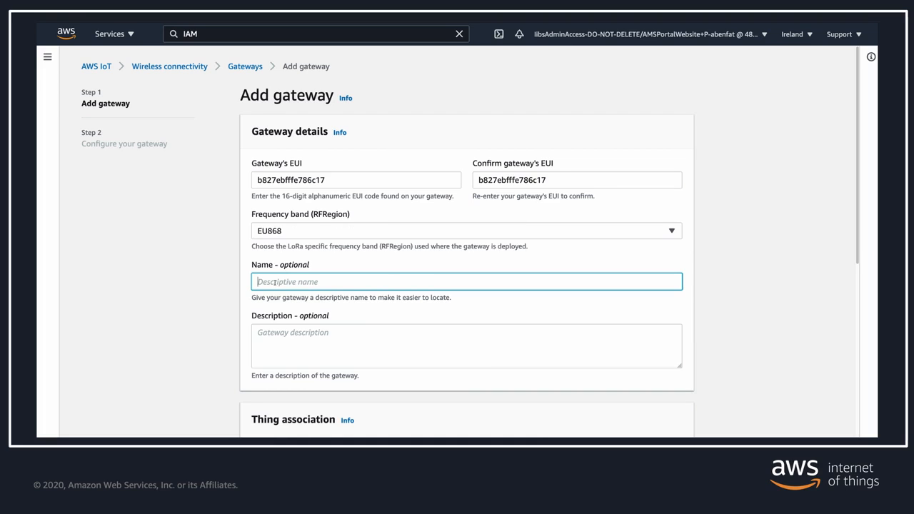
pyautogui.write('myFirst')
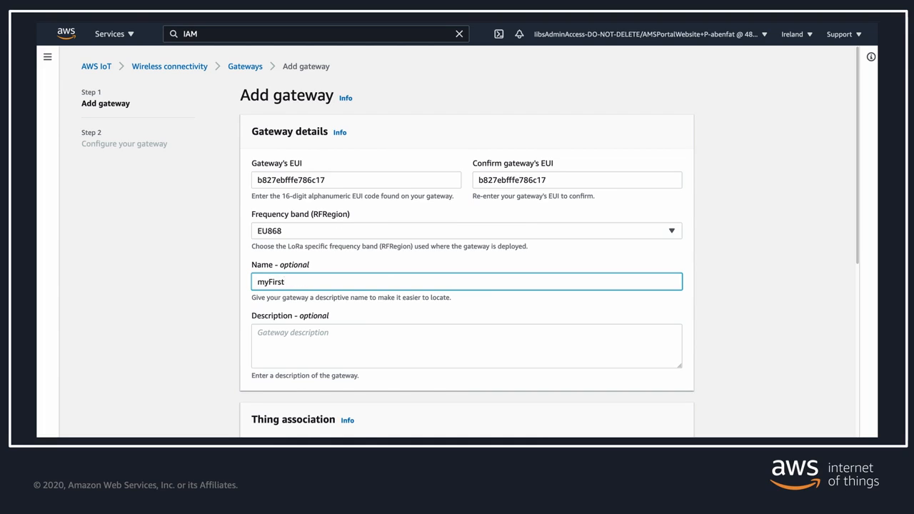
pyautogui.write('LoRaWANGateway')
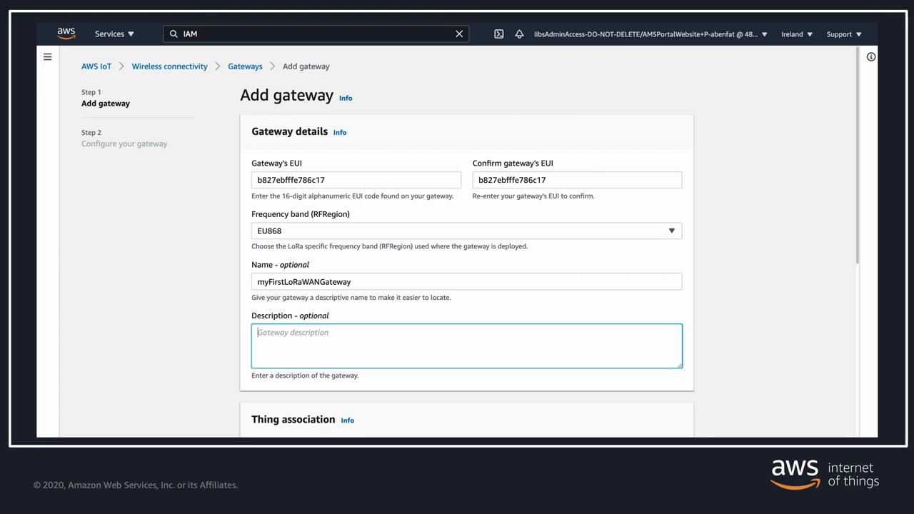
pyautogui.write('My first LoRaWAN gatewa')
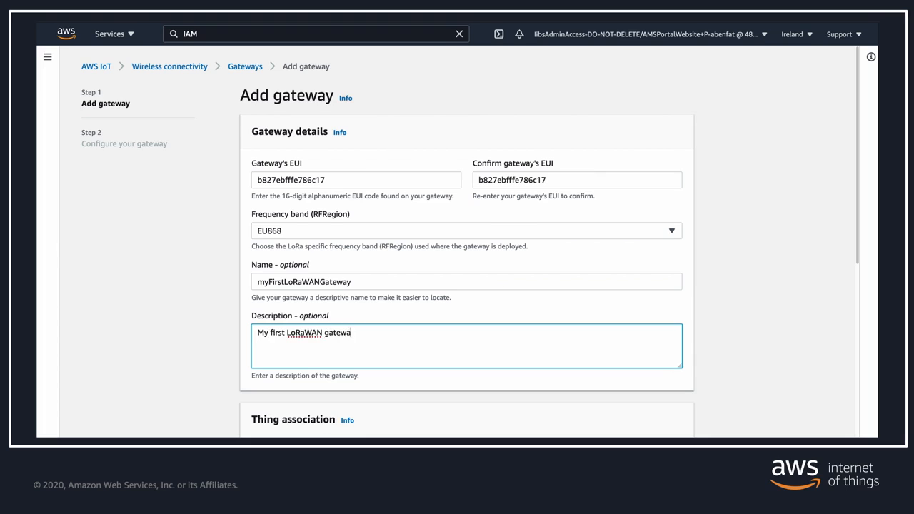
pyautogui.scroll(-3)
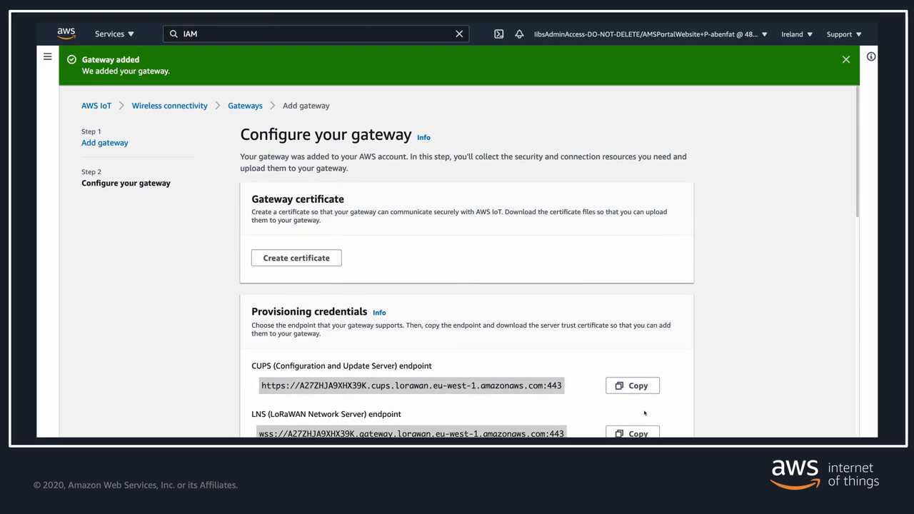
pyautogui.moveTo(398, 185)
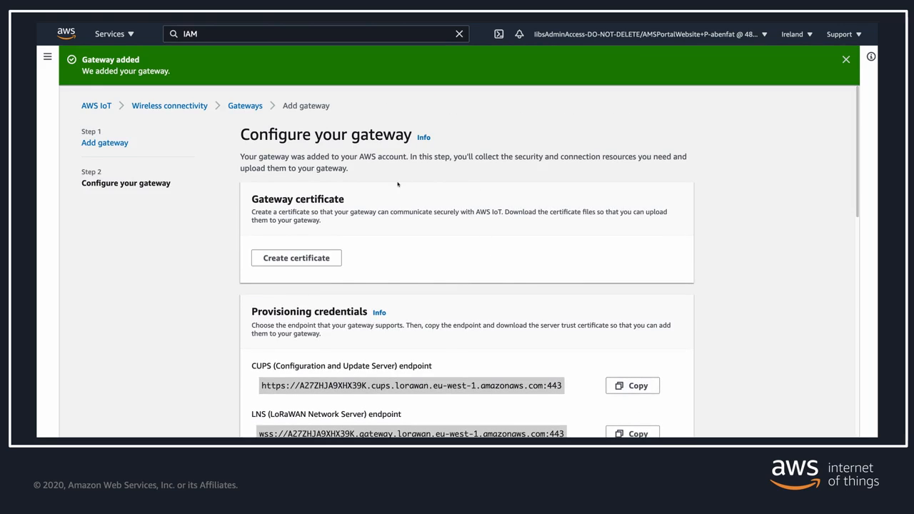
# Step: Download the gateway's server trust certificate and open the downloaded file
pyautogui.scroll(-3)
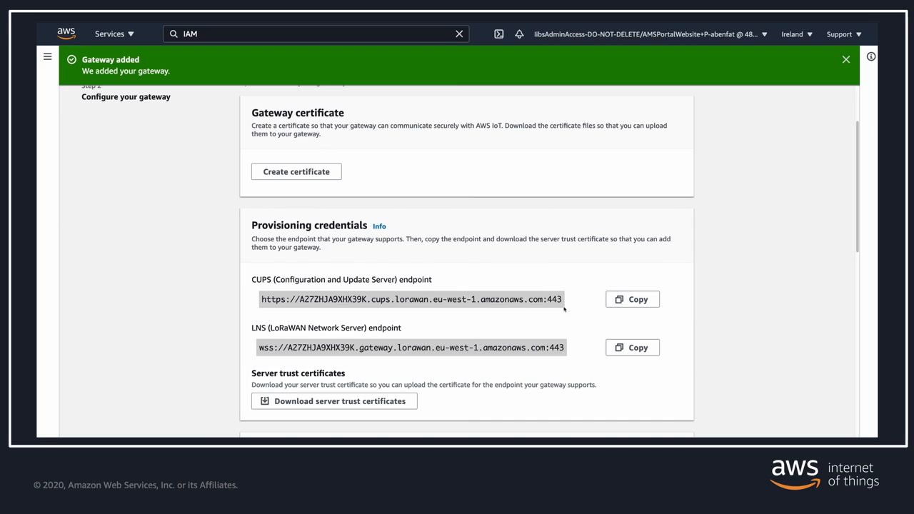
pyautogui.moveTo(632, 299)
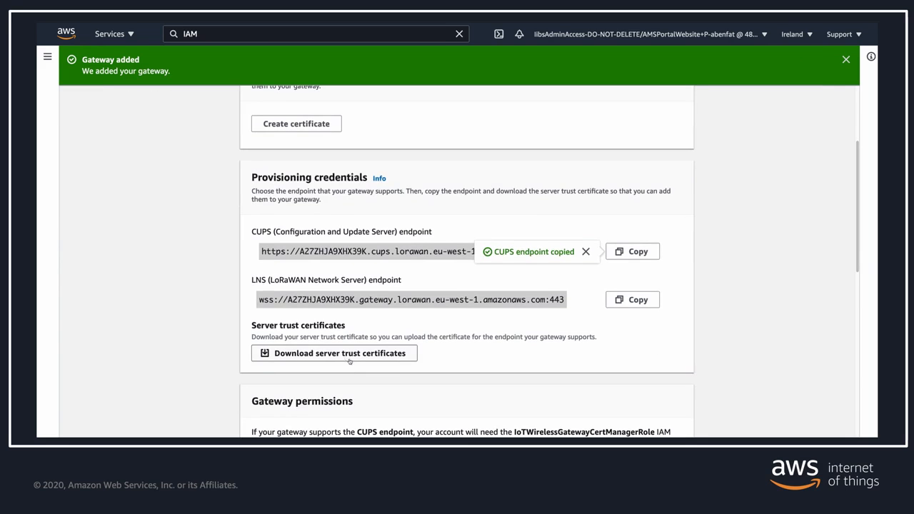
pyautogui.click(333, 353)
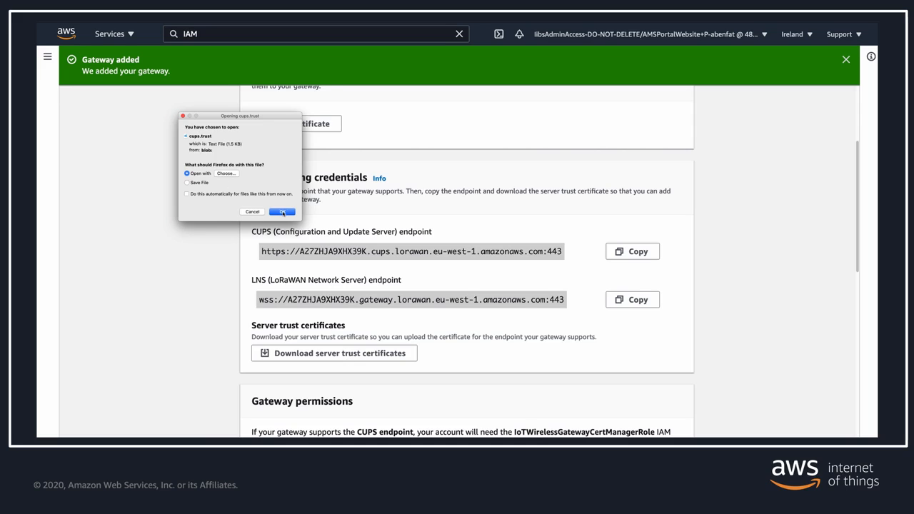
pyautogui.click(282, 211)
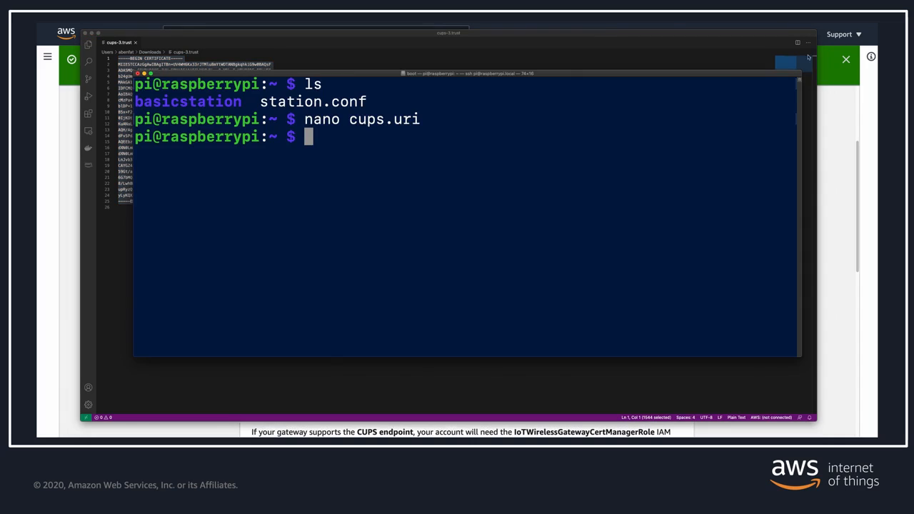
# Step: Create cups.trust on the Pi containing the server trust certificate
pyautogui.write('nano cup')
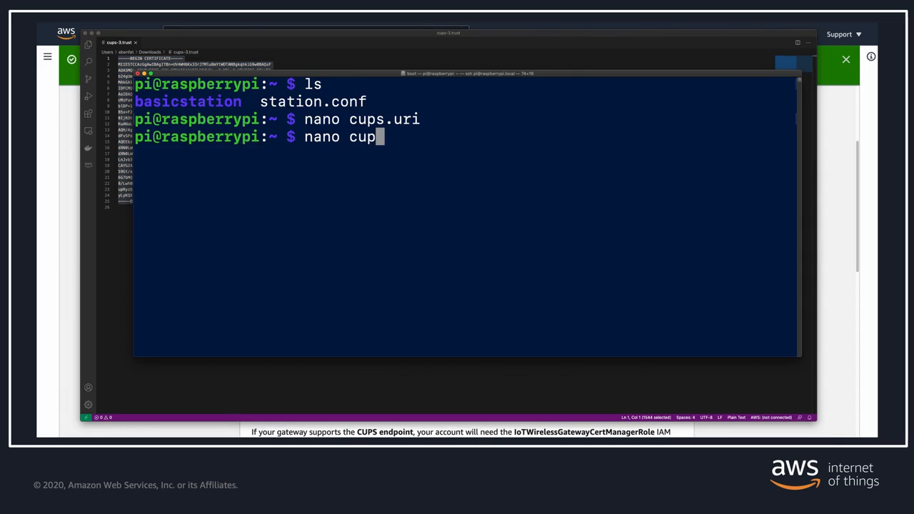
pyautogui.write('s.trust')
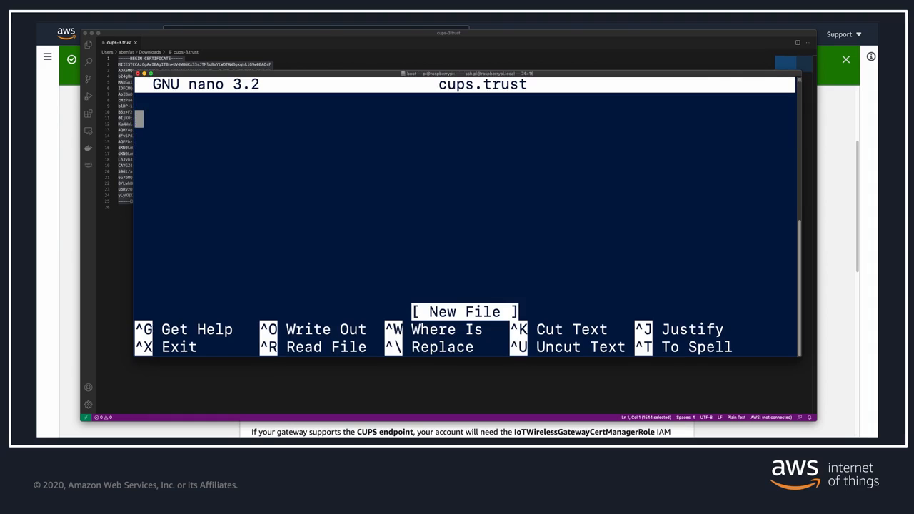
pyautogui.press('ctrl+x')
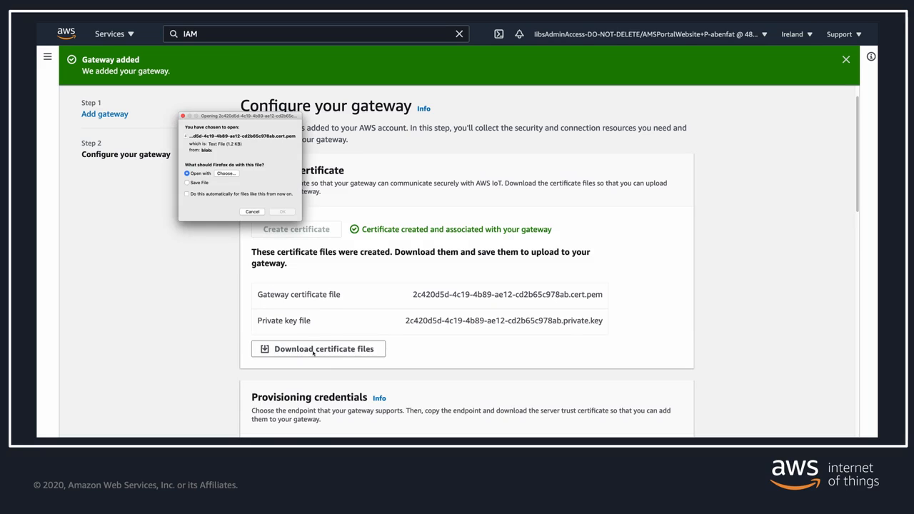
# Step: Save the gateway certificate as cups.crt and list the home folder files
pyautogui.click(281, 211)
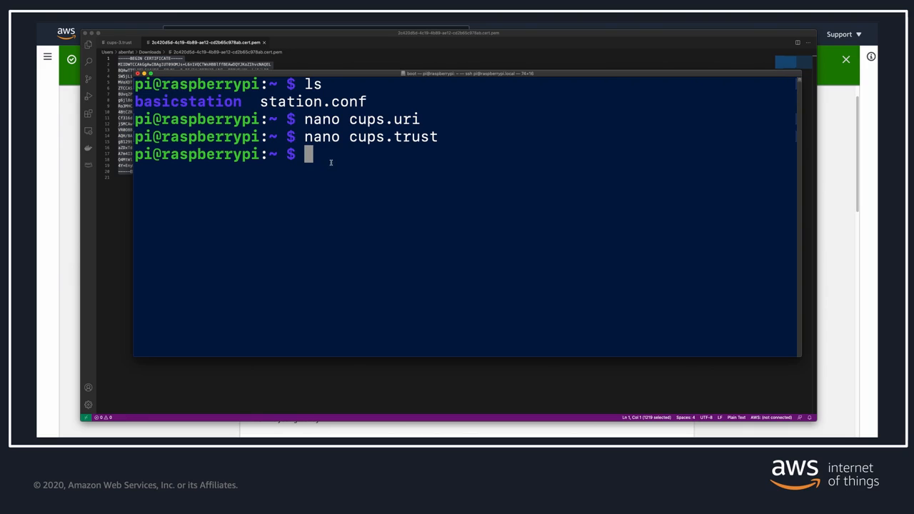
pyautogui.write('nano cups.crt')
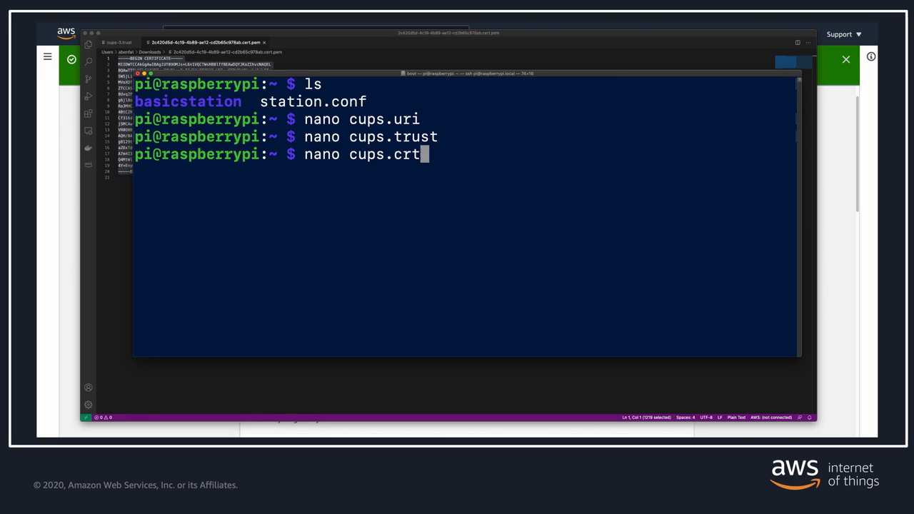
pyautogui.press('Return')
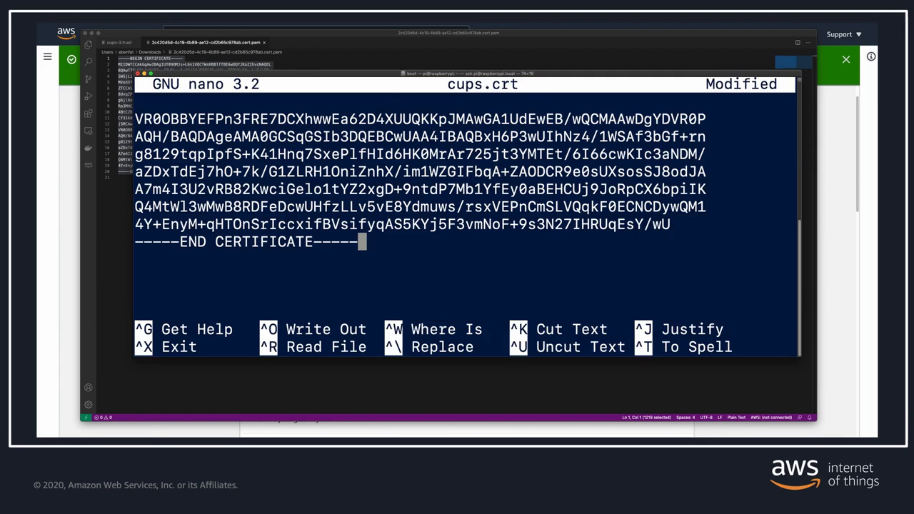
pyautogui.press('ctrl+x')
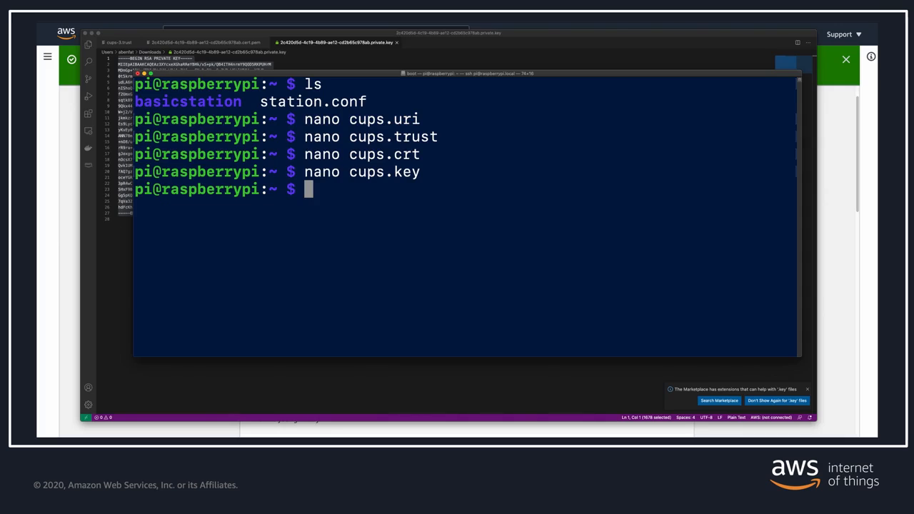
pyautogui.press('Return')
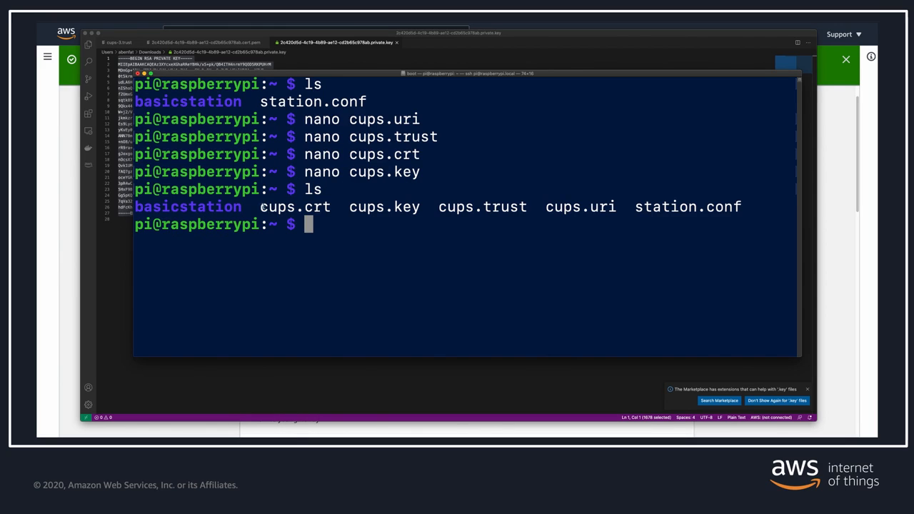
pyautogui.doubleClick(295, 206)
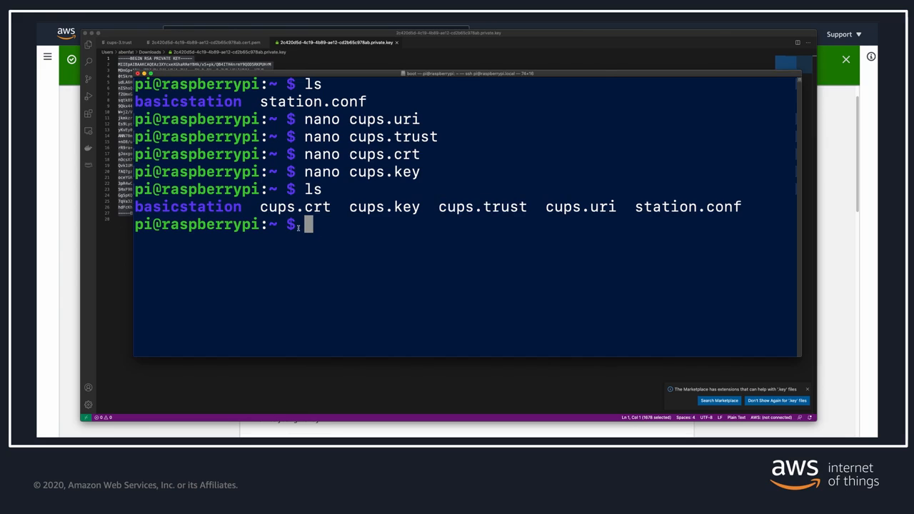
# Step: Run Basic Station with RADIODEV=/dev/spidev0.0 and watch its CUPS exchange in the log
pyautogui.write('RADIODEV=/dev/spidev0.0')
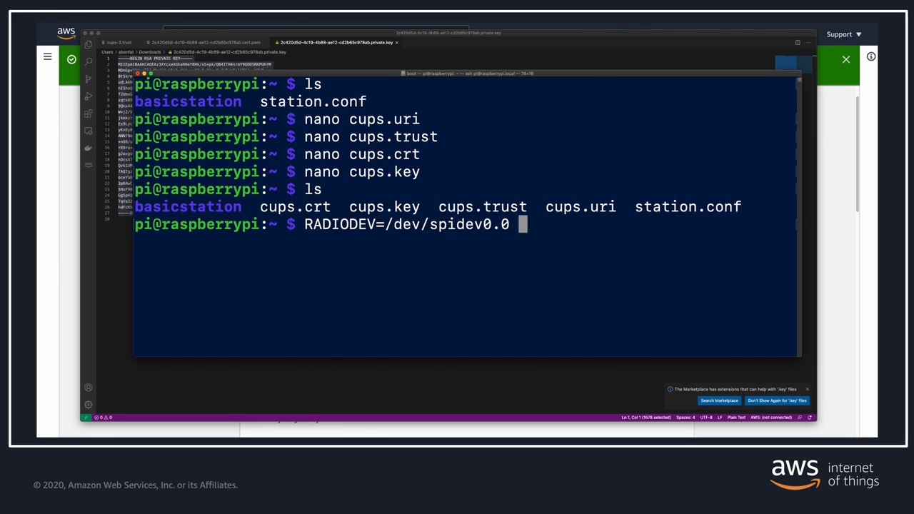
pyautogui.write('/home/pi/basicstation/build-rpi-std/')
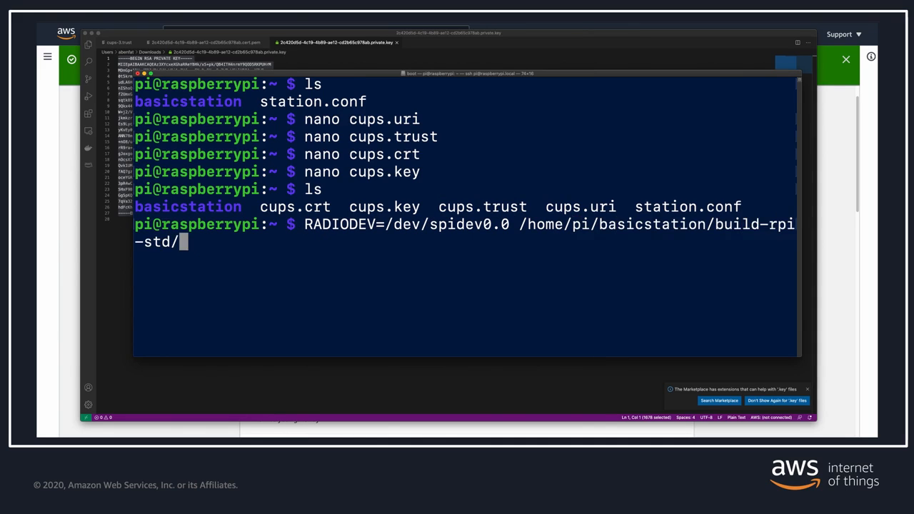
pyautogui.press('Return')
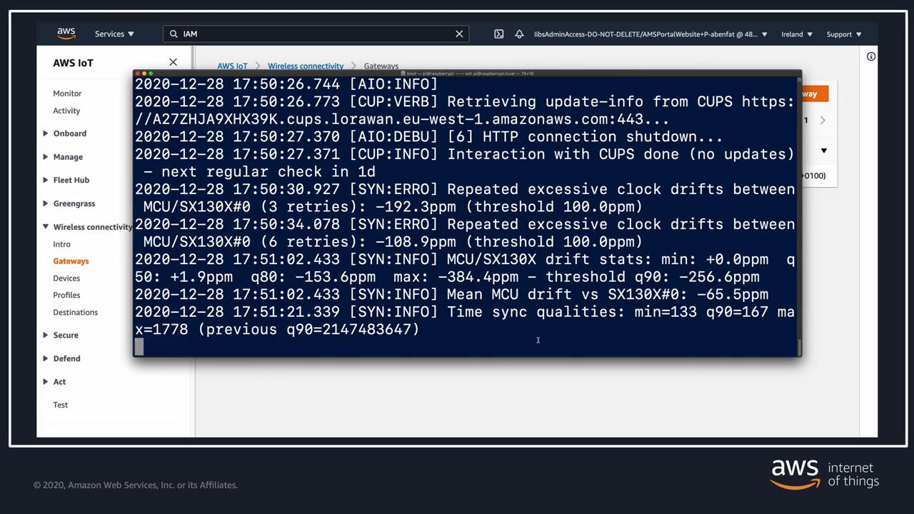
pyautogui.scroll(-3)
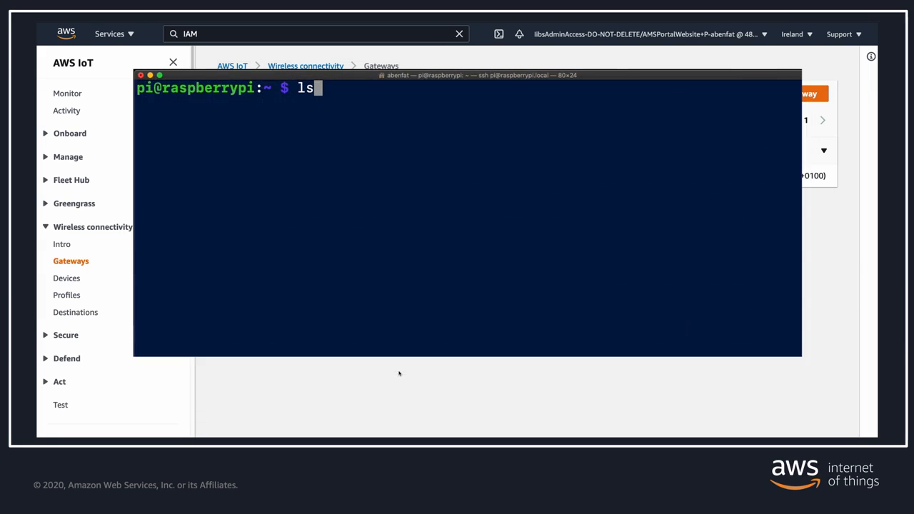
# Step: List the home folder to confirm the new tc and backup credential files
pyautogui.press('Return')
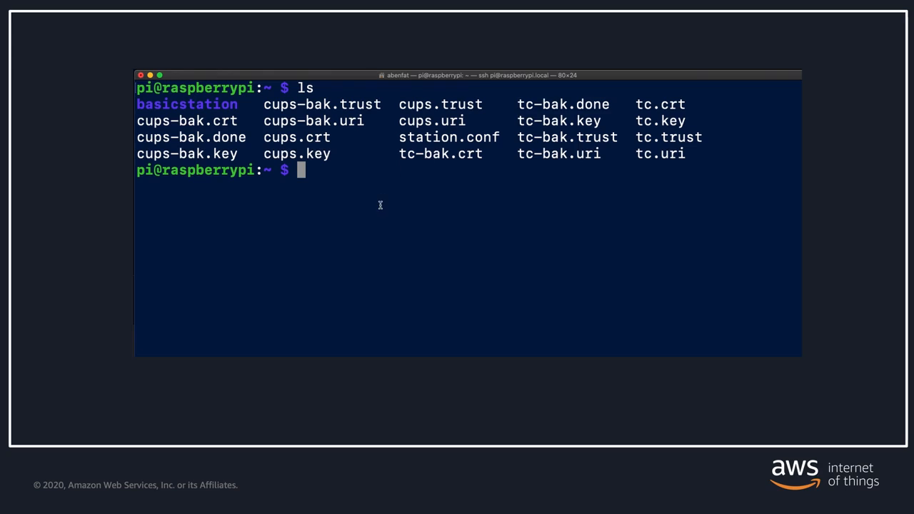
pyautogui.doubleClick(660, 154)
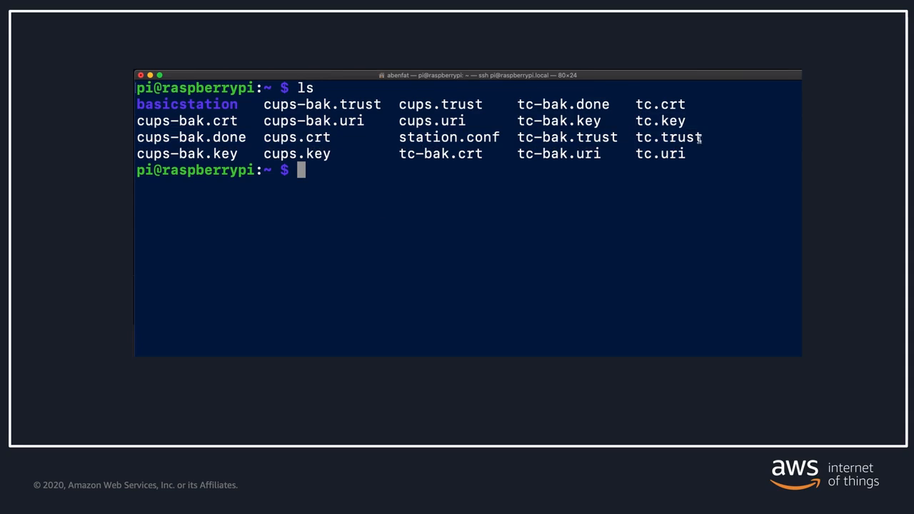
pyautogui.doubleClick(659, 104)
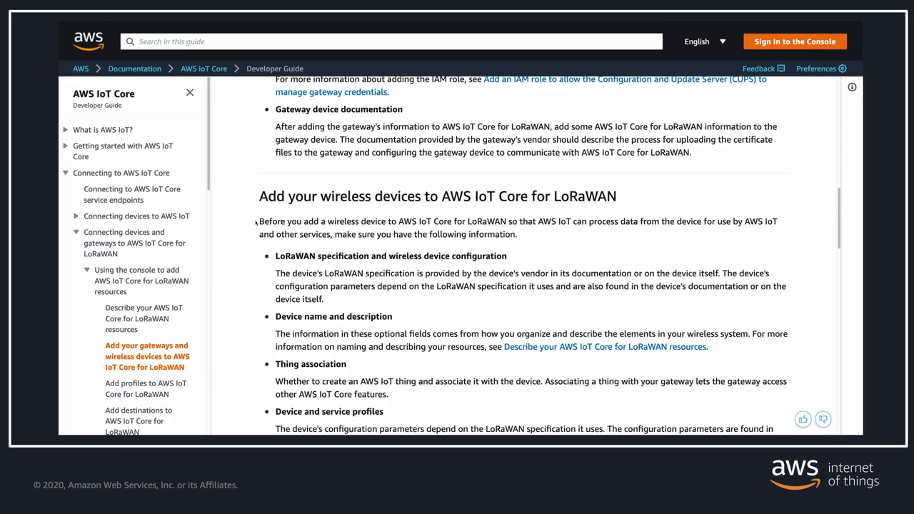
# Step: Open and read the 'Add destinations to AWS IoT Core for LoRaWAN' guide page
pyautogui.scroll(-3)
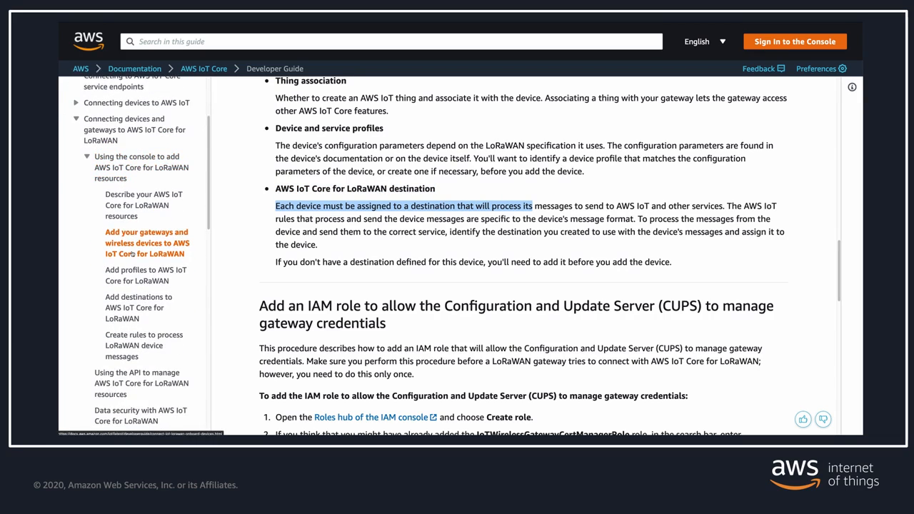
pyautogui.click(138, 303)
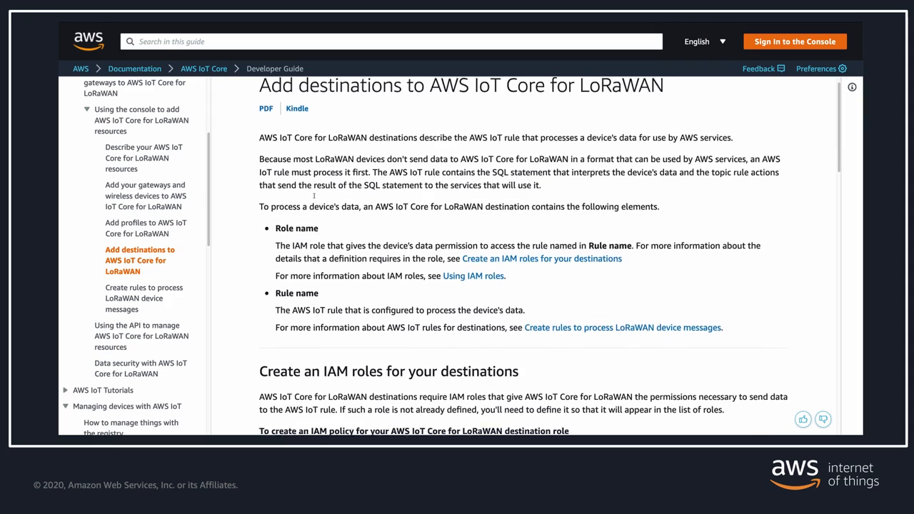
pyautogui.scroll(-3)
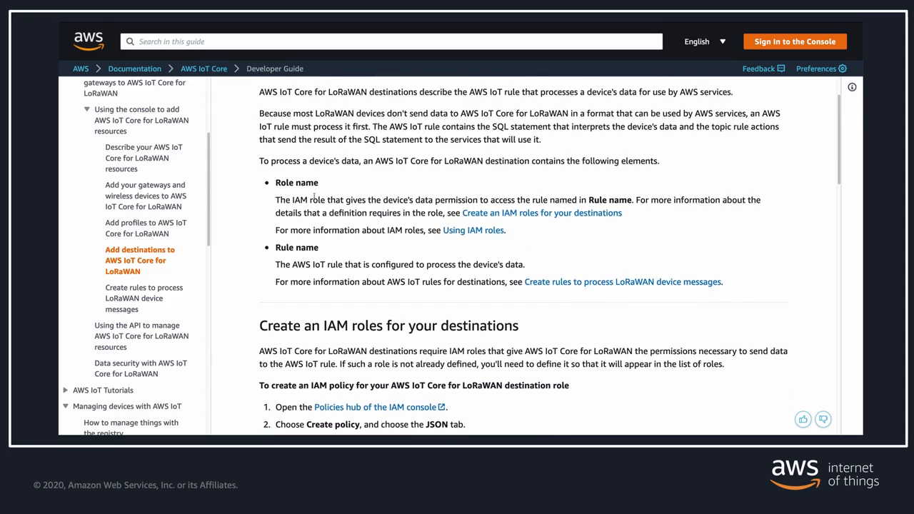
pyautogui.scroll(-3)
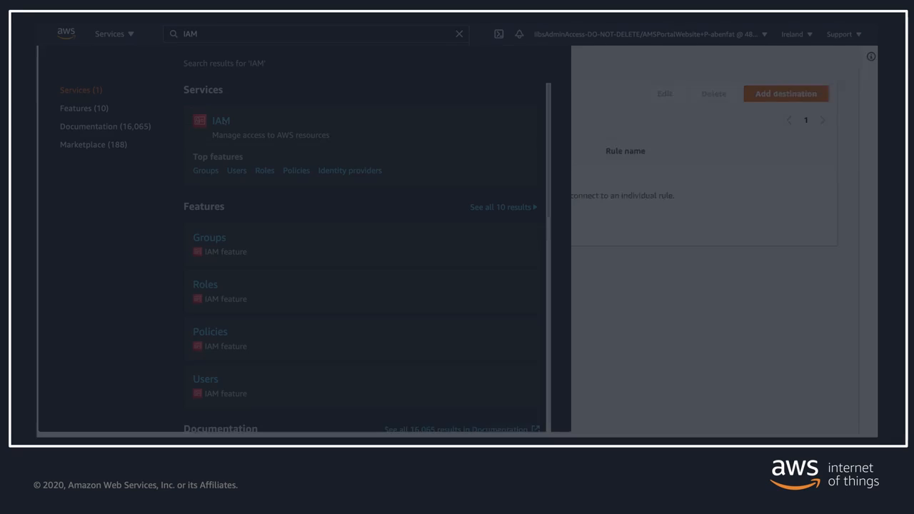
# Step: Start an IAM role trusting another AWS account with your own account ID, reaching permissions
pyautogui.click(221, 120)
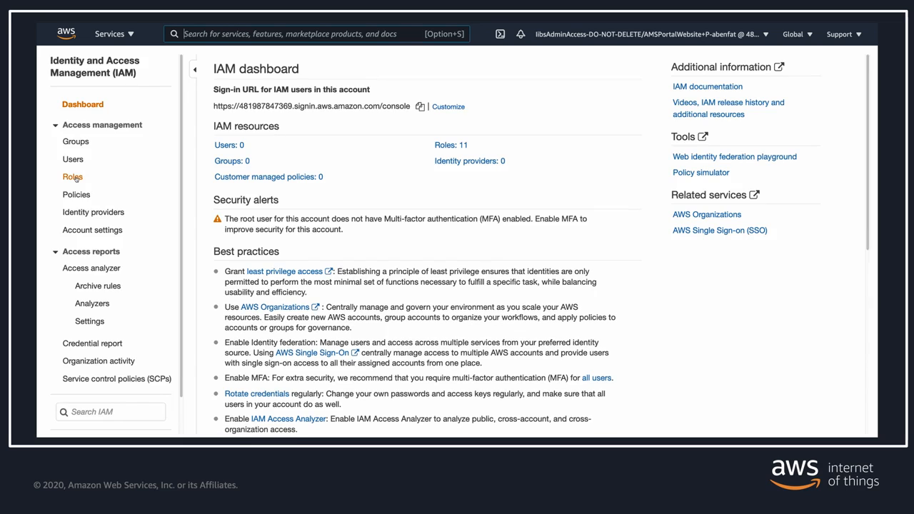
pyautogui.click(72, 176)
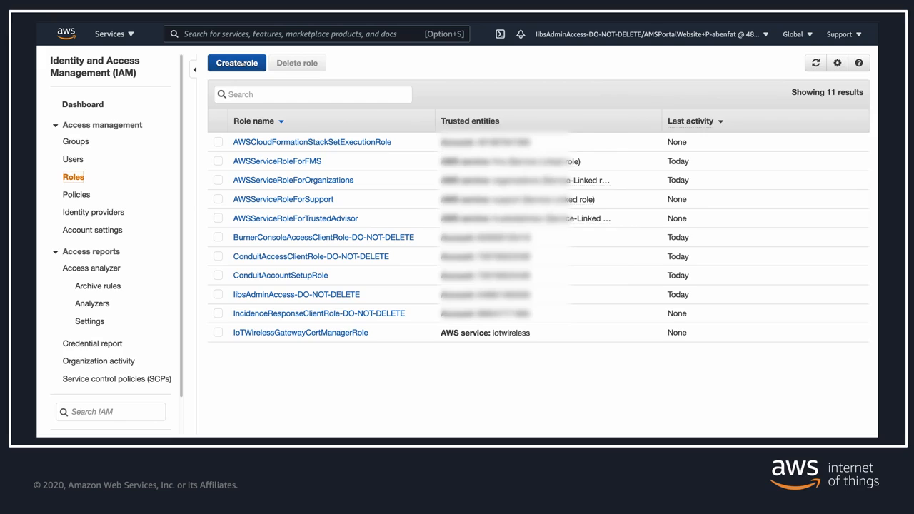
pyautogui.click(237, 63)
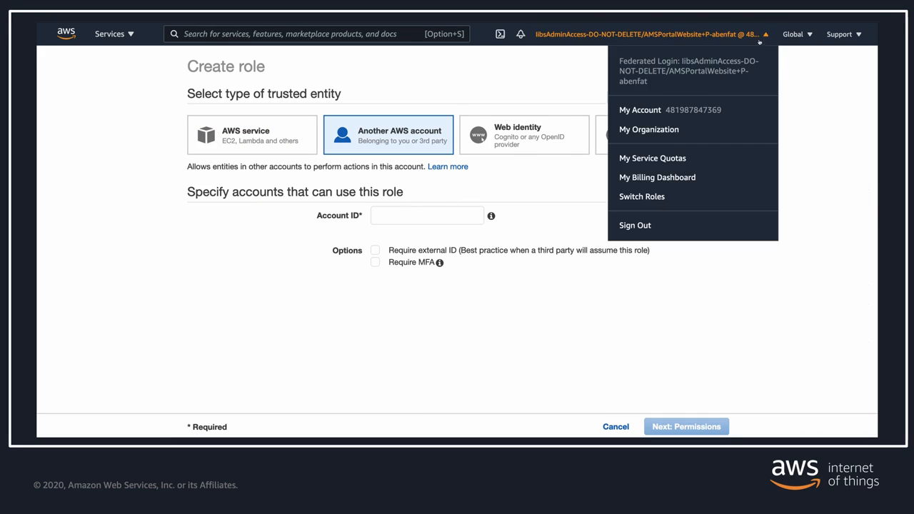
pyautogui.doubleClick(693, 109)
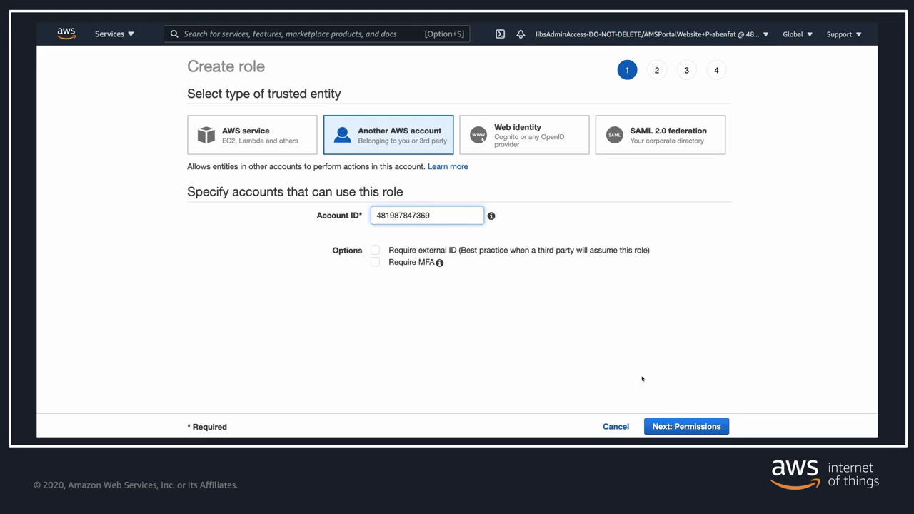
pyautogui.click(685, 426)
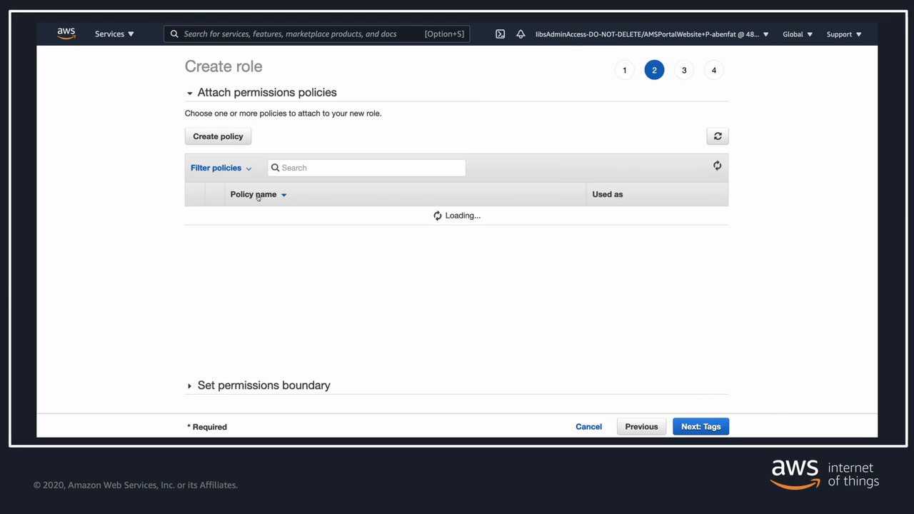
pyautogui.click(217, 135)
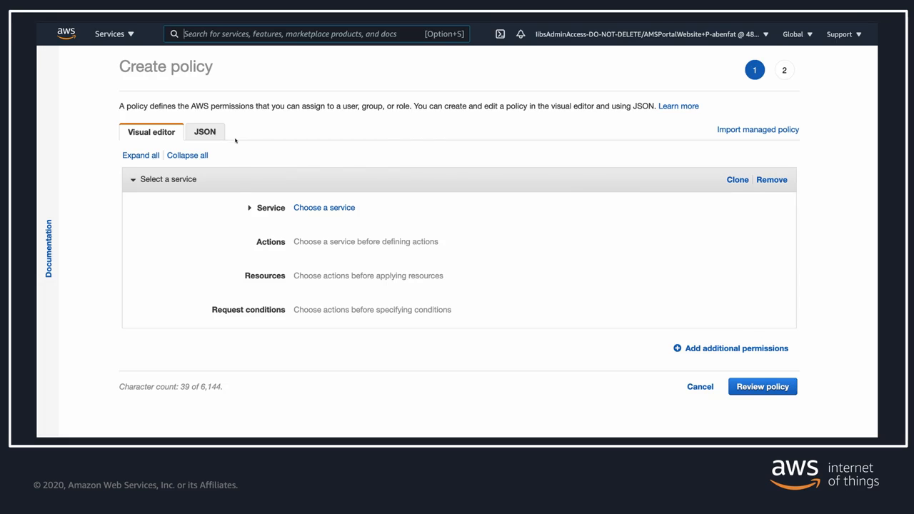
# Step: Create IoTWirelessDestinationPolicy from JSON allowing iot:DescribeEndpoint and iot:Publish on all resources
pyautogui.click(205, 132)
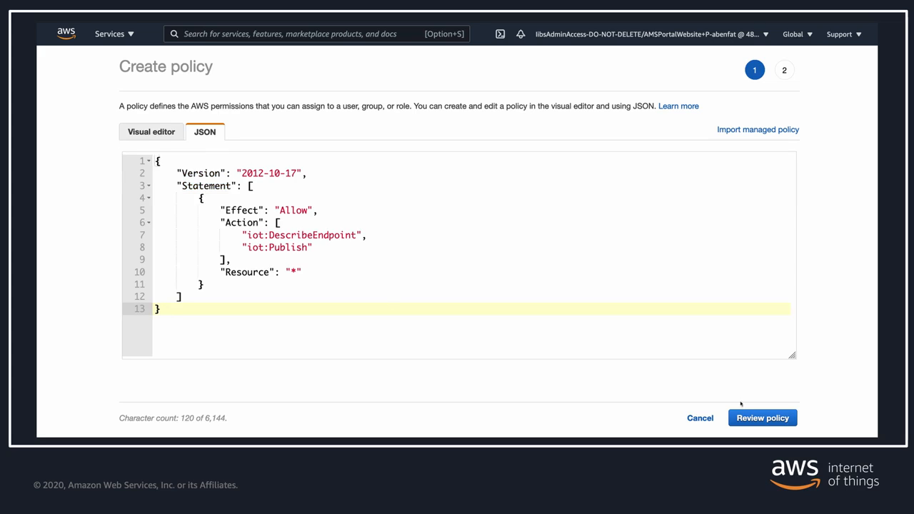
pyautogui.click(762, 418)
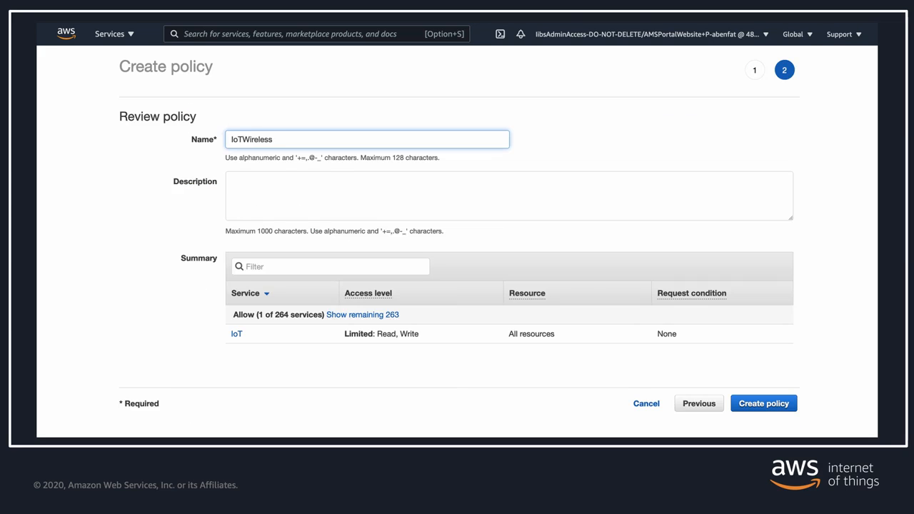
pyautogui.write('DestinationPolicy')
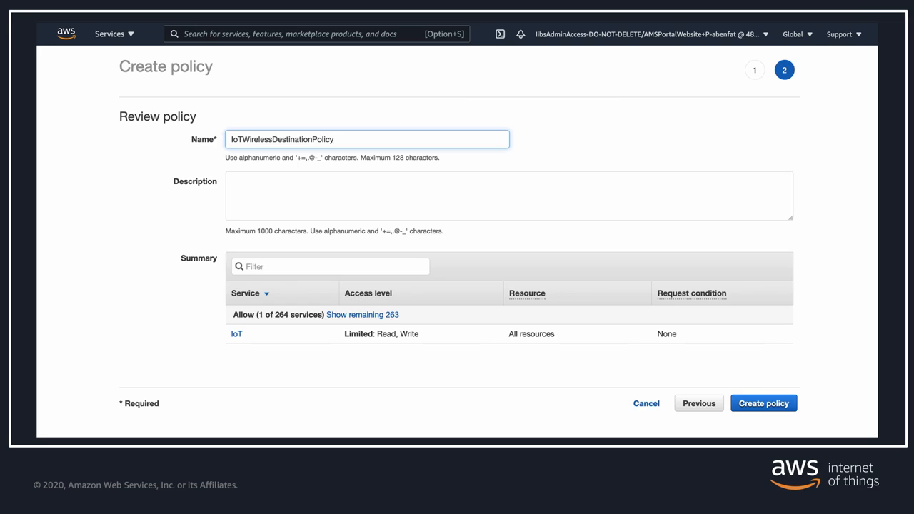
pyautogui.click(763, 403)
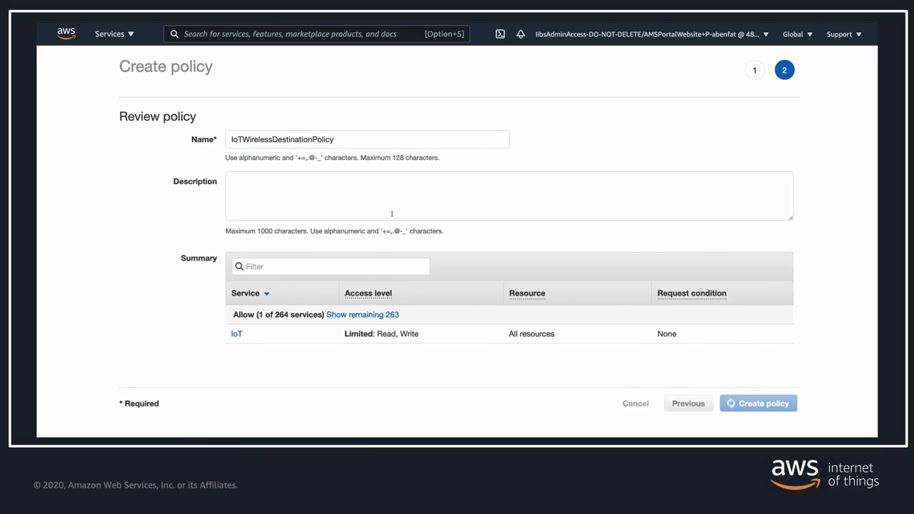
pyautogui.click(757, 403)
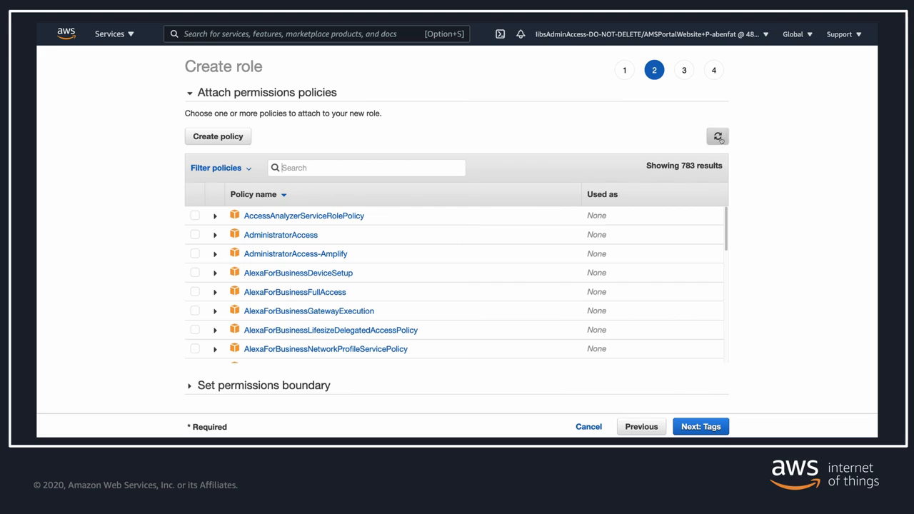
# Step: Attach IoTWirelessDestinationPolicy and create IoTWirelessDestinationRole with a description
pyautogui.click(717, 136)
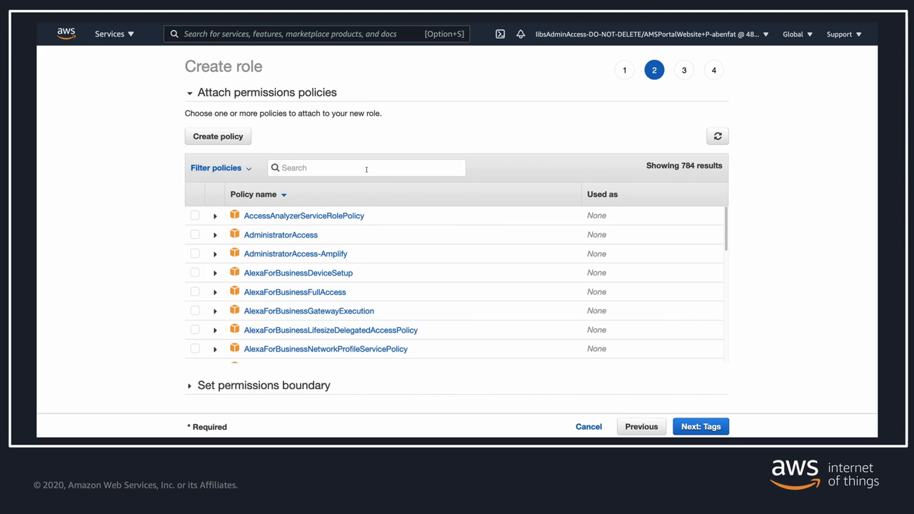
pyautogui.write('IoTWirelessDe')
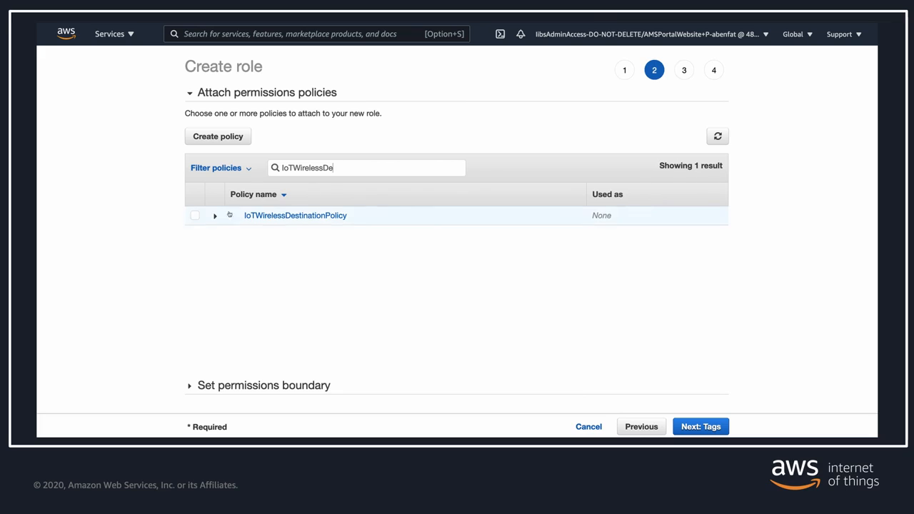
pyautogui.click(700, 426)
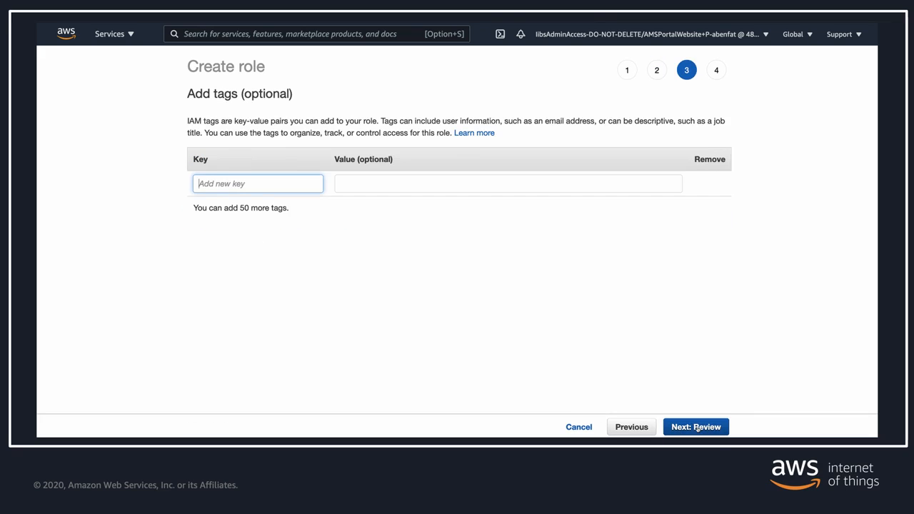
pyautogui.click(695, 426)
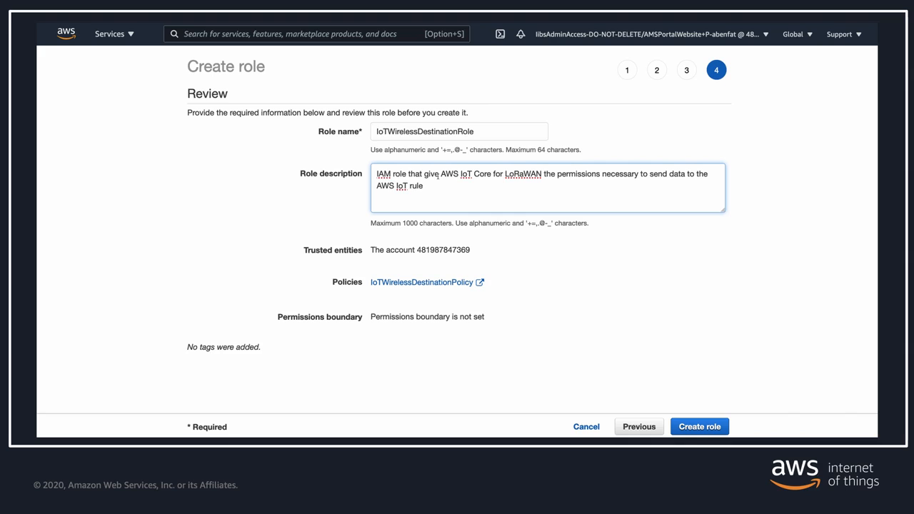
pyautogui.click(698, 426)
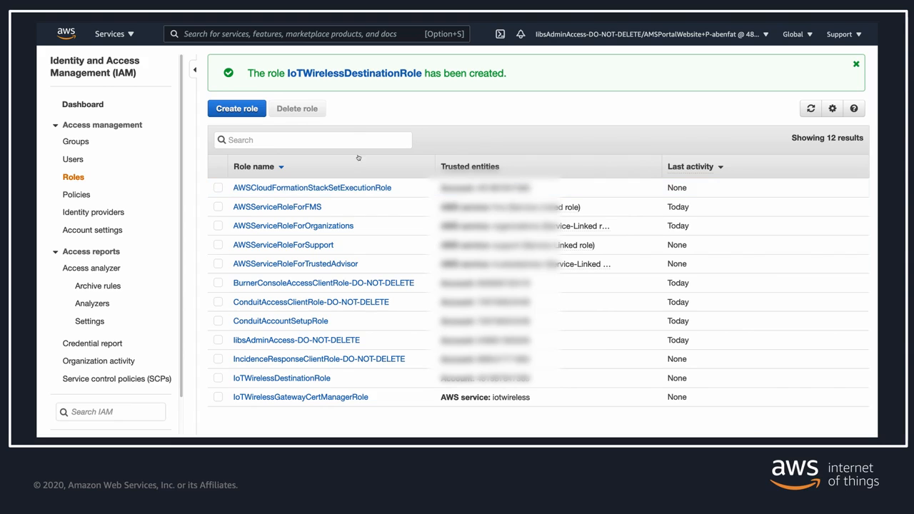
pyautogui.moveTo(355, 73)
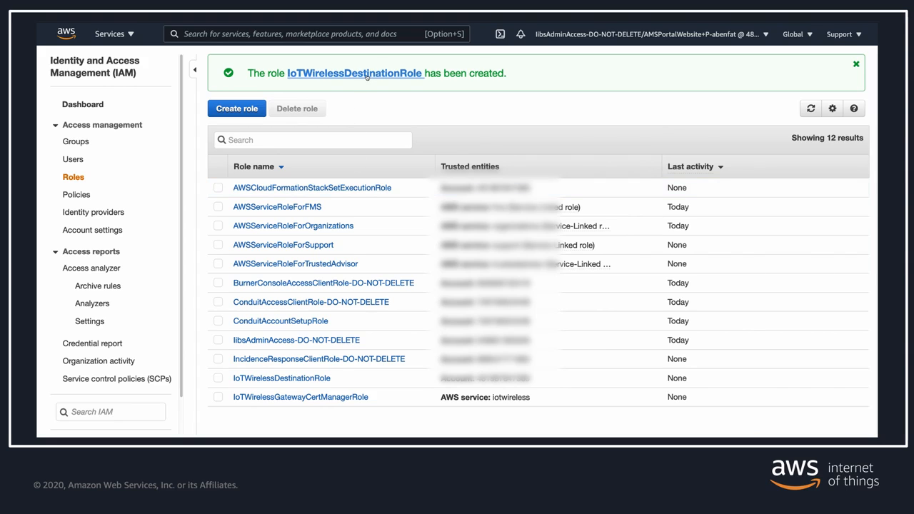
# Step: Set IoTWirelessDestinationRole's trust policy principal service to iotwireless.amazonaws.com
pyautogui.click(281, 378)
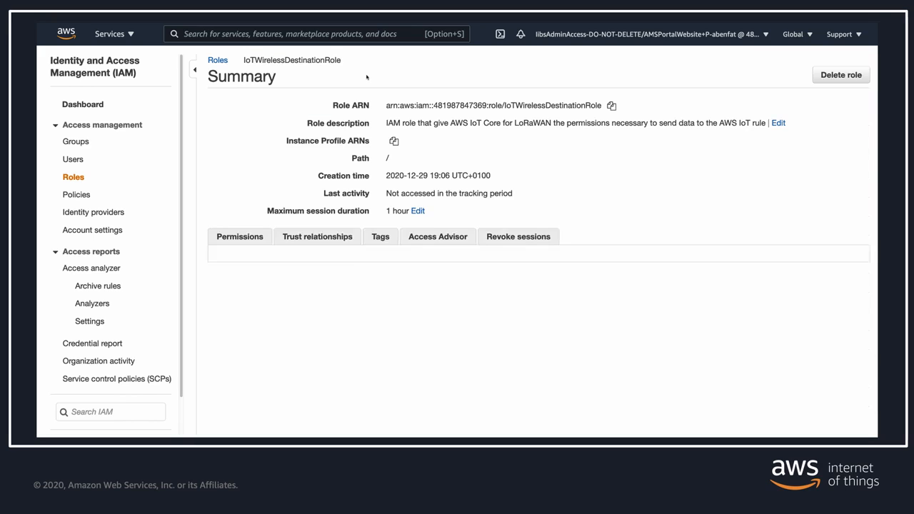
pyautogui.click(239, 237)
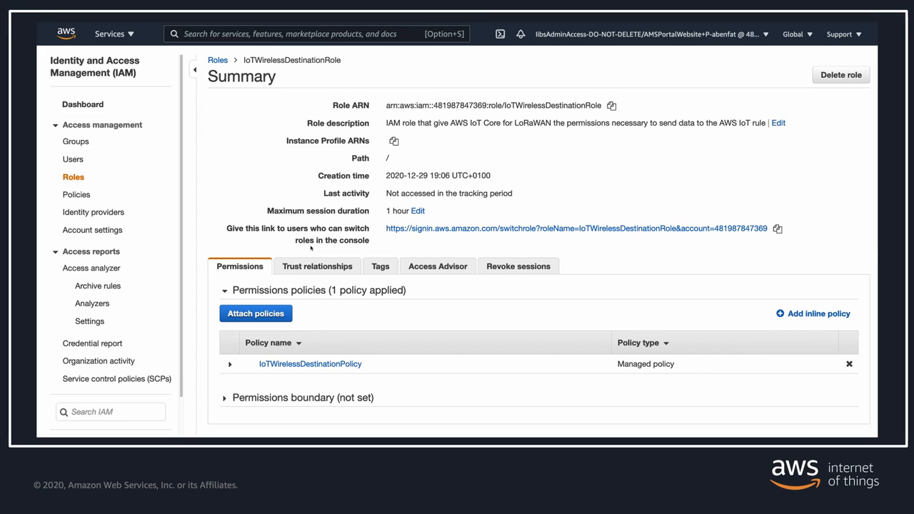
pyautogui.click(317, 266)
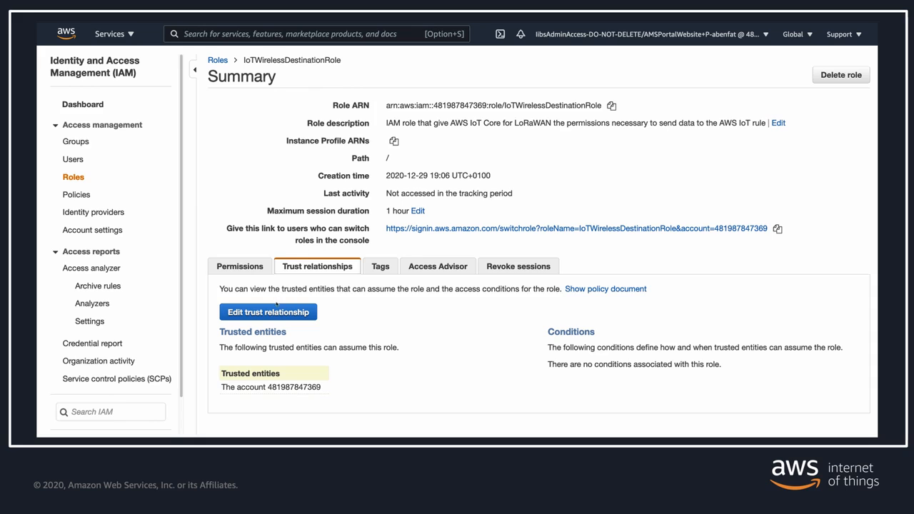
pyautogui.click(267, 312)
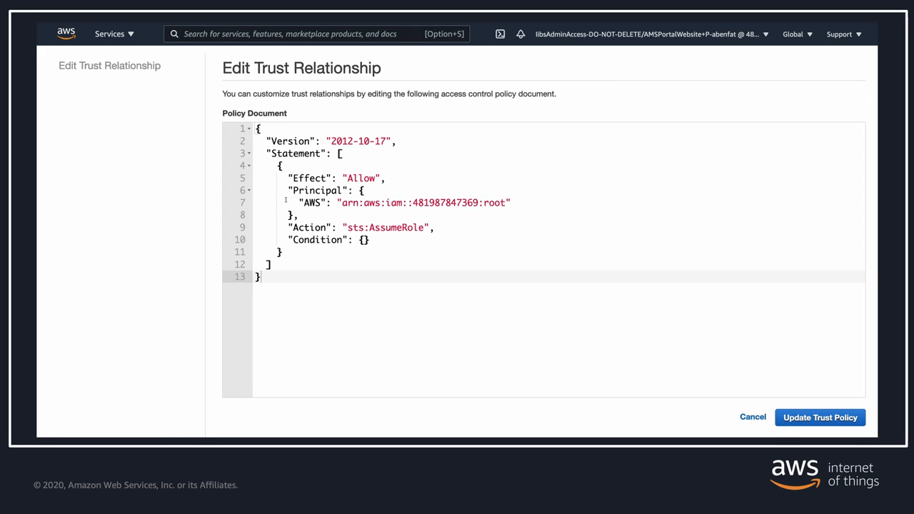
pyautogui.moveTo(88, 187)
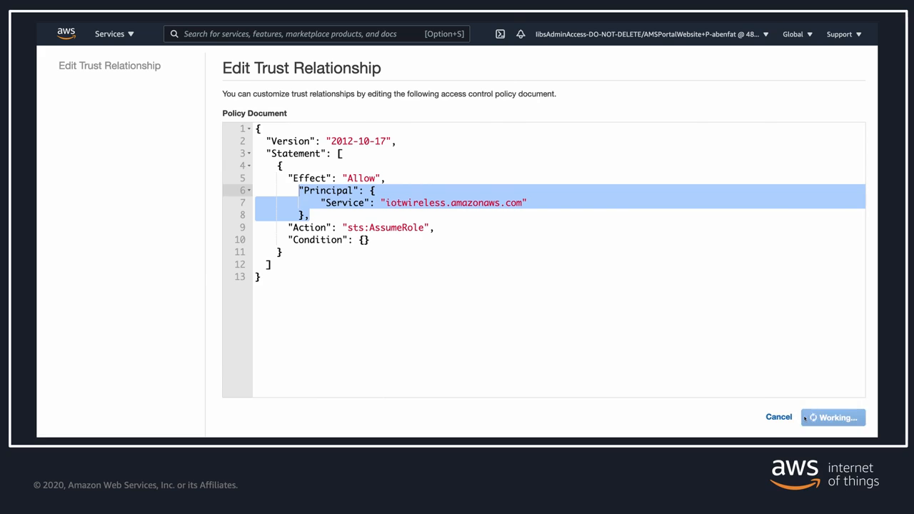
pyautogui.click(832, 417)
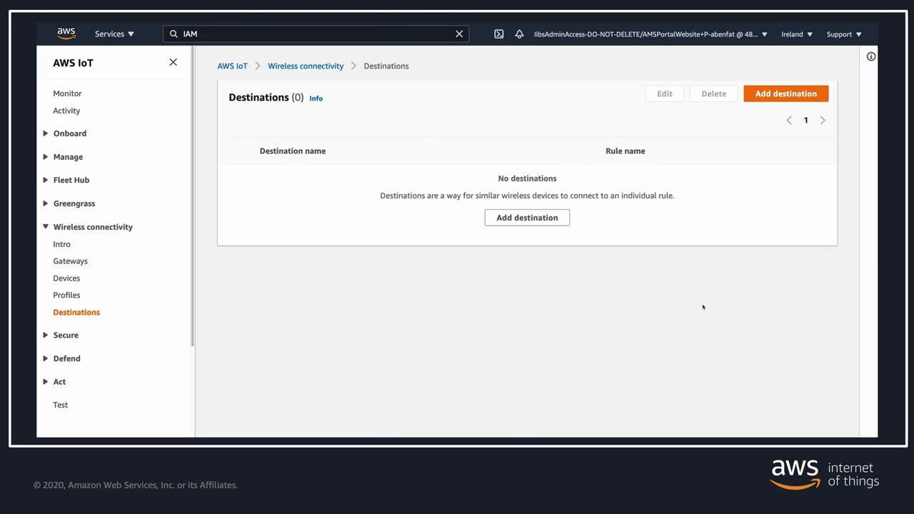
# Step: Fill a destination named IoTWirelessDestination using IoTWirelessDestinationRole and rule name IoTWirelessRule
pyautogui.click(785, 94)
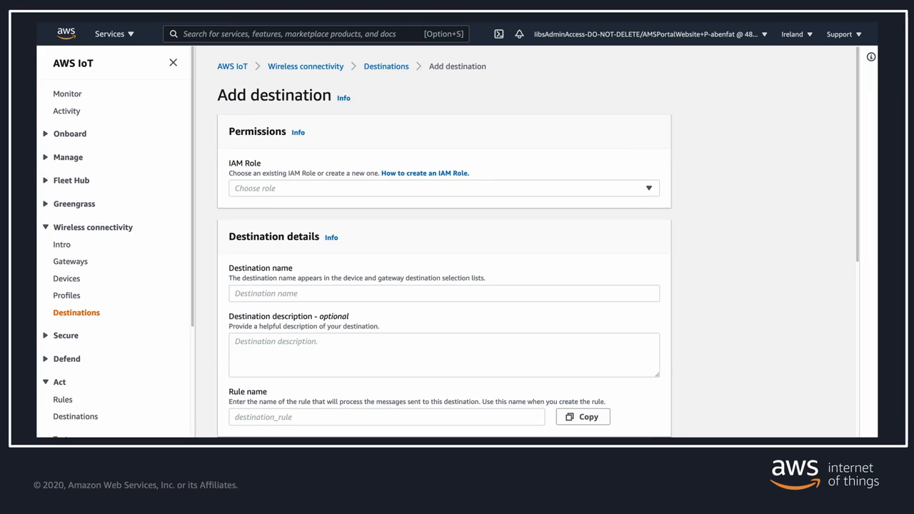
pyautogui.click(442, 188)
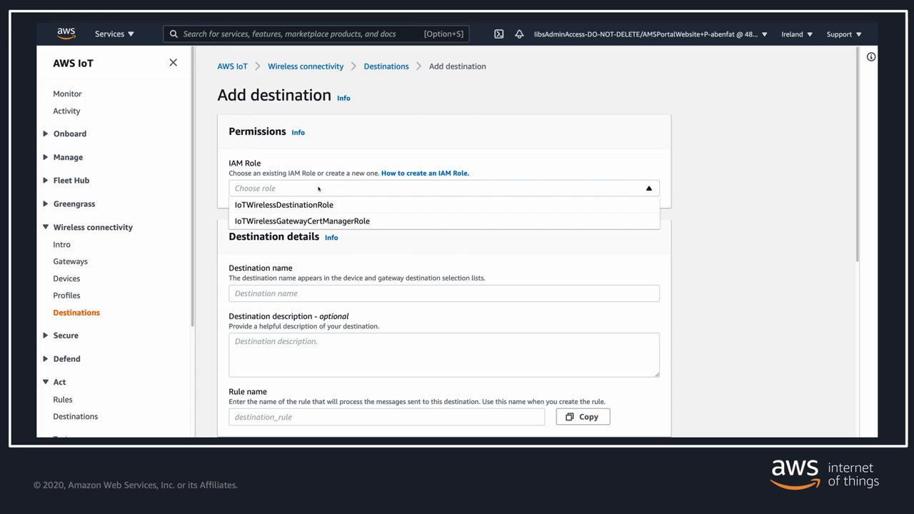
pyautogui.moveTo(283, 205)
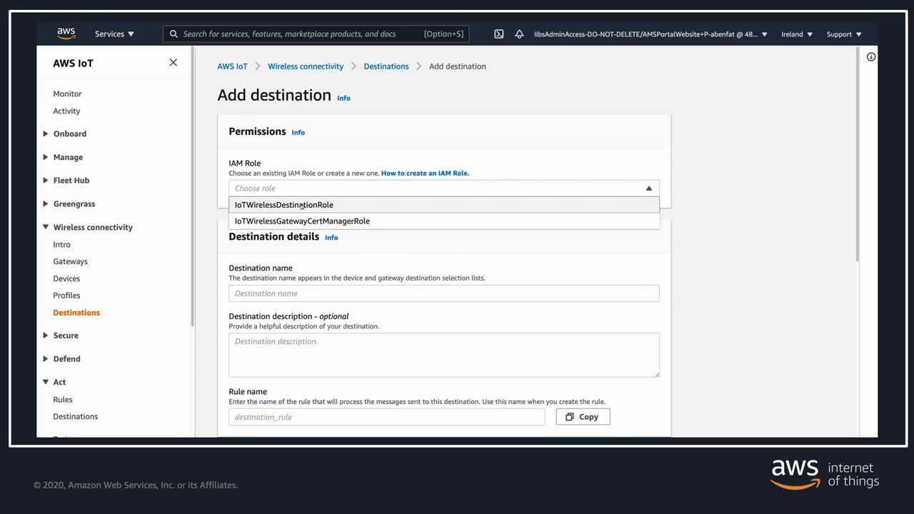
pyautogui.click(283, 204)
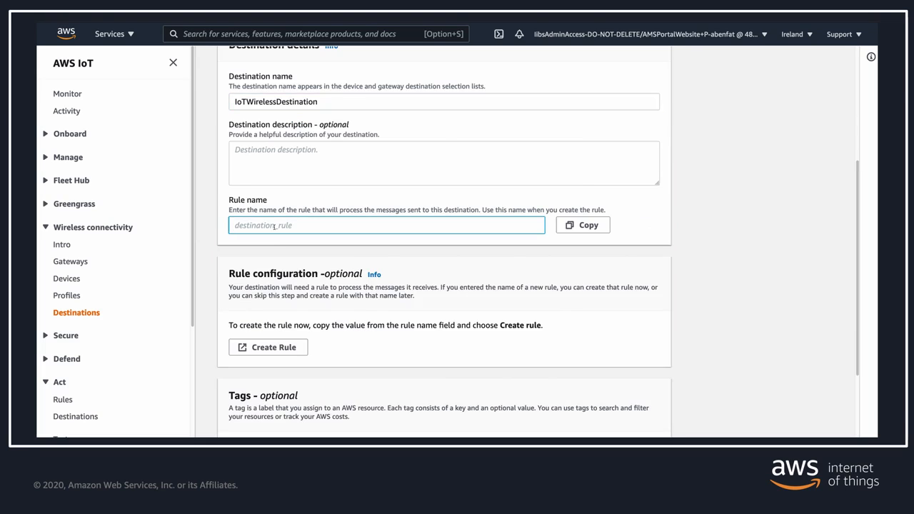
pyautogui.write('IoTWire')
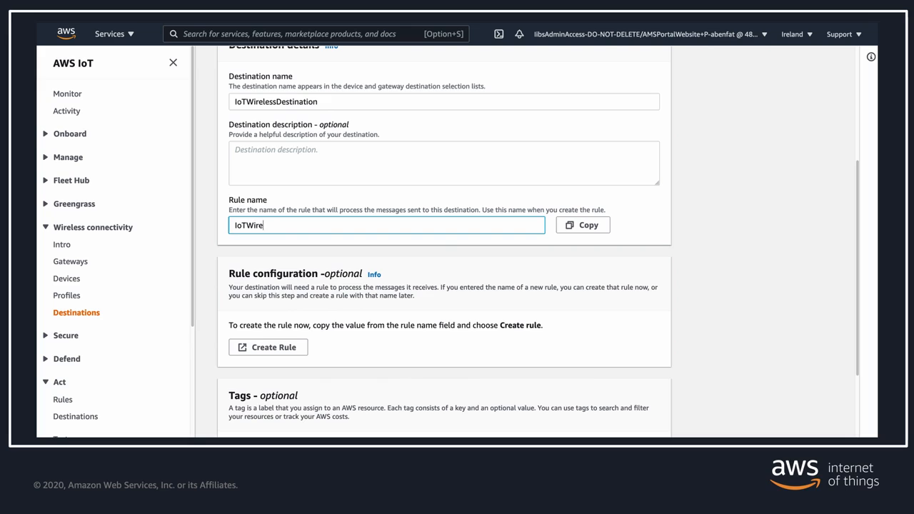
pyautogui.write('lessRule')
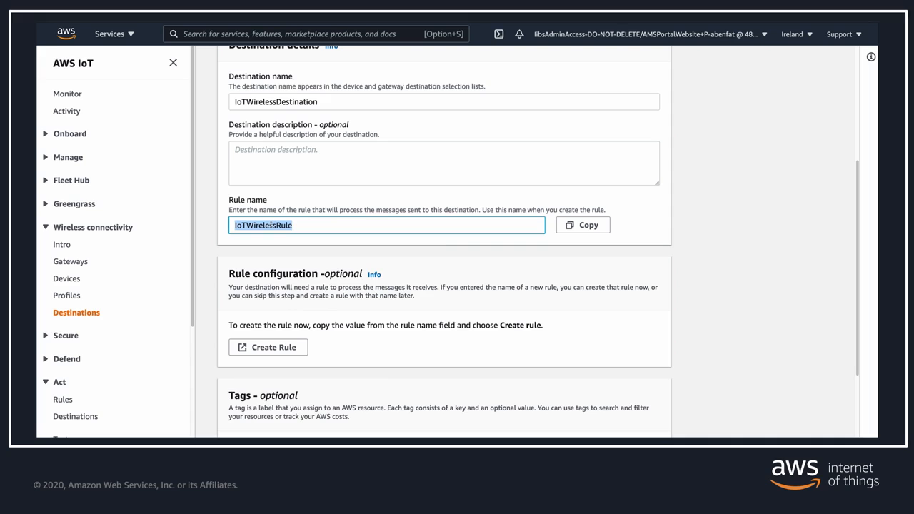
pyautogui.click(582, 225)
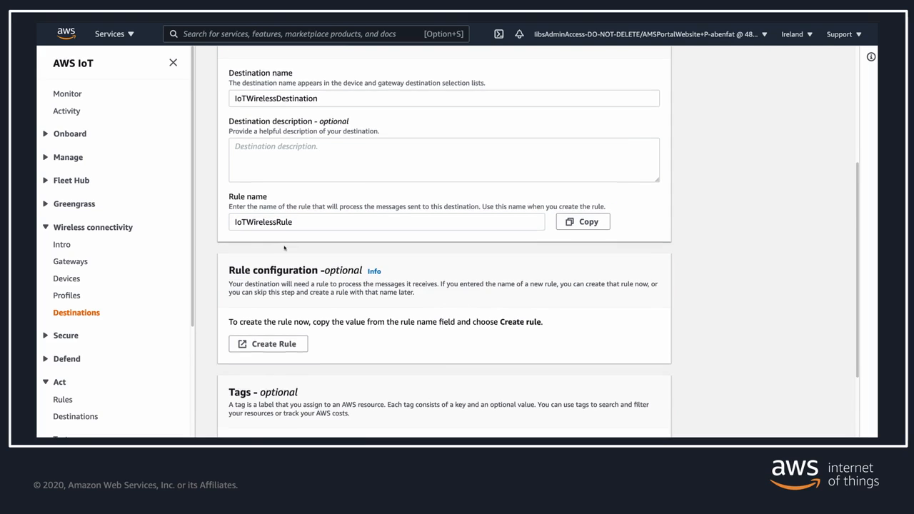
pyautogui.scroll(-3)
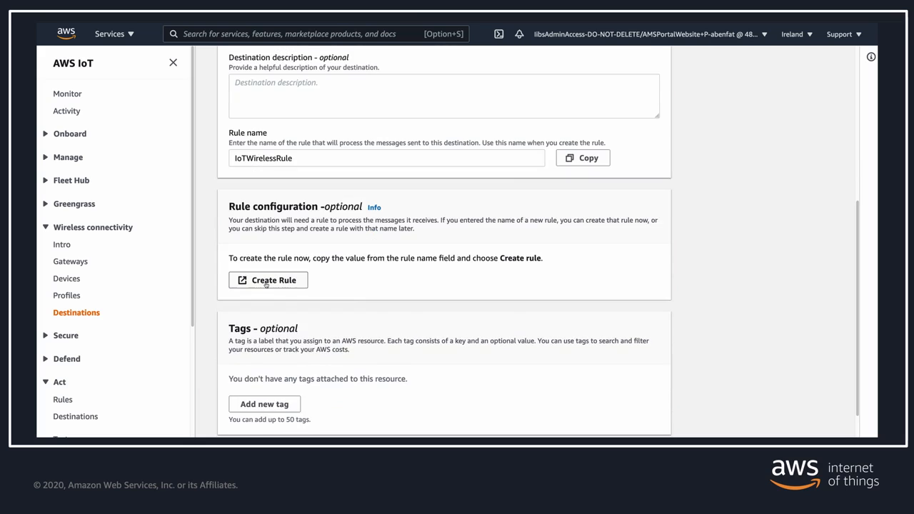
pyautogui.click(268, 280)
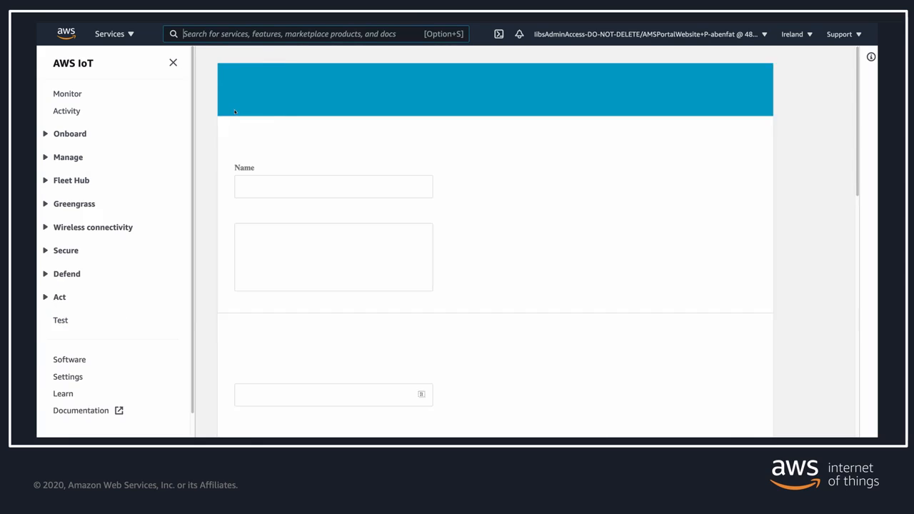
# Step: Name the rule IoTWirelessRule and choose the 'Republish a message to an AWS IoT topic' action
pyautogui.write('IoTWirelessRule')
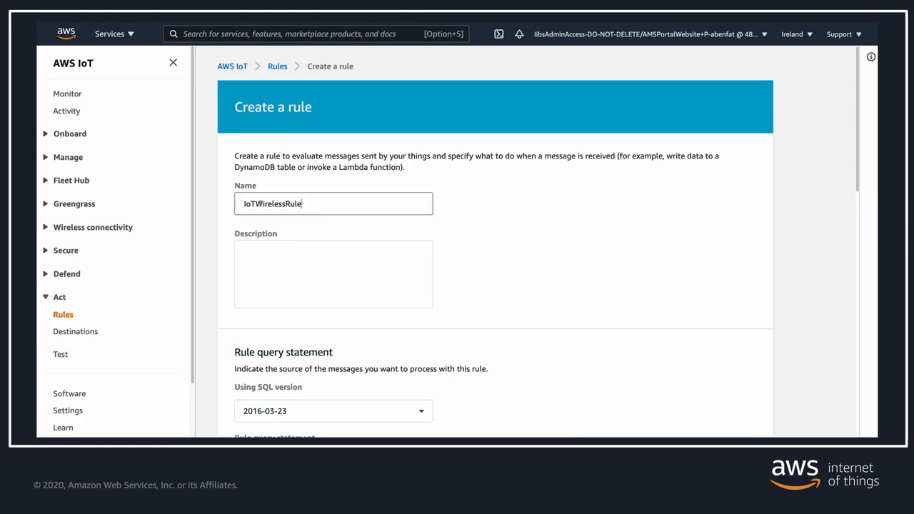
pyautogui.scroll(-3)
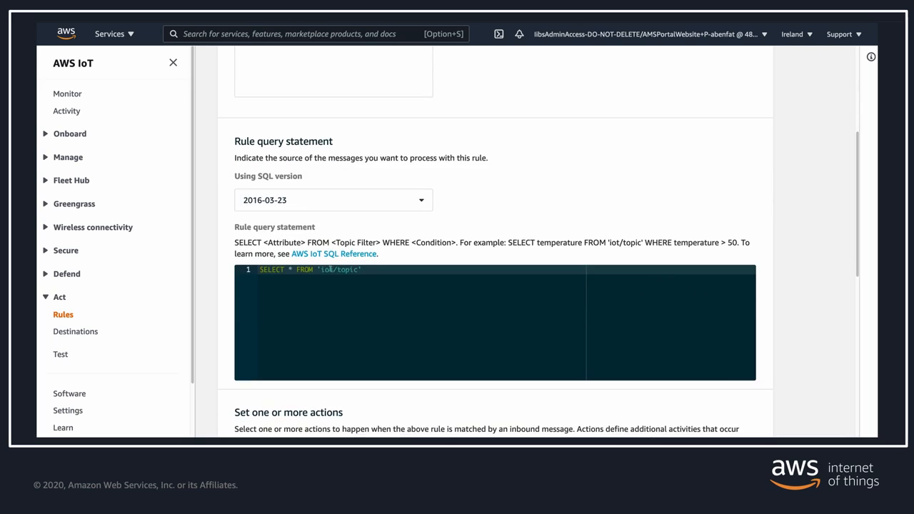
pyautogui.scroll(-3)
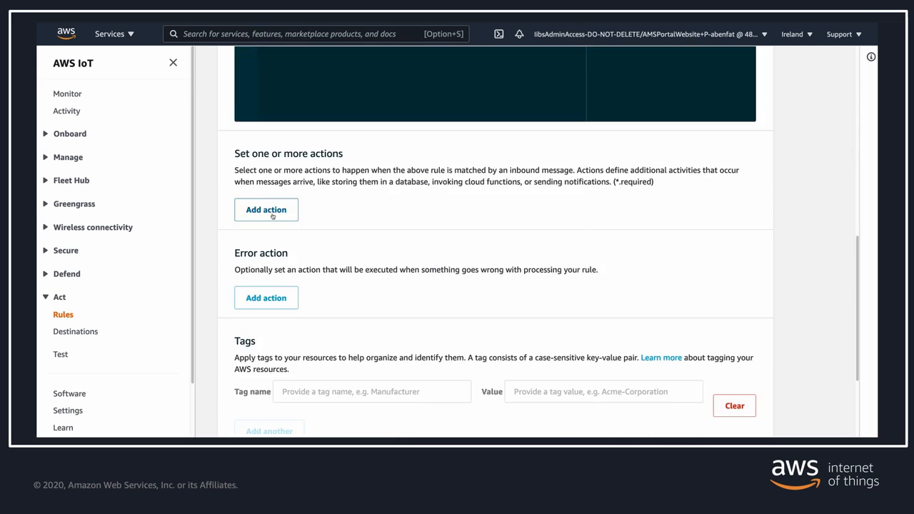
pyautogui.click(266, 209)
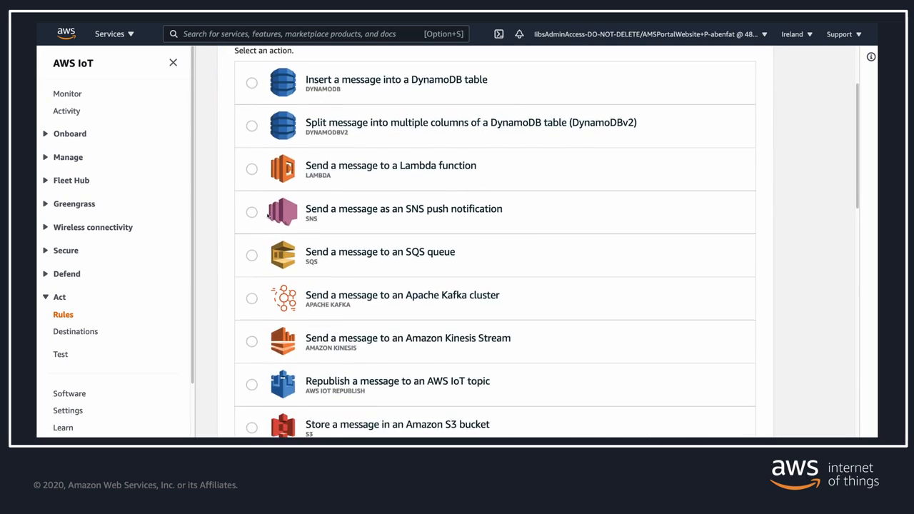
pyautogui.scroll(-3)
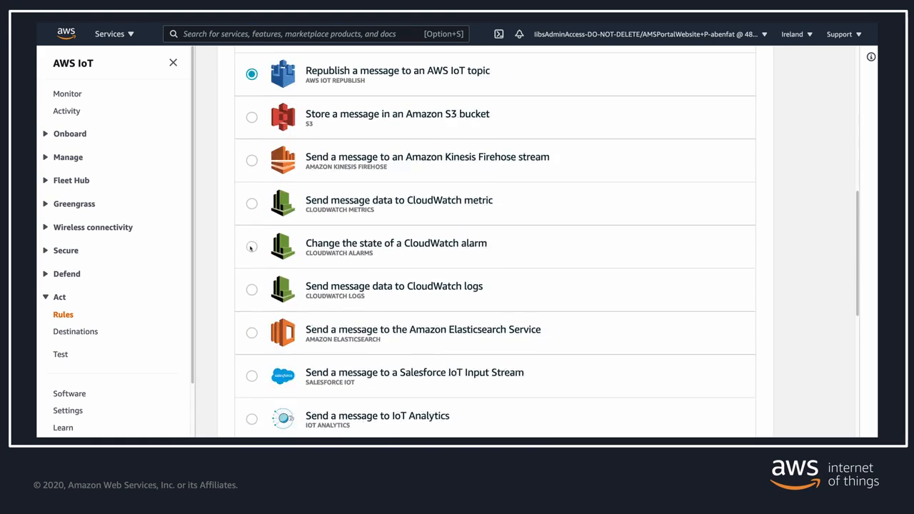
pyautogui.scroll(-3)
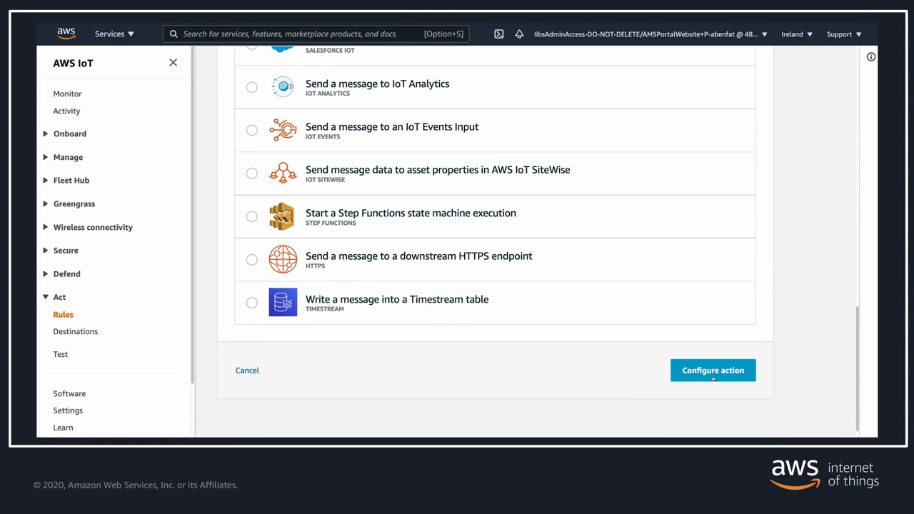
pyautogui.click(711, 370)
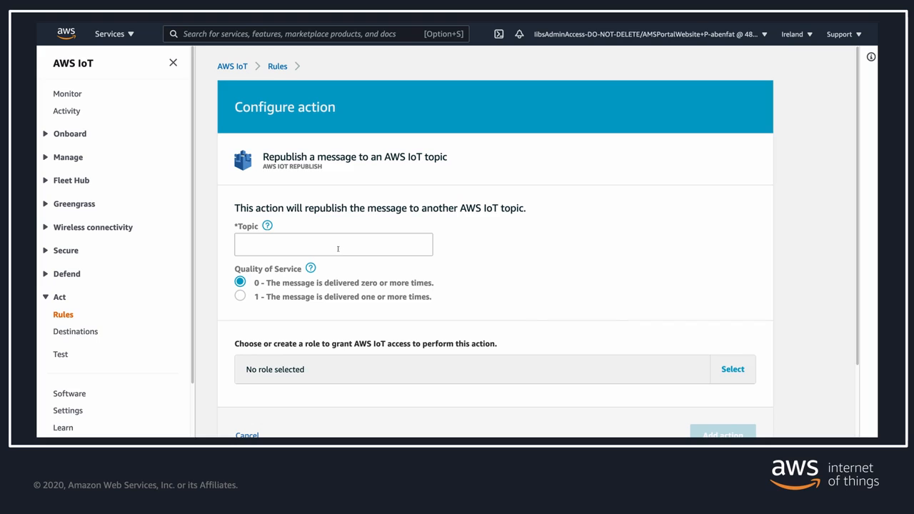
# Step: Add a republish action to topic 'lorawan' using new role IoTWirelessRepublishRule
pyautogui.write('lora')
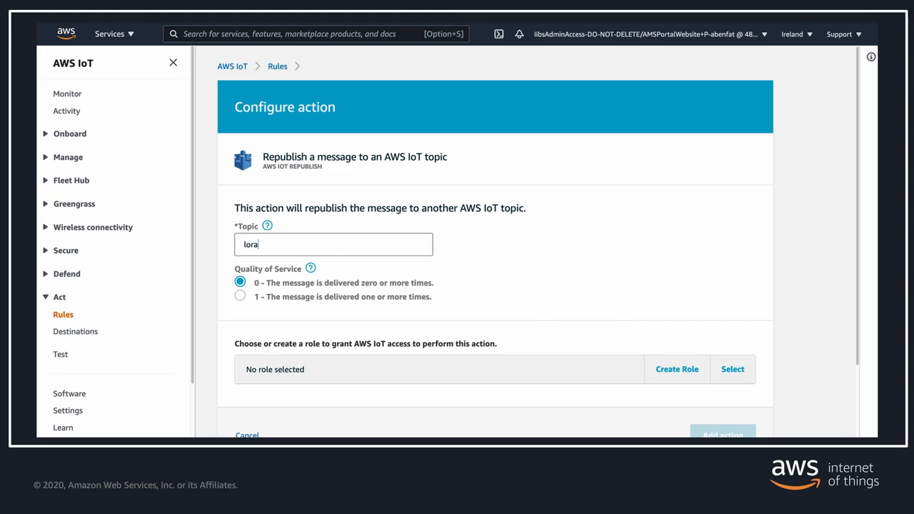
pyautogui.write('wan')
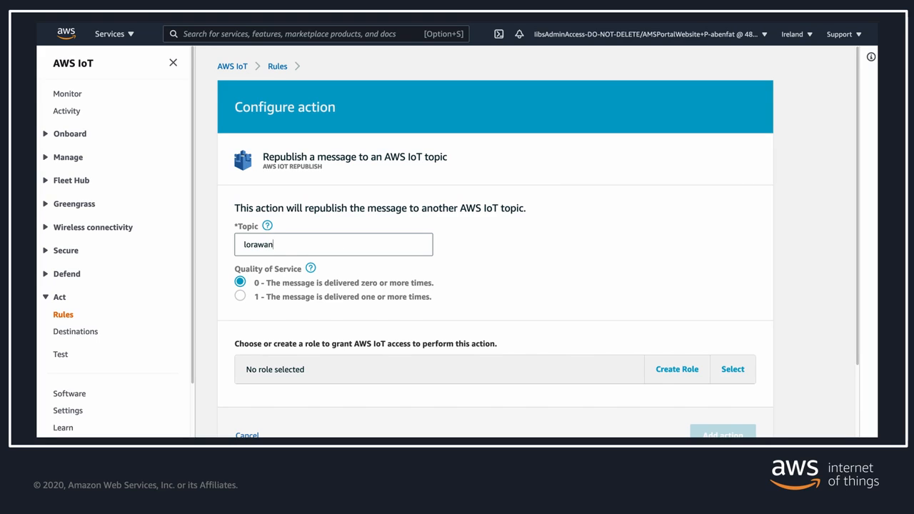
pyautogui.click(676, 369)
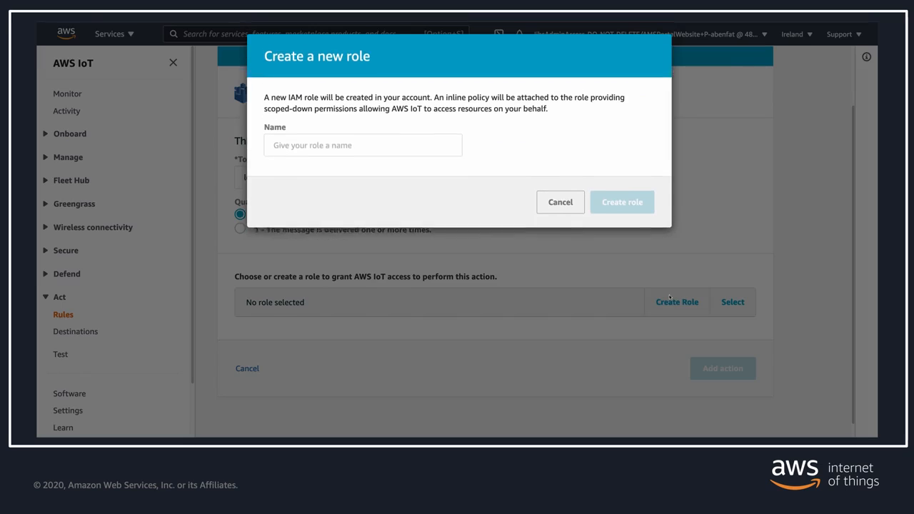
pyautogui.click(560, 202)
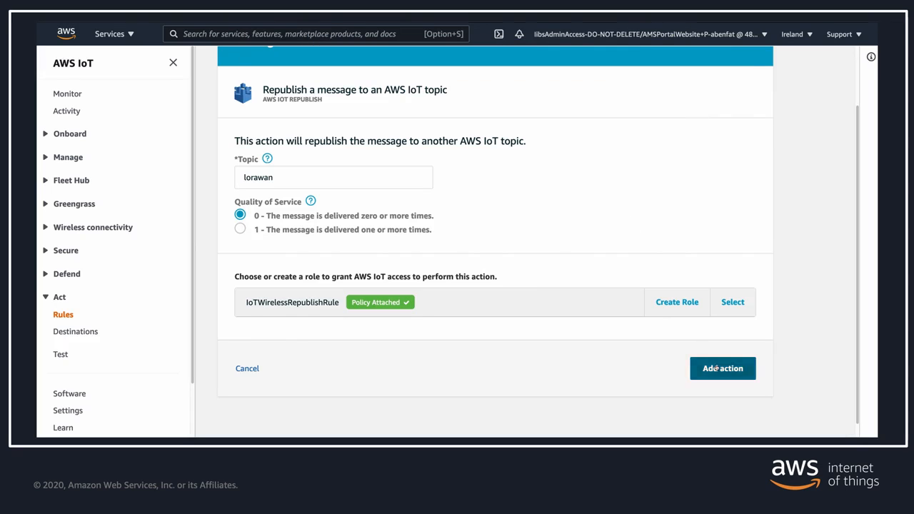
pyautogui.click(722, 368)
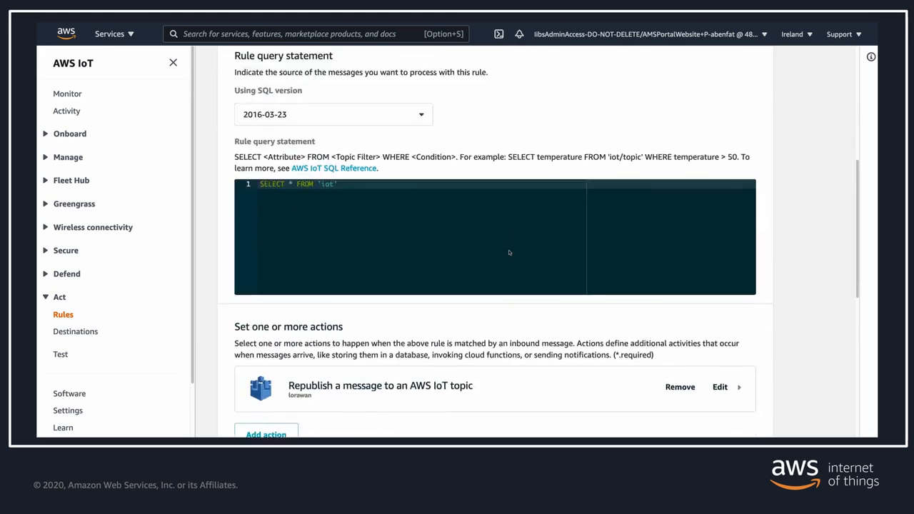
pyautogui.scroll(-3)
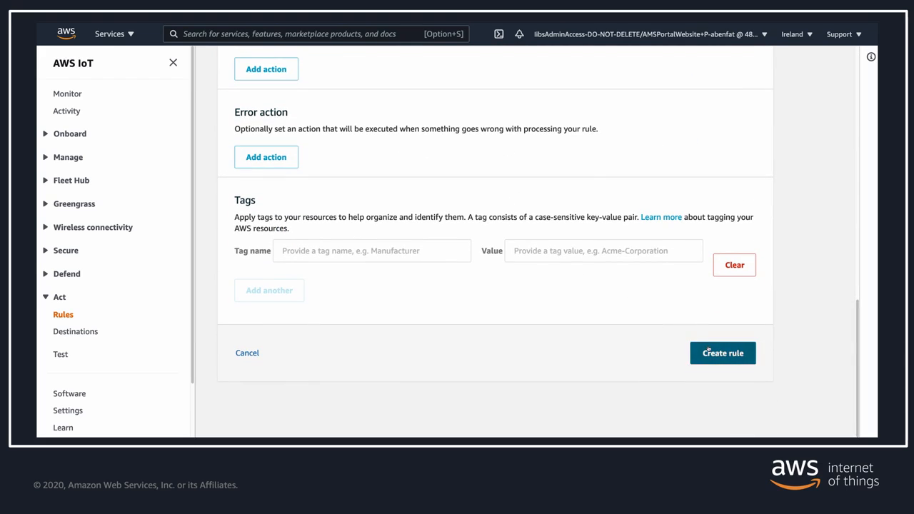
# Step: Create IoTWirelessRule, add the IoTWirelessDestination destination, and go to LoRaWAN Profiles
pyautogui.click(721, 353)
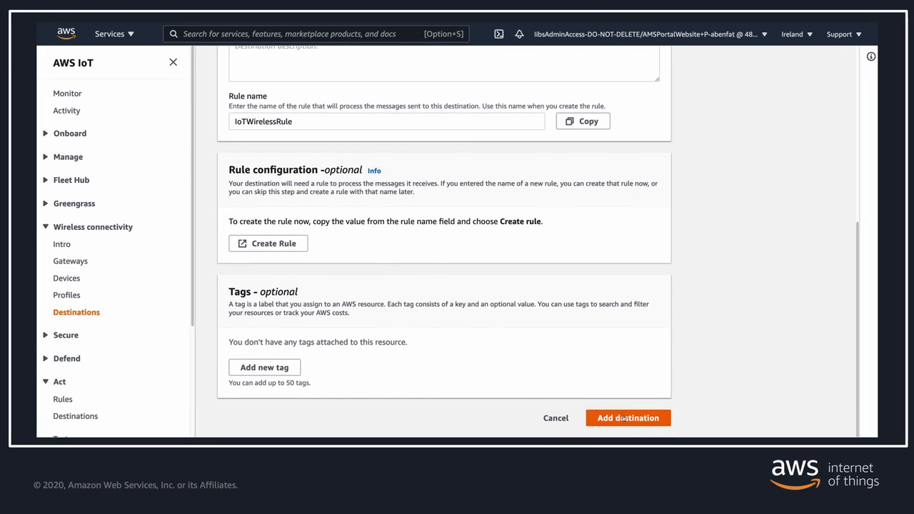
pyautogui.click(627, 417)
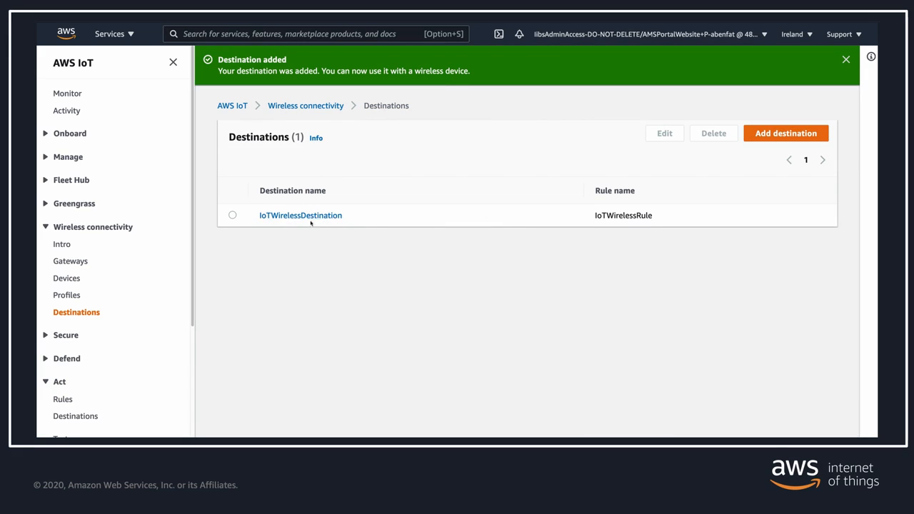
pyautogui.moveTo(102, 284)
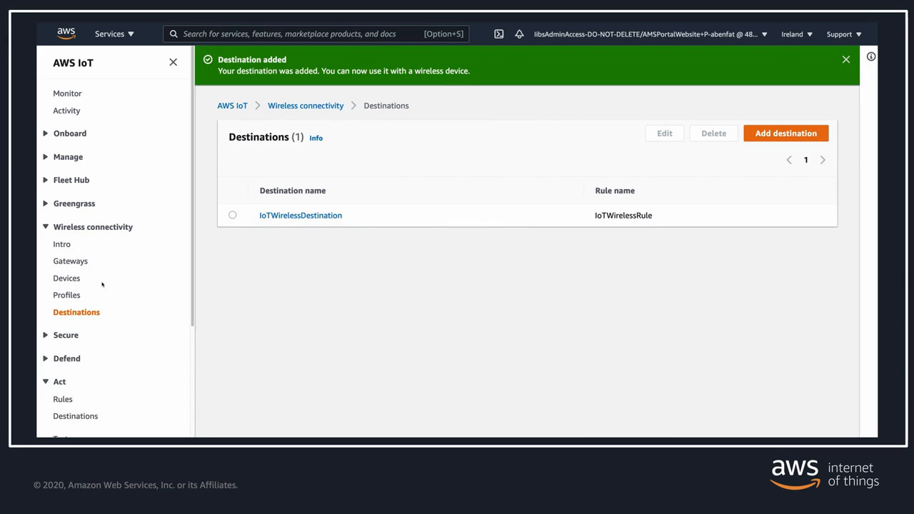
pyautogui.moveTo(67, 295)
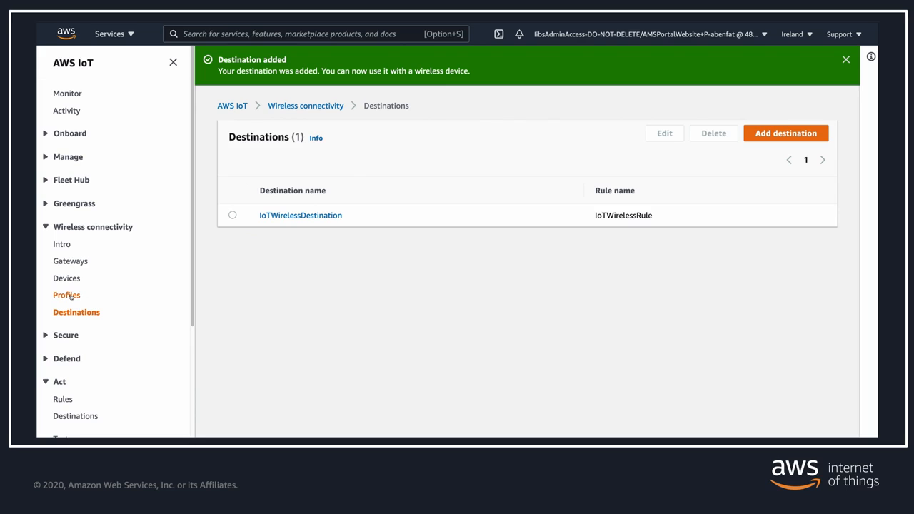
pyautogui.click(66, 294)
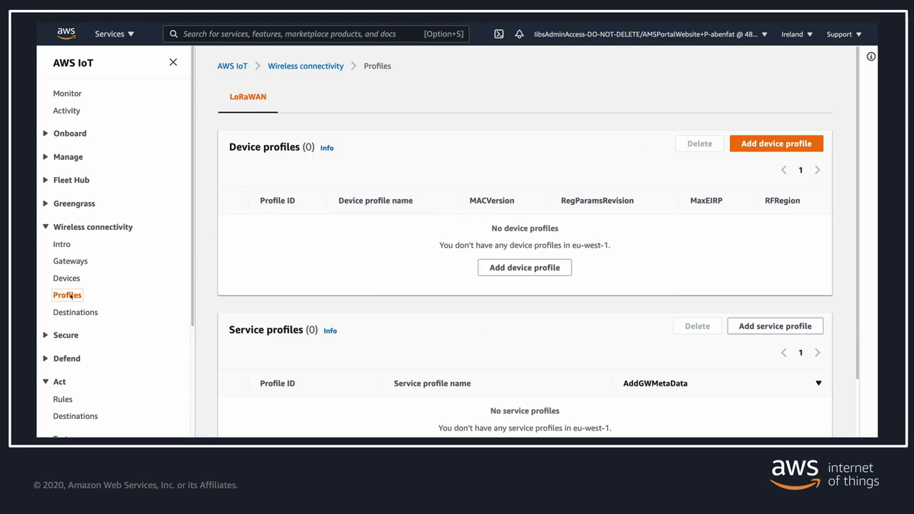
# Step: Create device profile OTAA: EU868, MAC 1.0.3, Regional Parameters v1.0.3rA, MaxEIRP 15
pyautogui.click(775, 143)
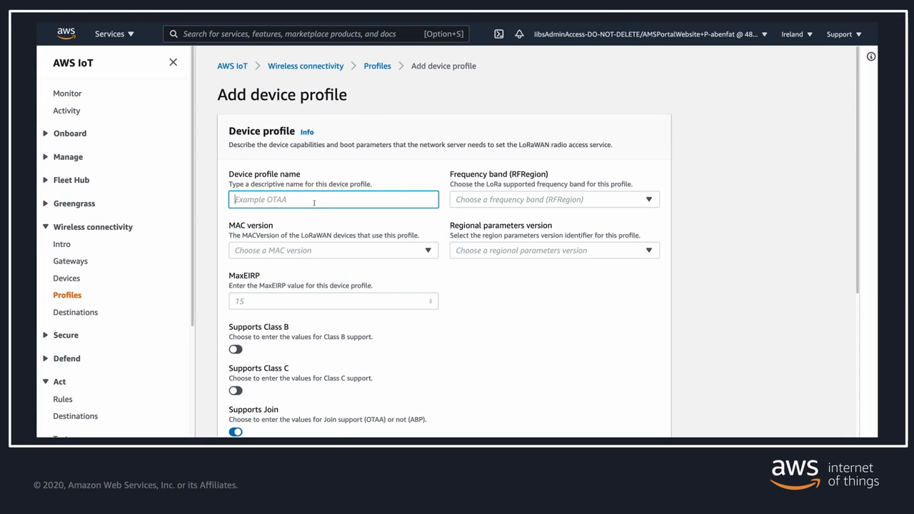
pyautogui.write('OTAA')
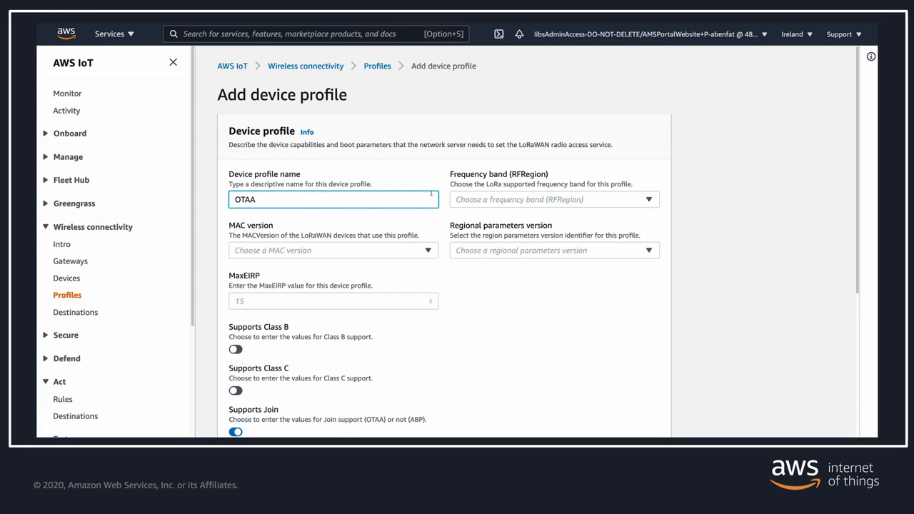
pyautogui.click(553, 200)
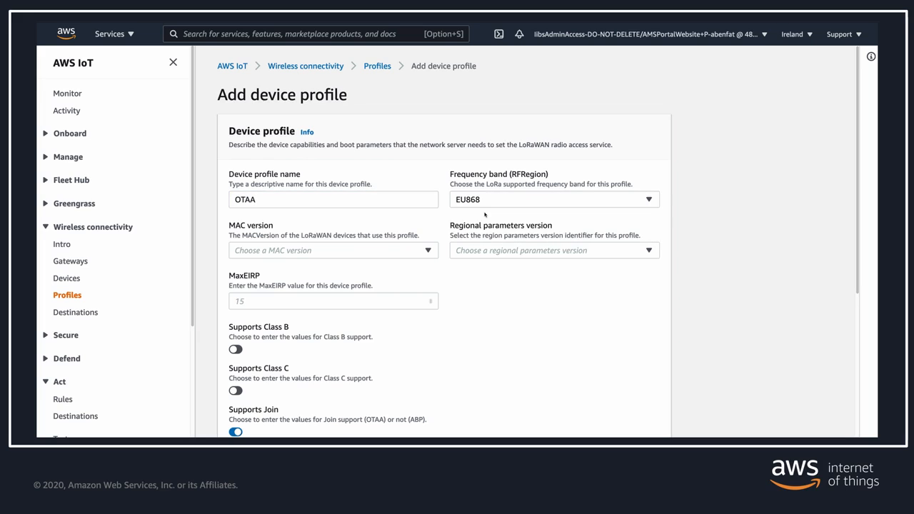
pyautogui.click(332, 250)
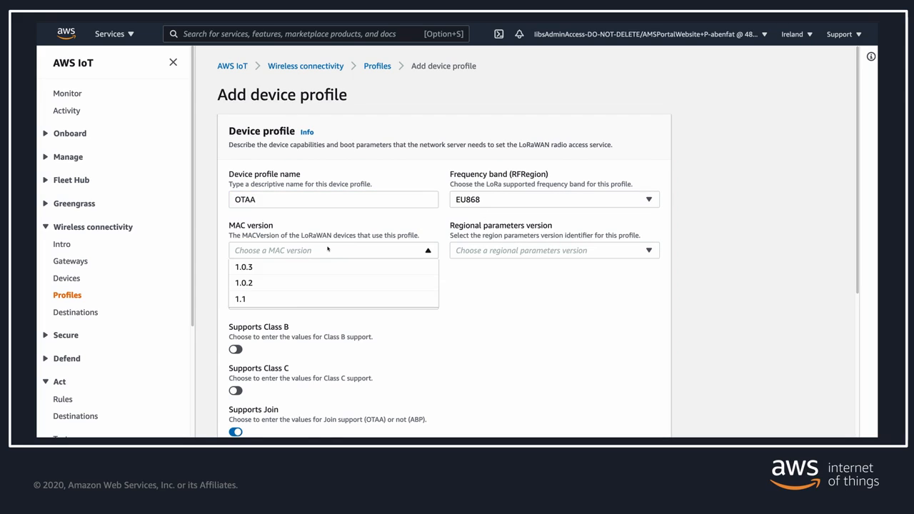
pyautogui.click(243, 266)
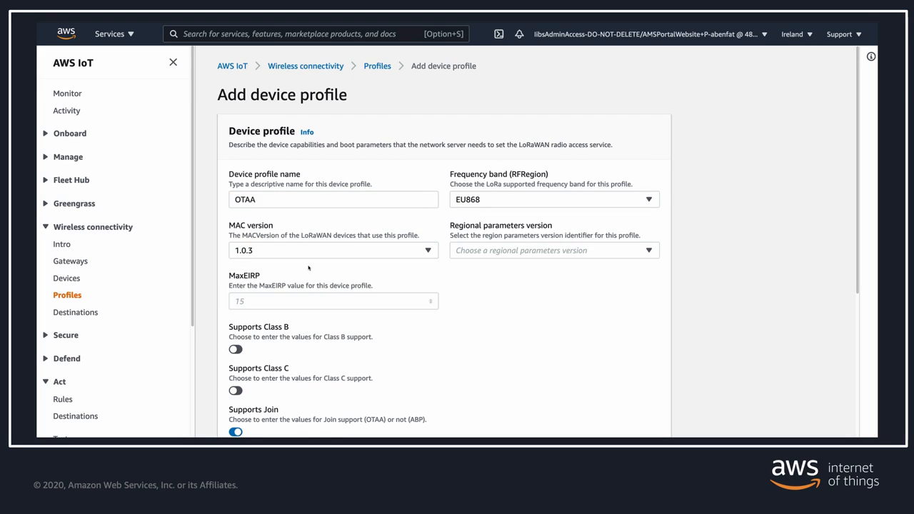
pyautogui.click(553, 250)
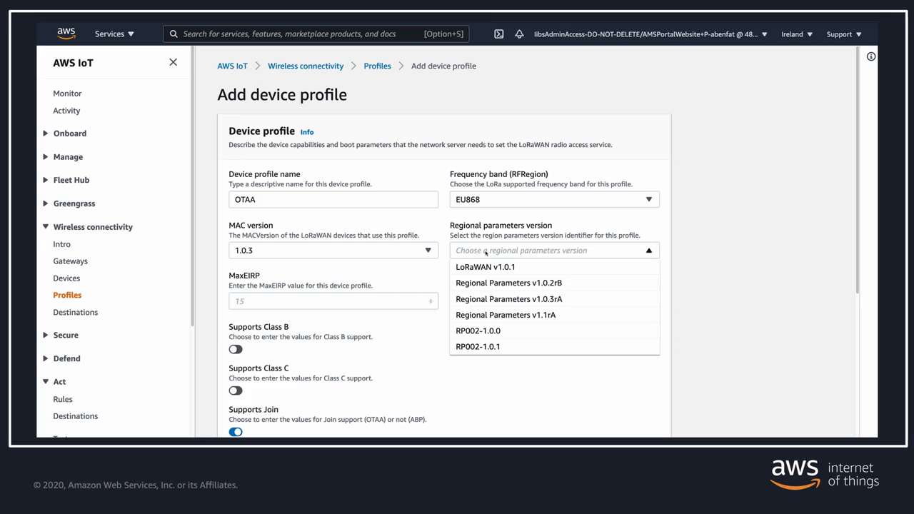
pyautogui.click(508, 298)
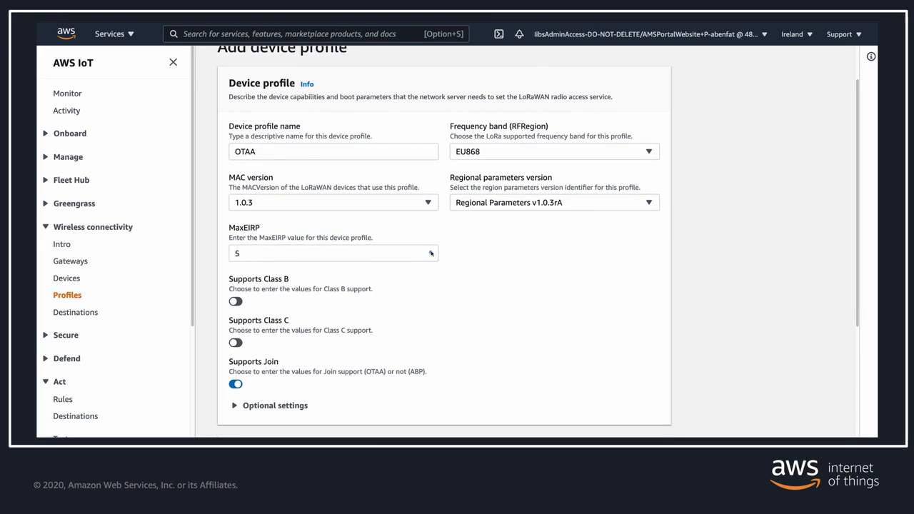
pyautogui.write('15')
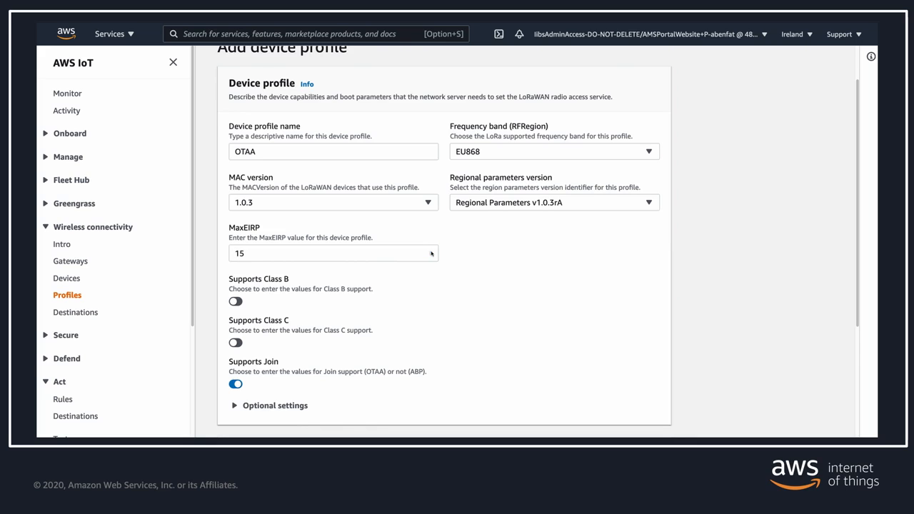
pyautogui.scroll(-3)
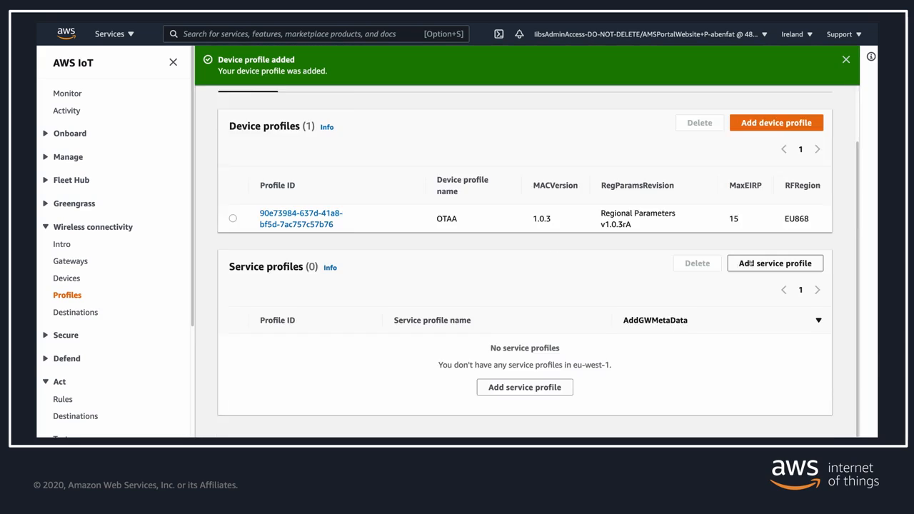
# Step: Save a new service profile named 'serviceProfile', keeping AddGWMetaData on
pyautogui.click(775, 262)
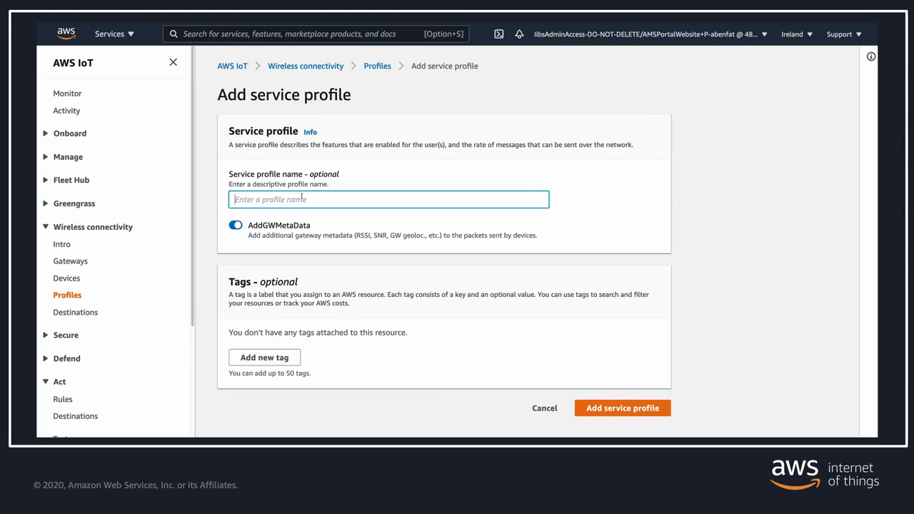
pyautogui.write('servicePro')
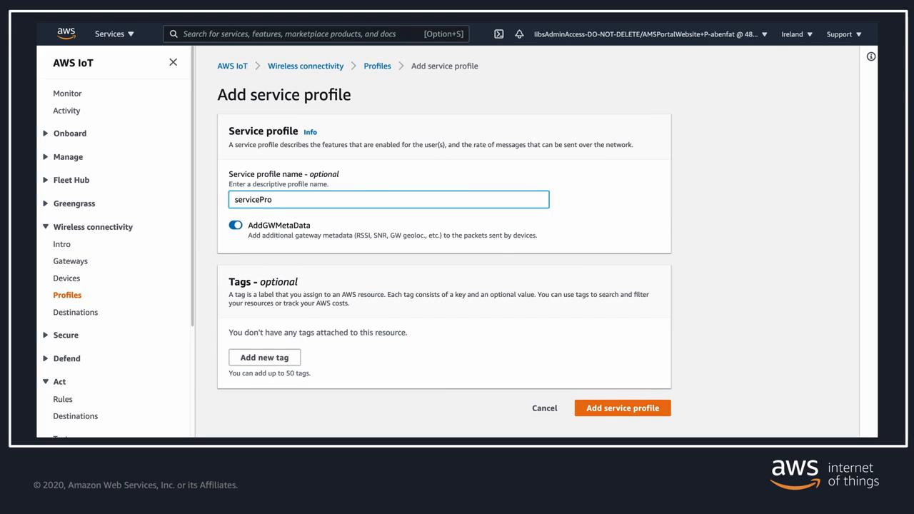
pyautogui.write('file')
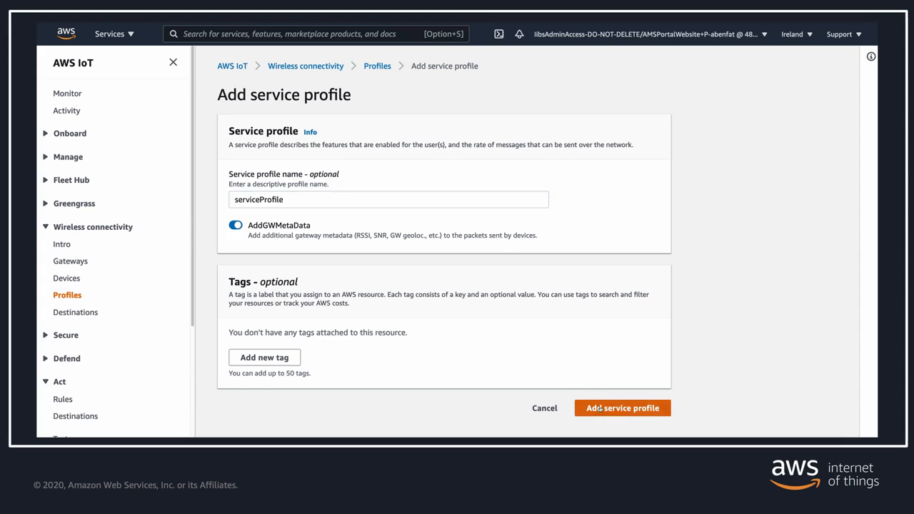
pyautogui.click(622, 408)
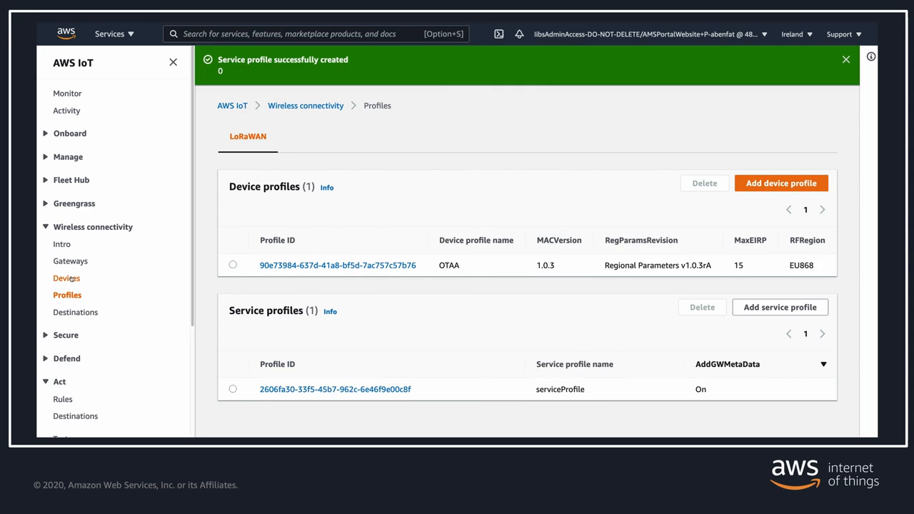
# Step: Start adding a new wireless device and choose its LoRaWAN specification version
pyautogui.click(67, 278)
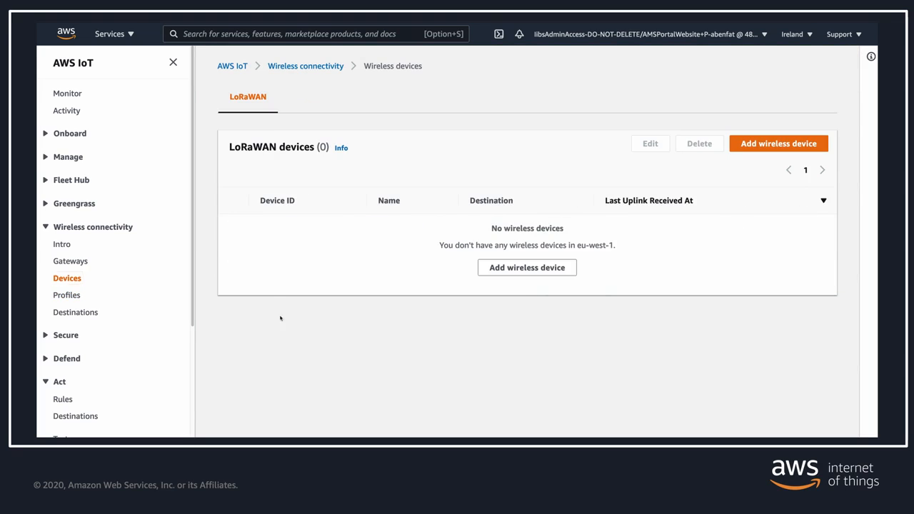
pyautogui.click(778, 143)
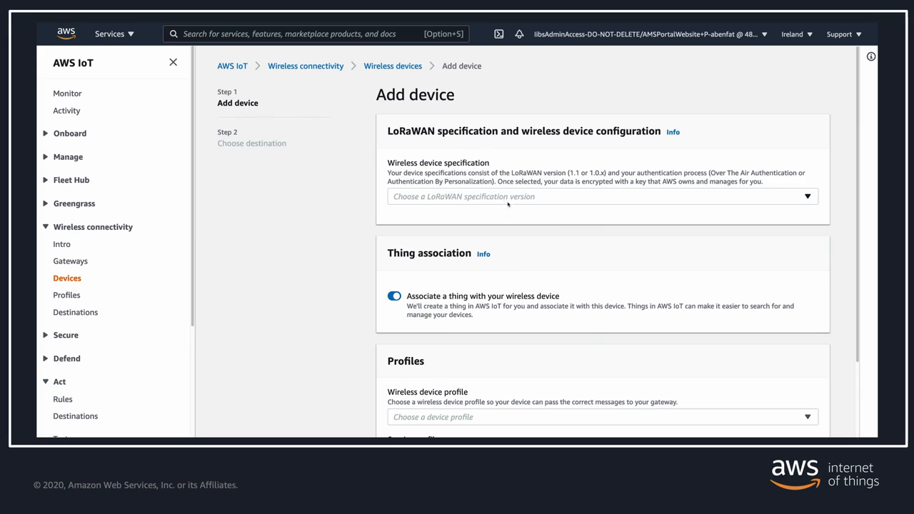
pyautogui.click(602, 196)
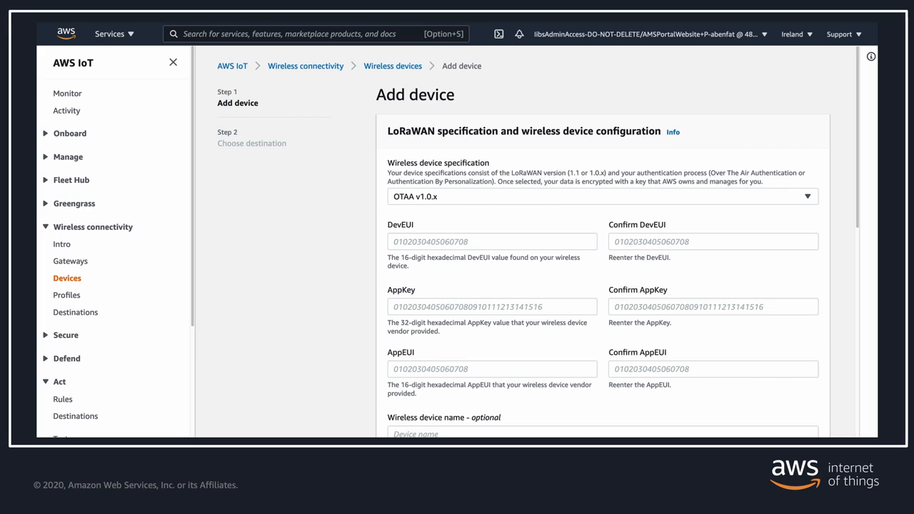
pyautogui.scroll(-3)
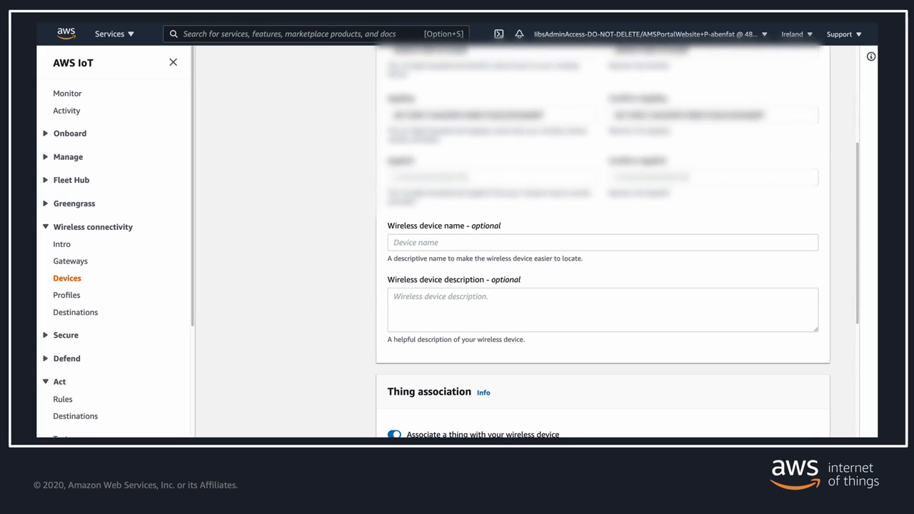
# Step: Name the device dragino_temperature, assign the OTAA device profile, and continue to destinations
pyautogui.click(602, 242)
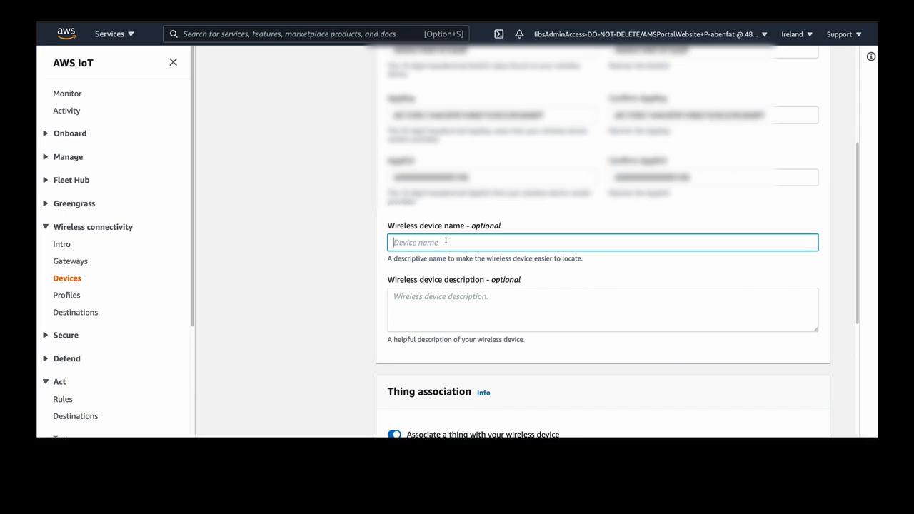
pyautogui.write('dragin')
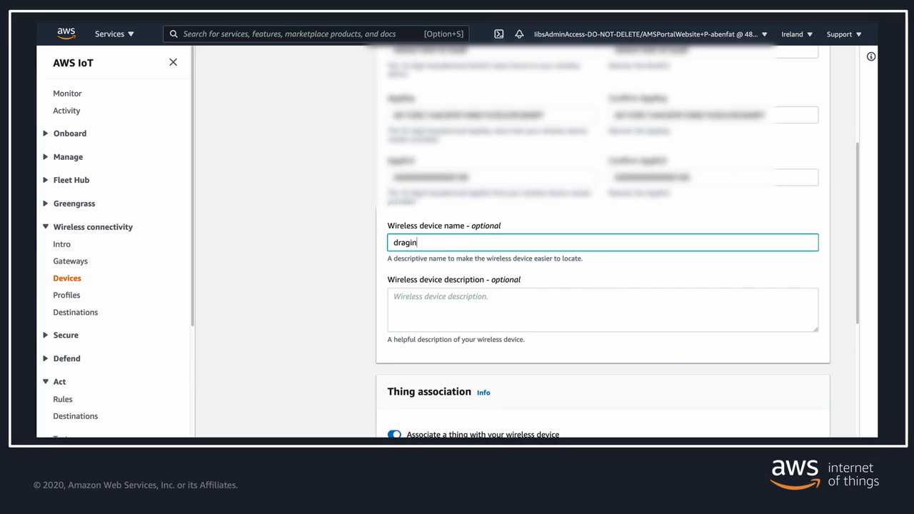
pyautogui.write('o_t')
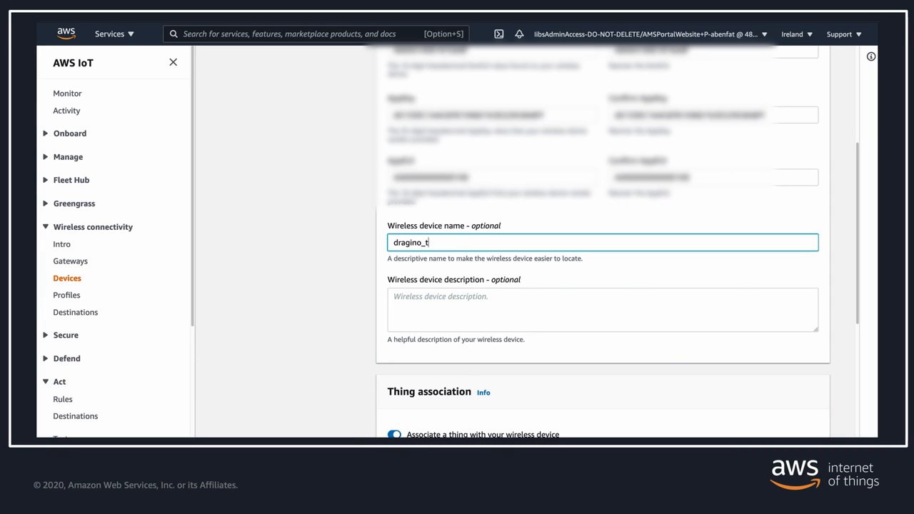
pyautogui.write('emperature')
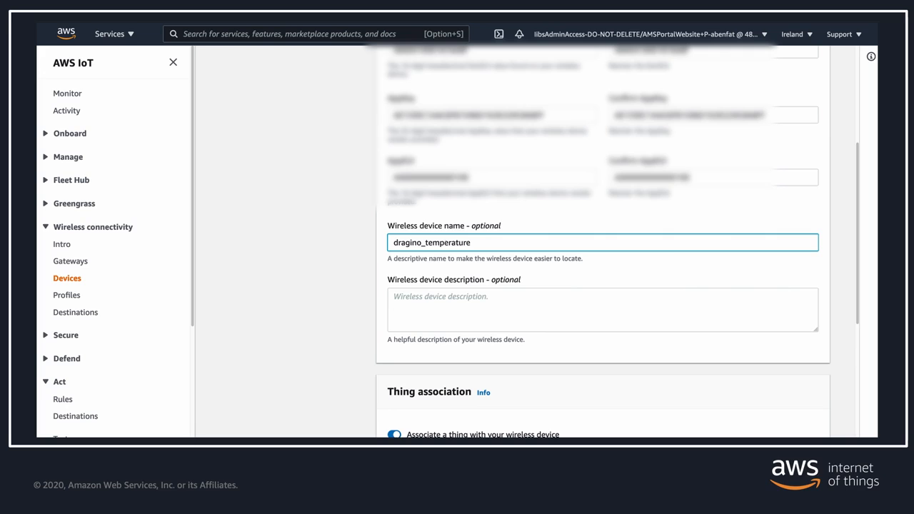
pyautogui.scroll(-3)
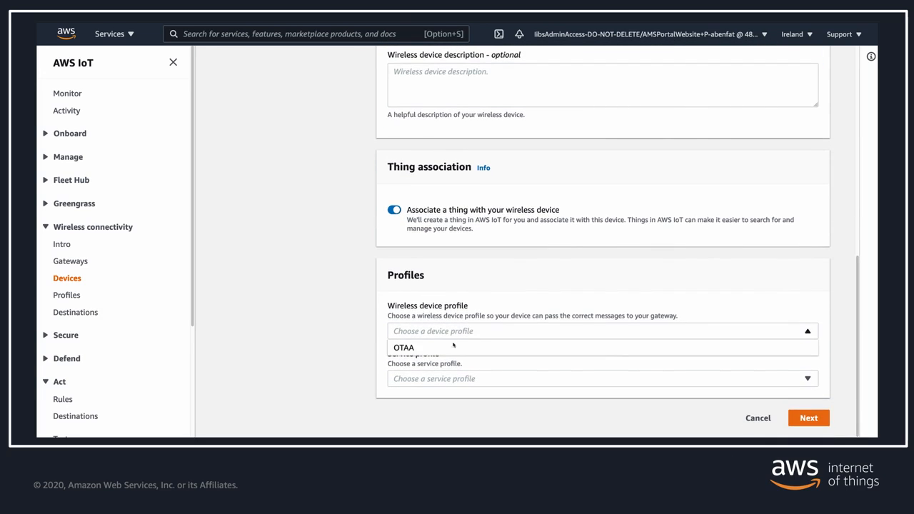
pyautogui.click(403, 346)
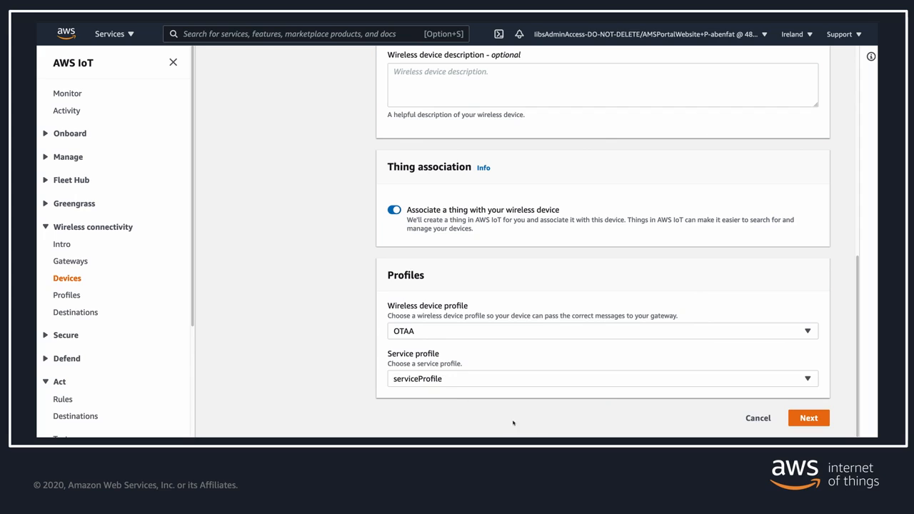
pyautogui.click(808, 418)
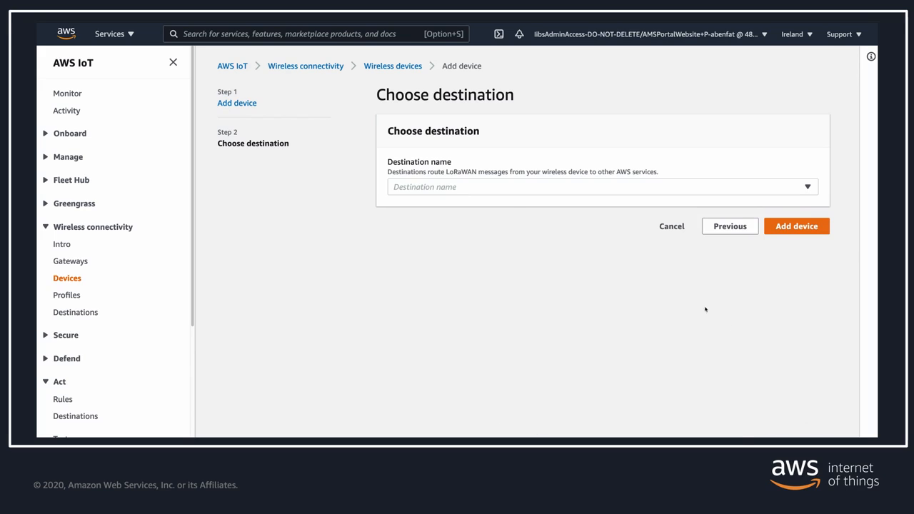
# Step: Choose IoTWirelessDestination as the destination and add the device
pyautogui.click(601, 187)
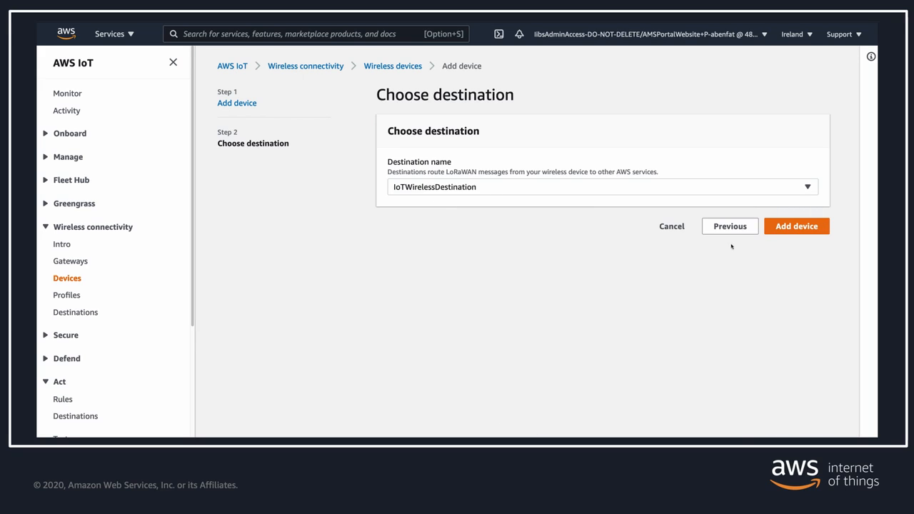
pyautogui.click(796, 226)
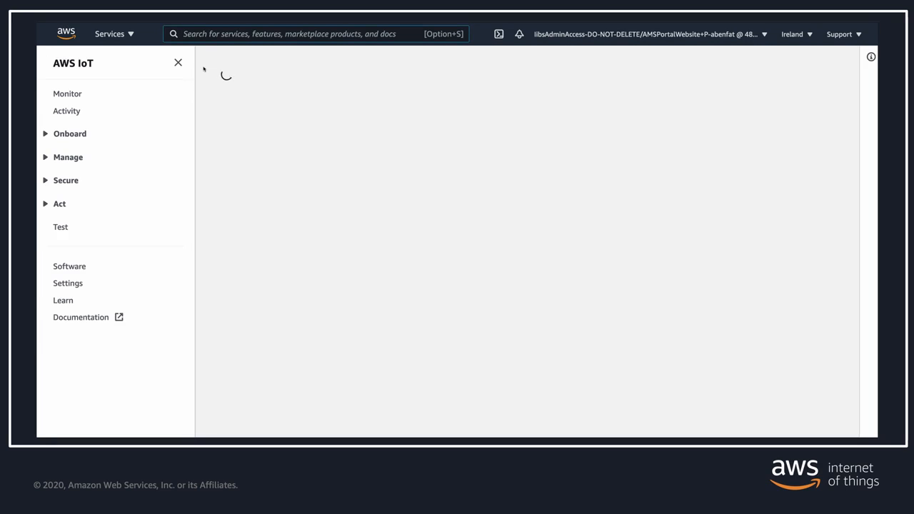
# Step: Subscribe to the 'lorawan' topic in the MQTT client and inspect the incoming uplink message
pyautogui.click(60, 226)
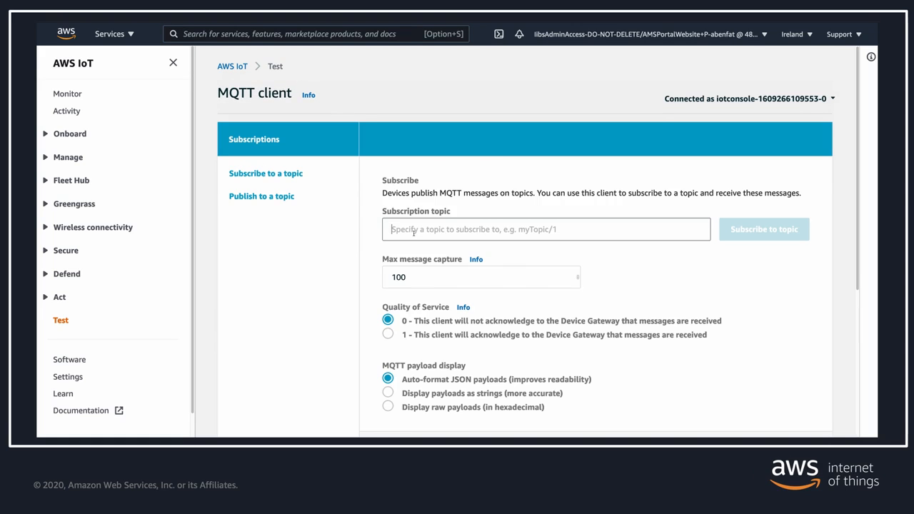
pyautogui.write('lorawan')
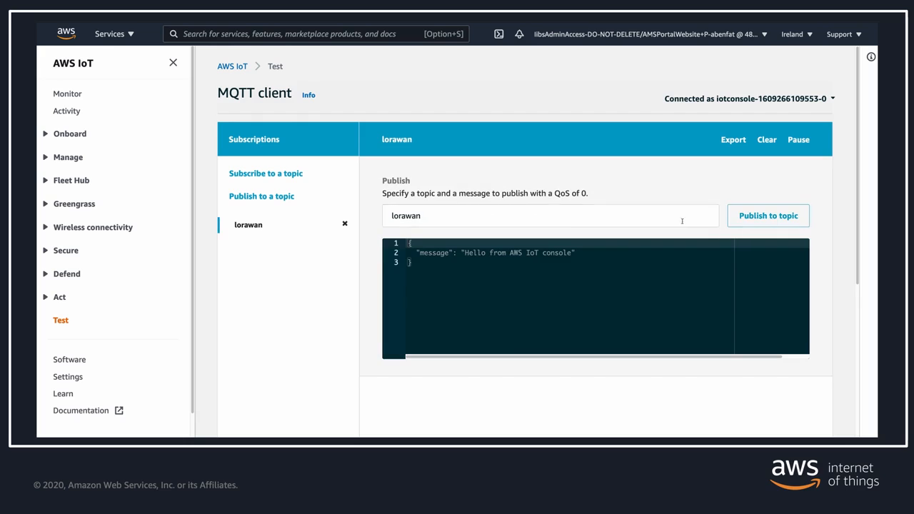
pyautogui.scroll(-3)
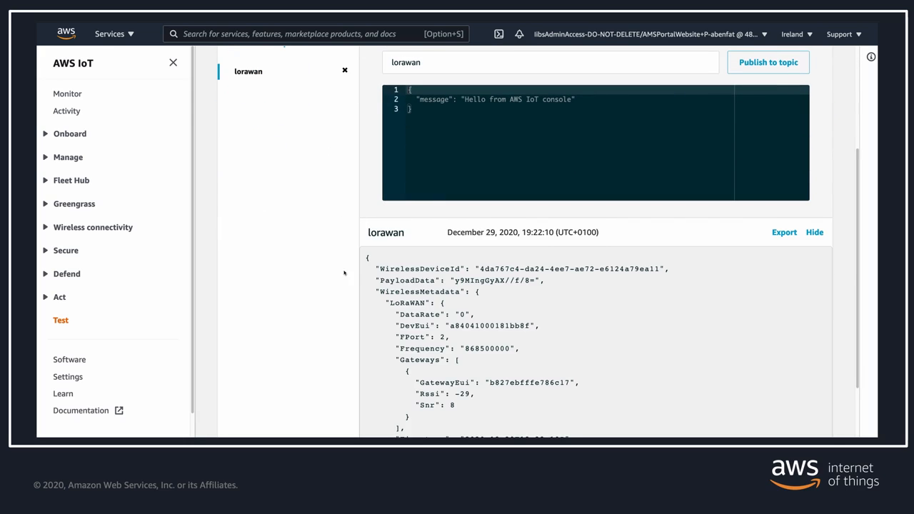
pyautogui.scroll(-3)
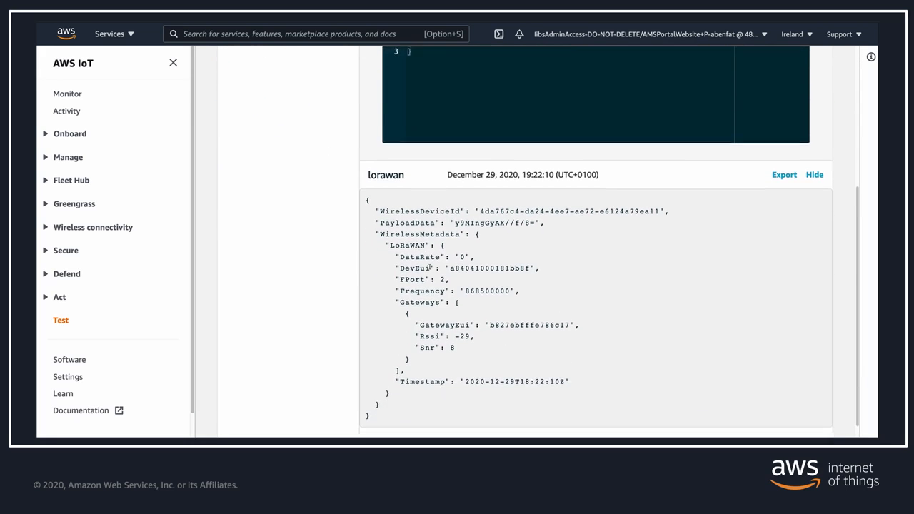
pyautogui.scroll(3)
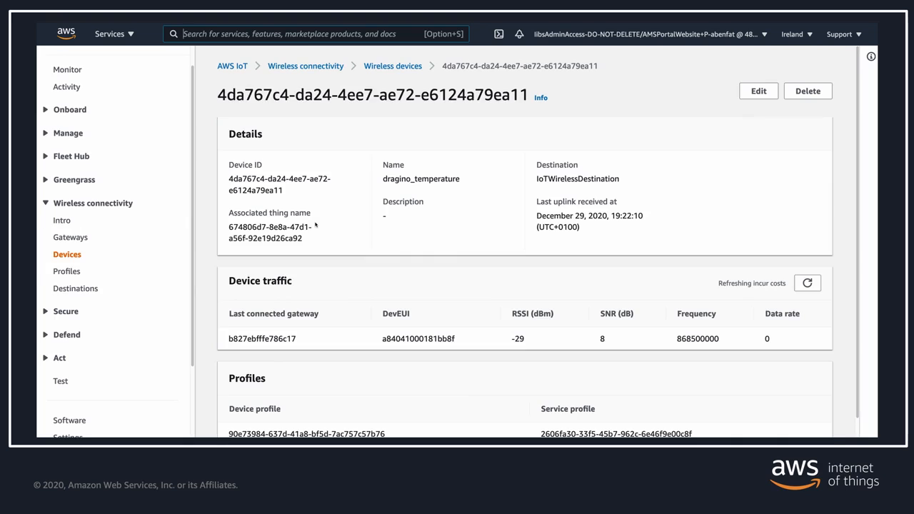
pyautogui.scroll(-3)
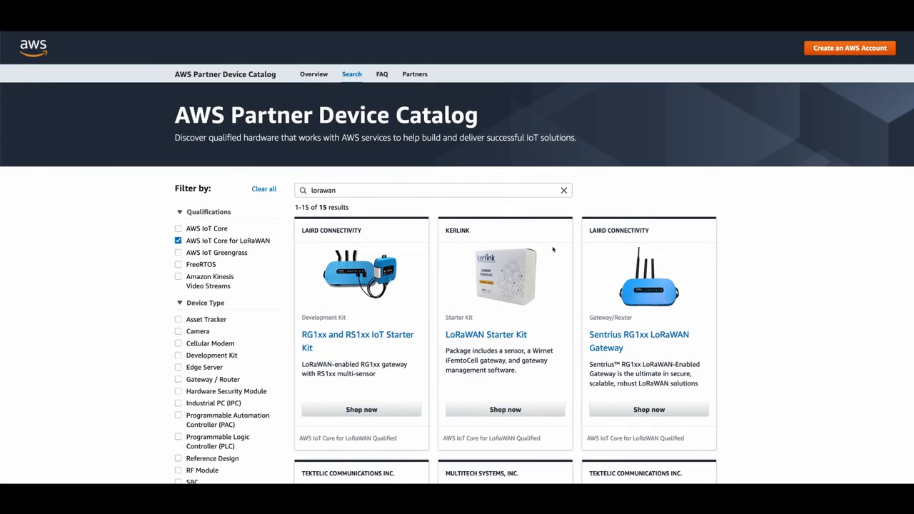
pyautogui.moveTo(357, 205)
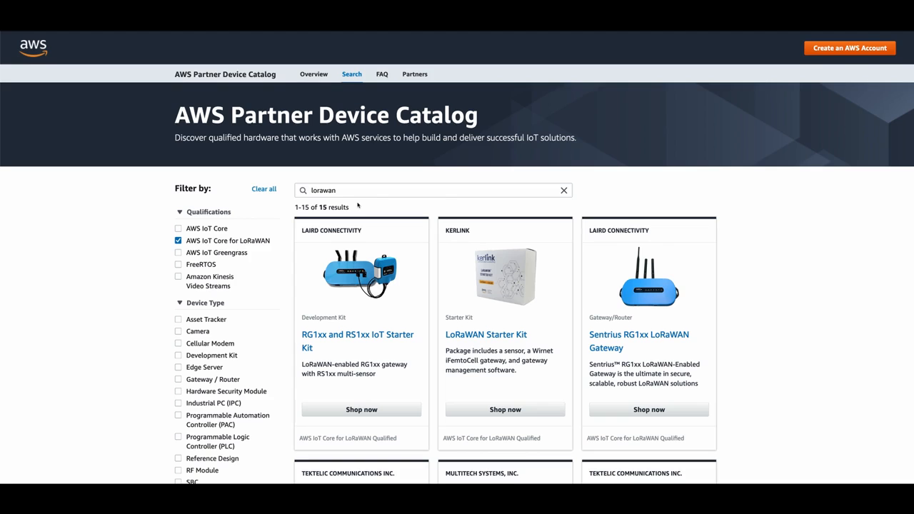
pyautogui.scroll(-3)
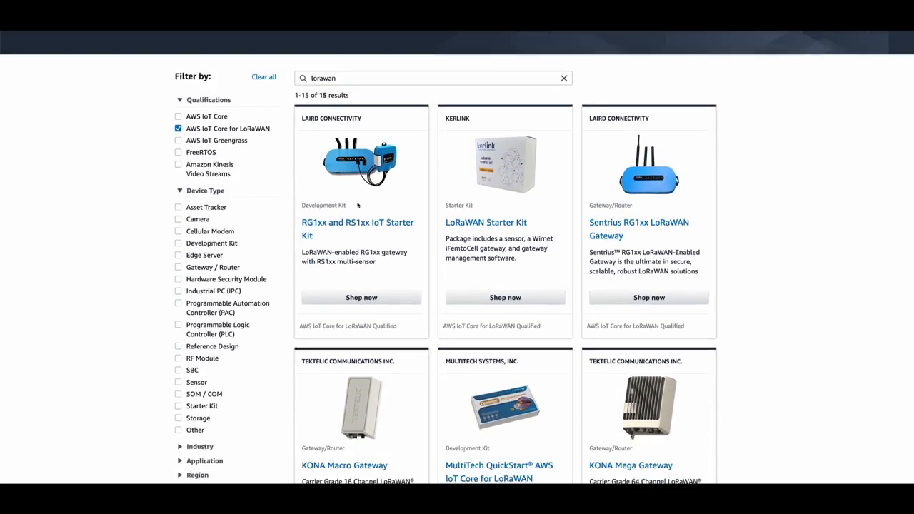
pyautogui.scroll(-3)
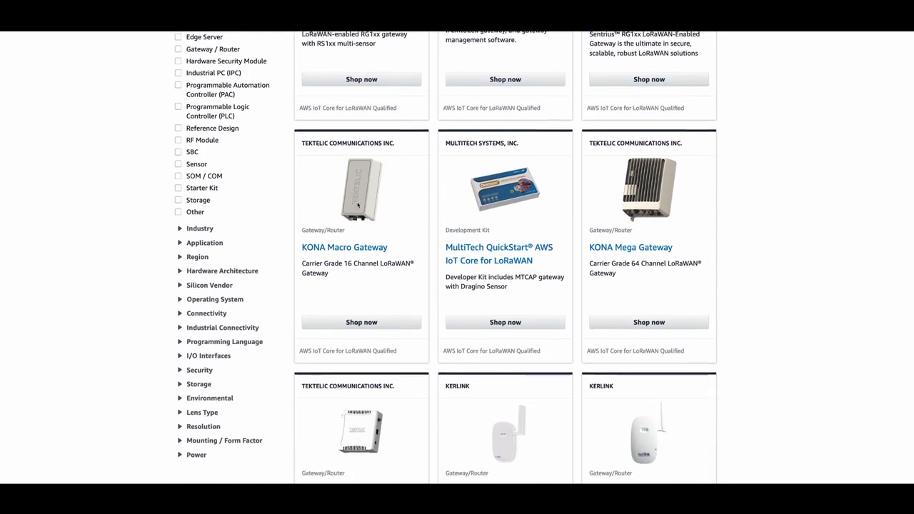
pyautogui.scroll(-3)
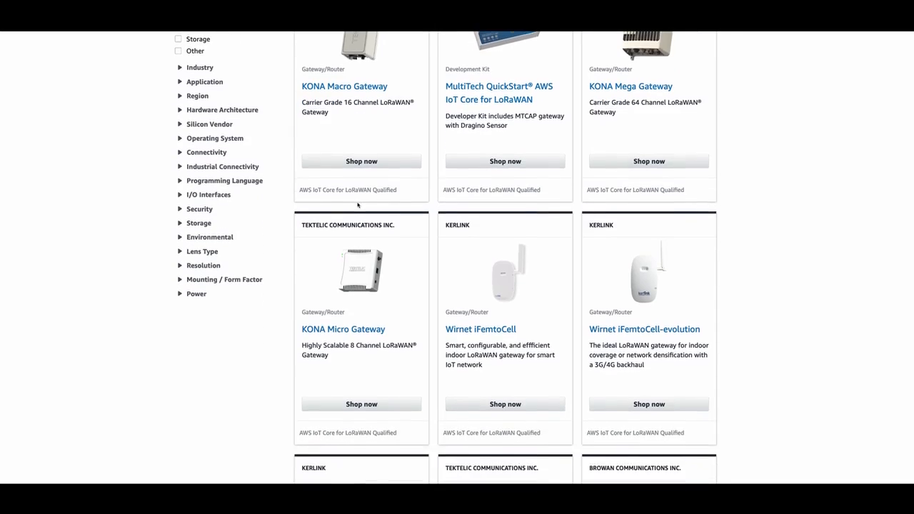
pyautogui.scroll(-3)
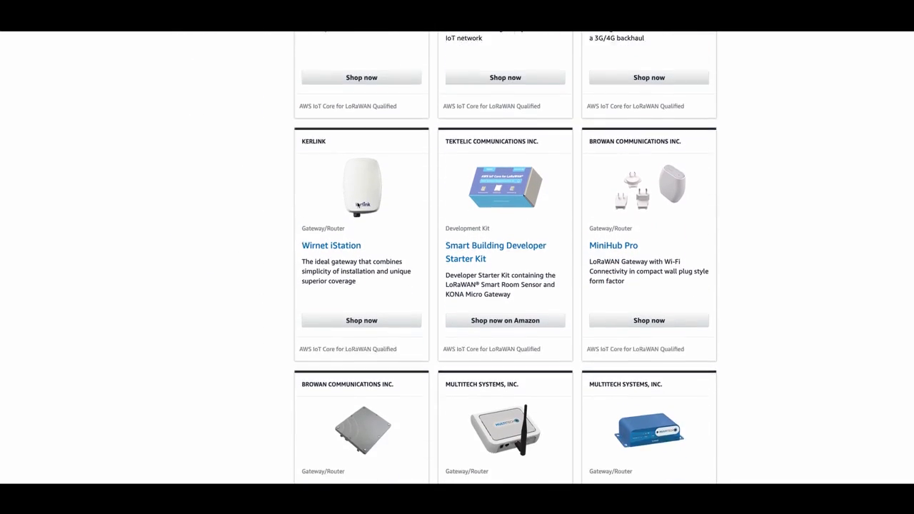
pyautogui.scroll(-3)
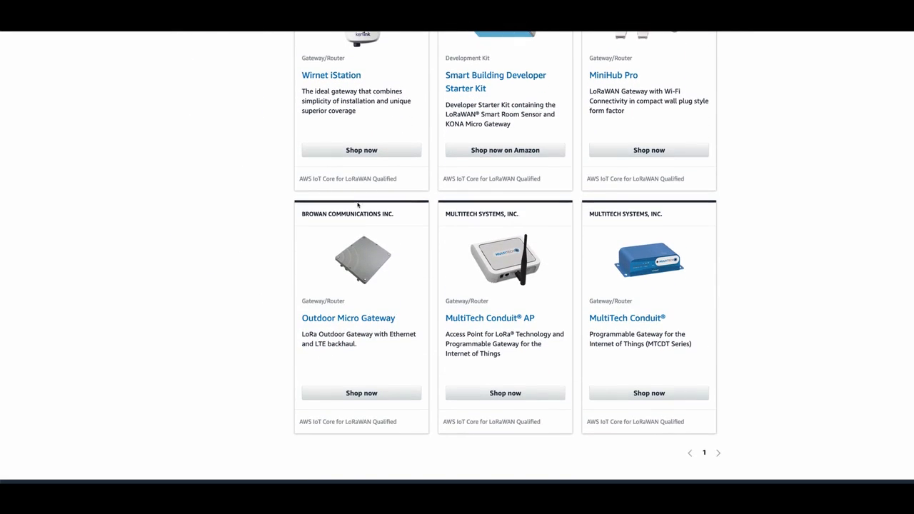
pyautogui.scroll(-3)
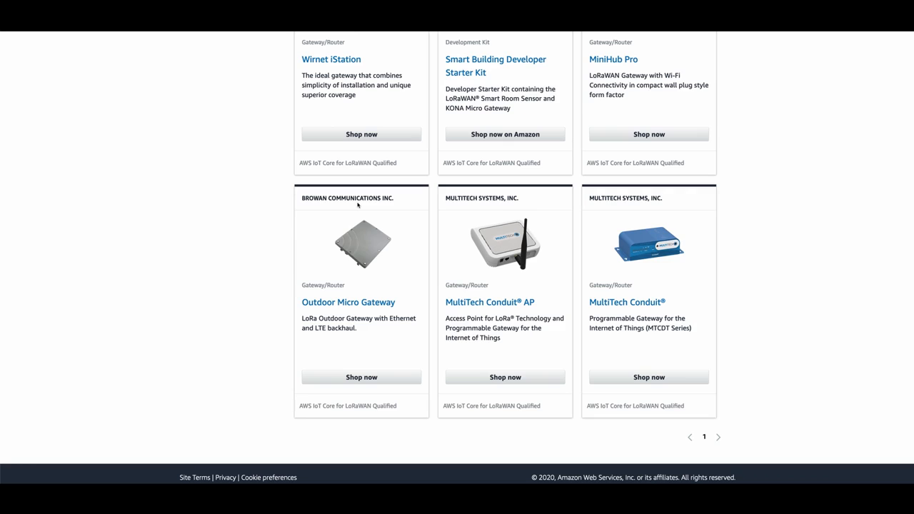
pyautogui.scroll(3)
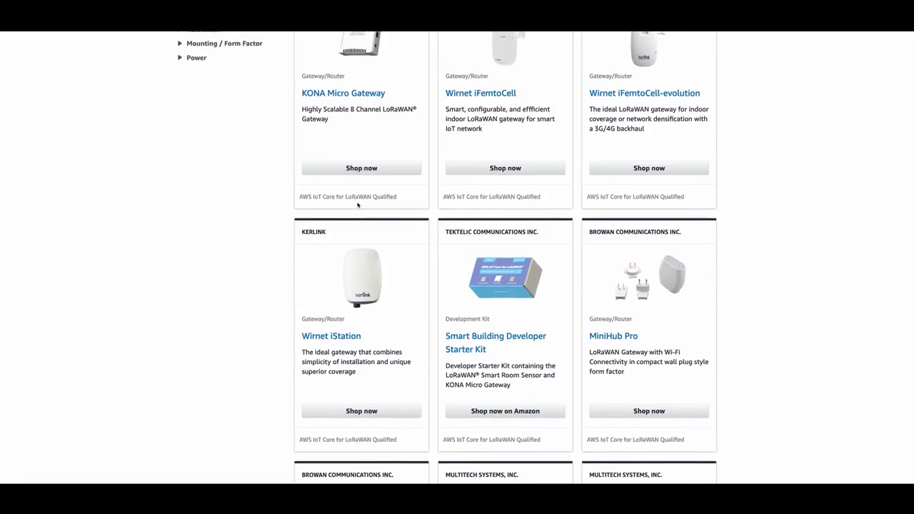
pyautogui.scroll(3)
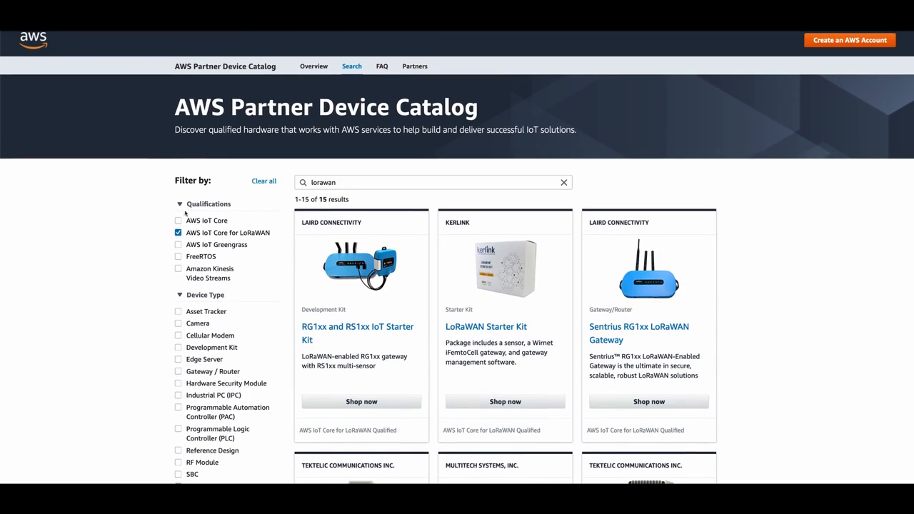